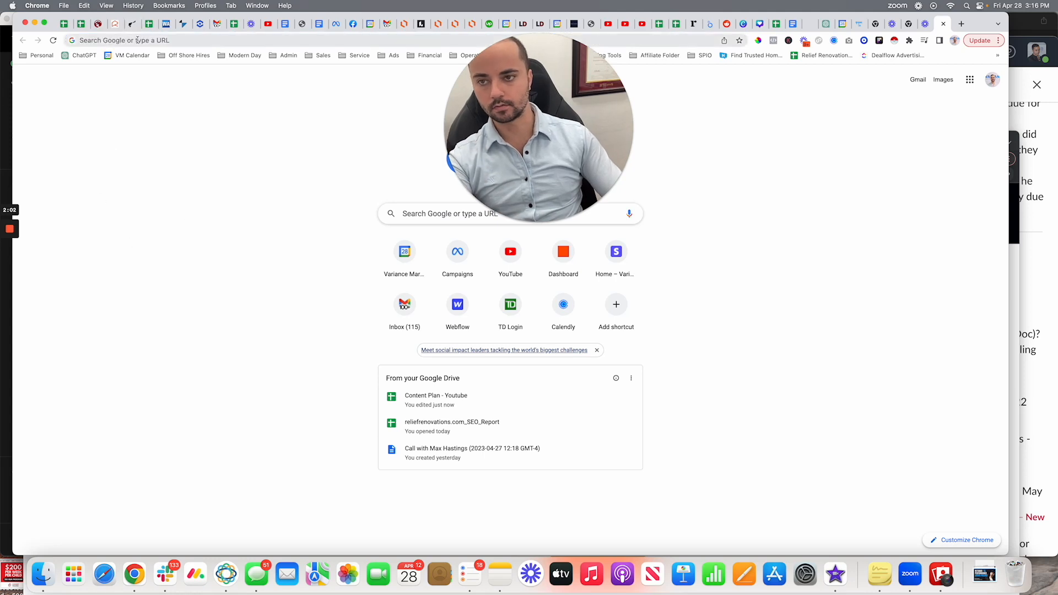
- Open the Facebook Ad Library and set the country filter to All countries
type("facebook ad library")
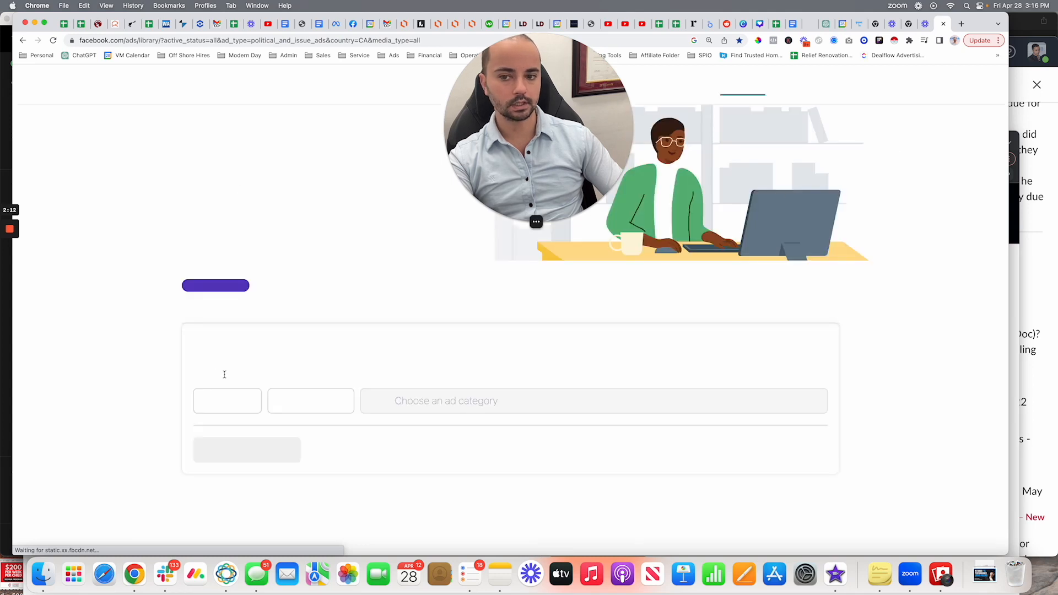
left_click(227, 401)
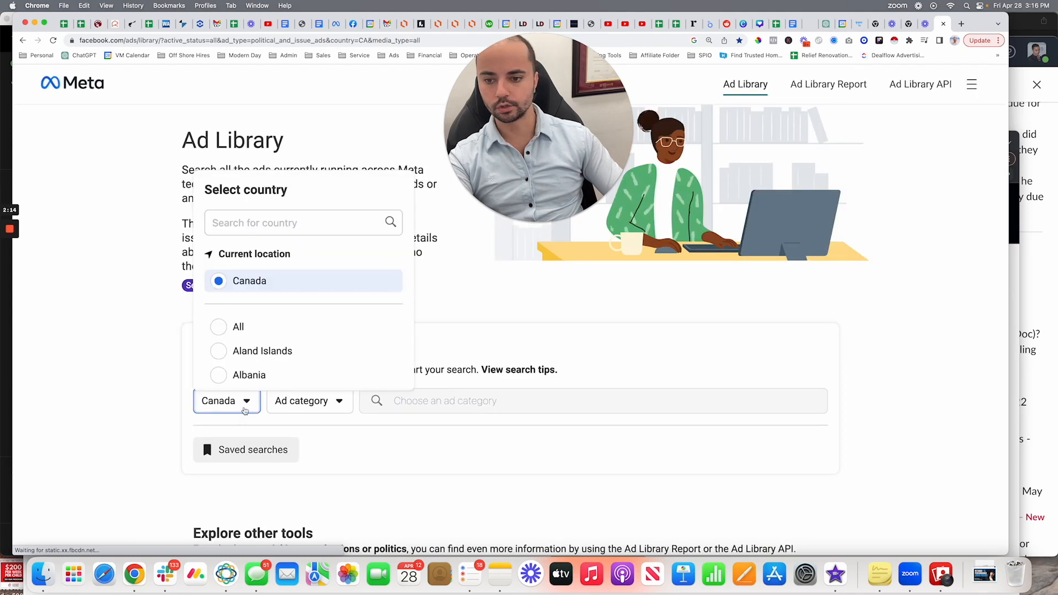
left_click(238, 326)
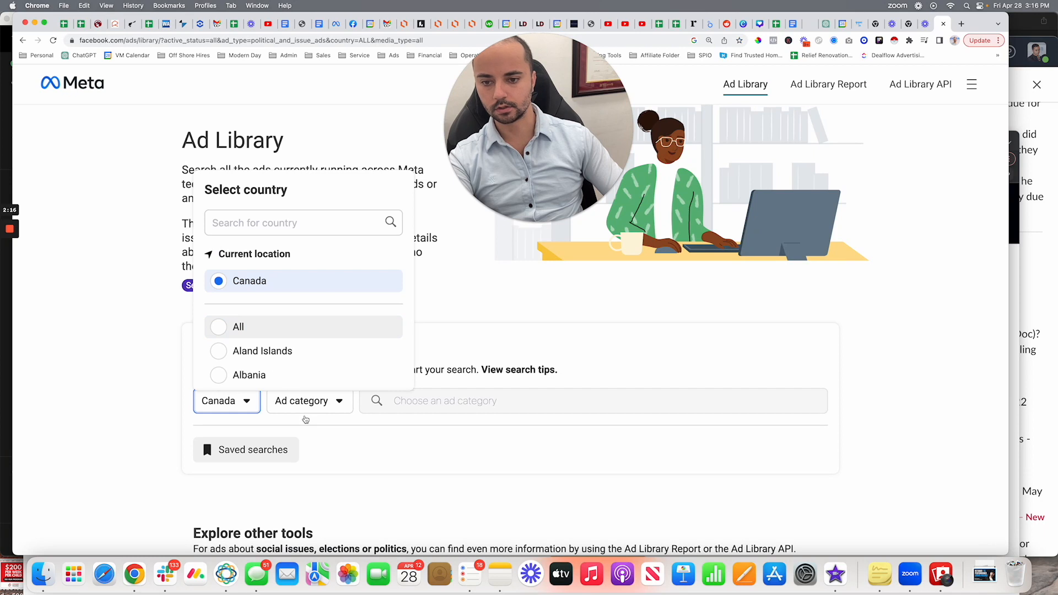
left_click(238, 326)
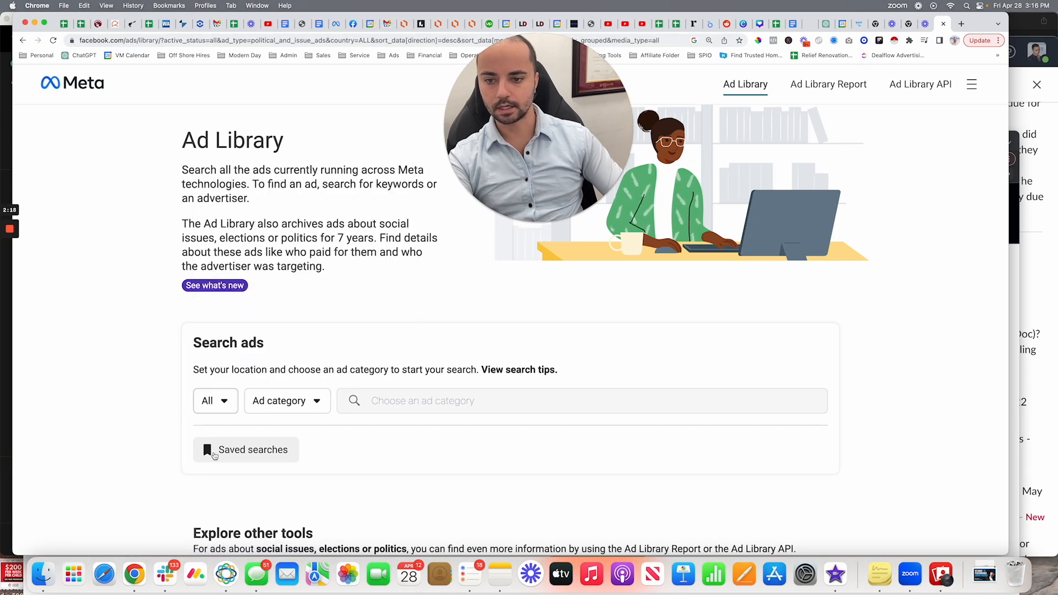
- Set the ad category filter to All ads, leaving the keyword box ready
left_click(215, 401)
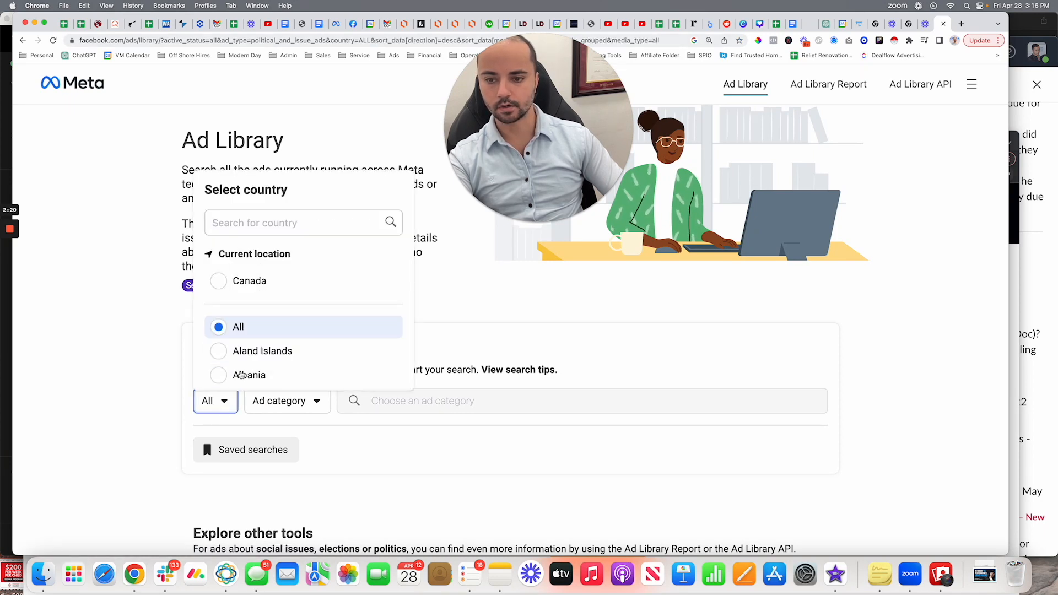
left_click(286, 401)
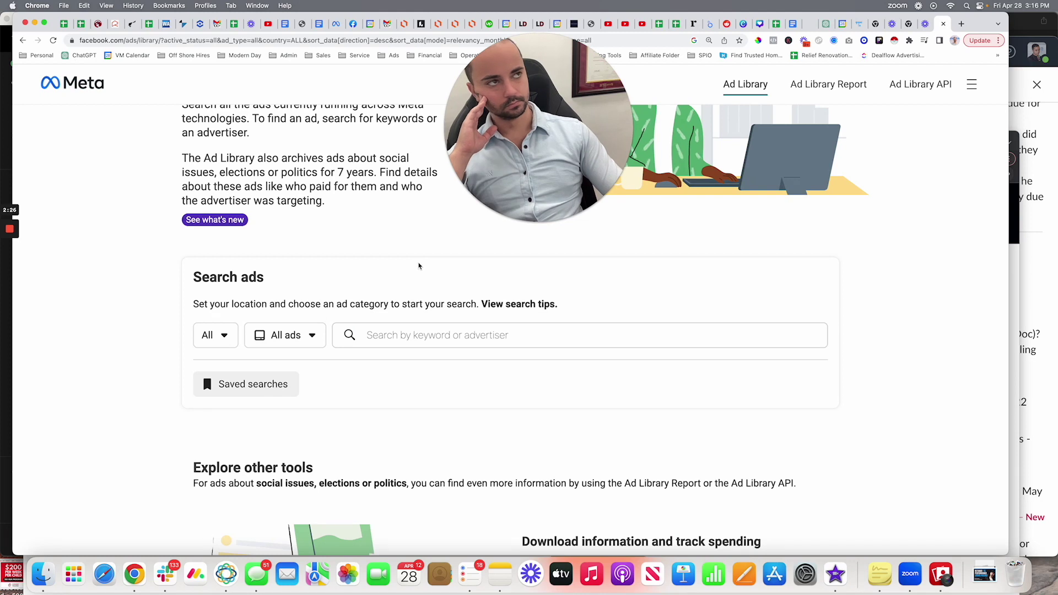
scroll("down", 3)
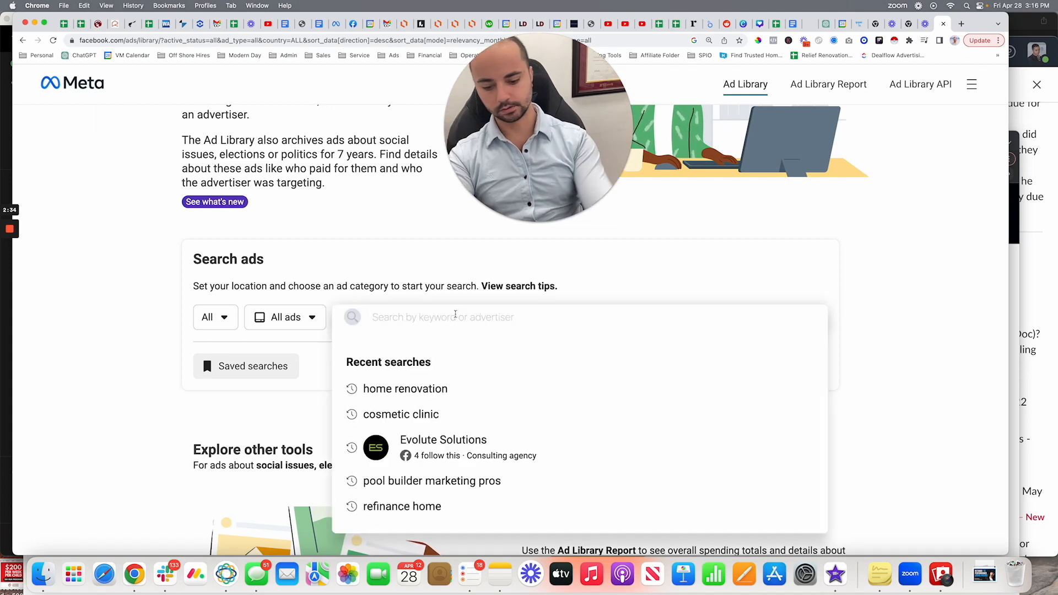
- Search for 'dentist', returning about 27,000 results, and confirm countries is still All
type("dentist")
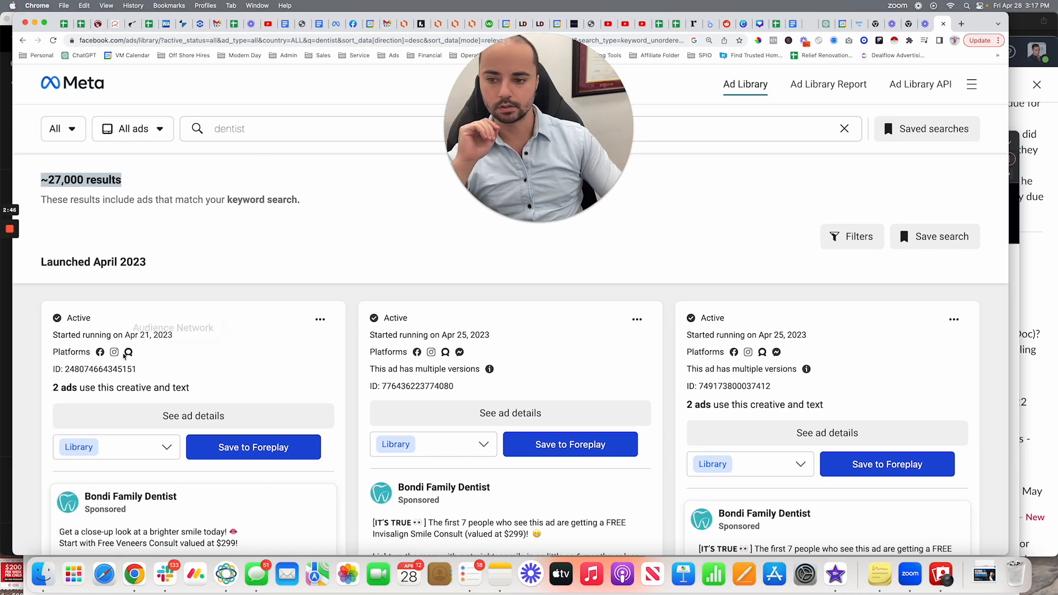
mouse_move(446, 353)
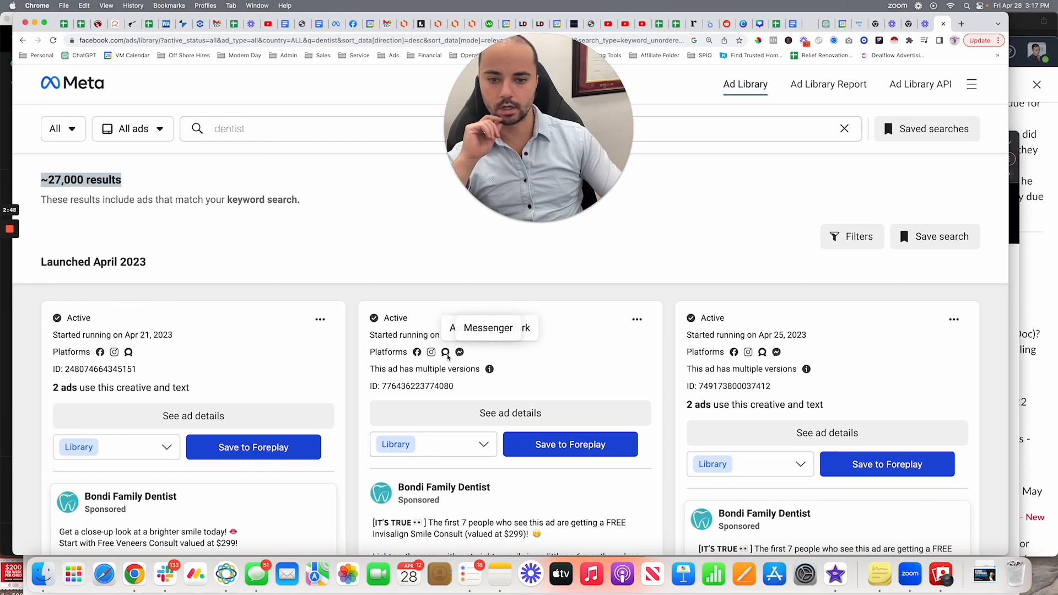
mouse_move(796, 353)
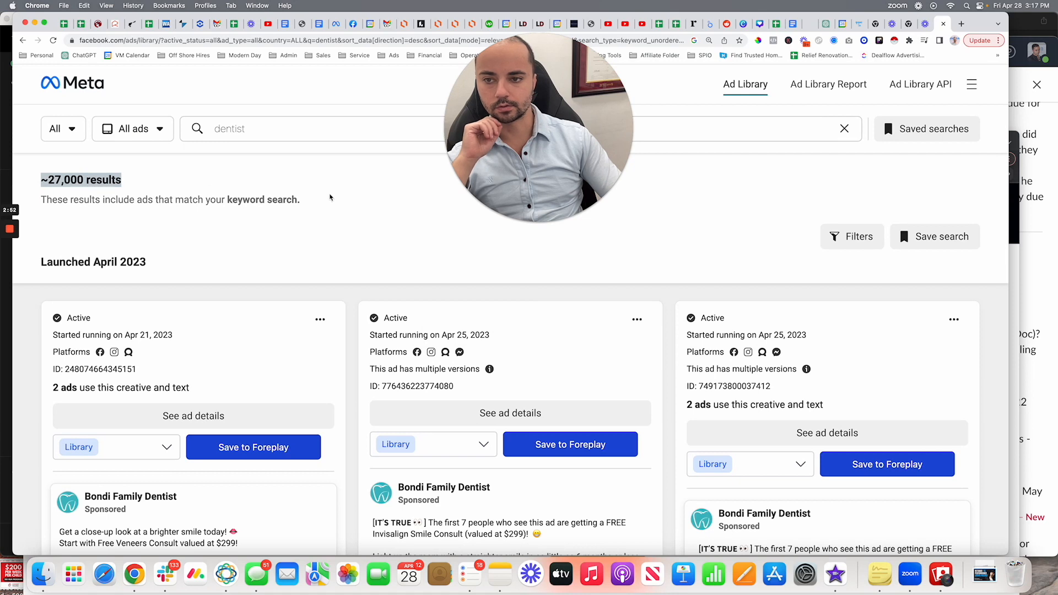
left_click(61, 128)
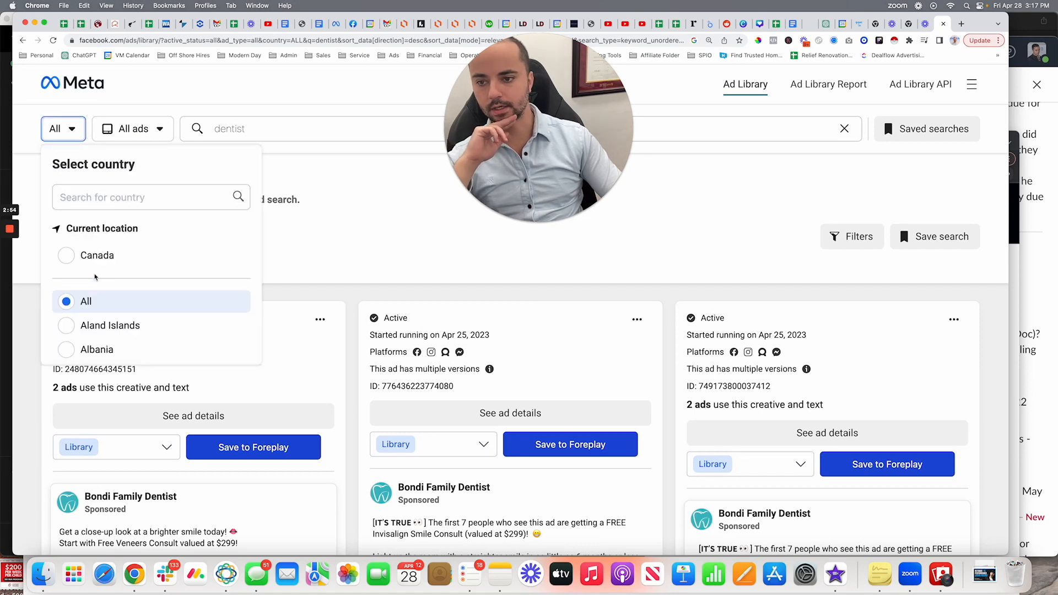
scroll("down", 3)
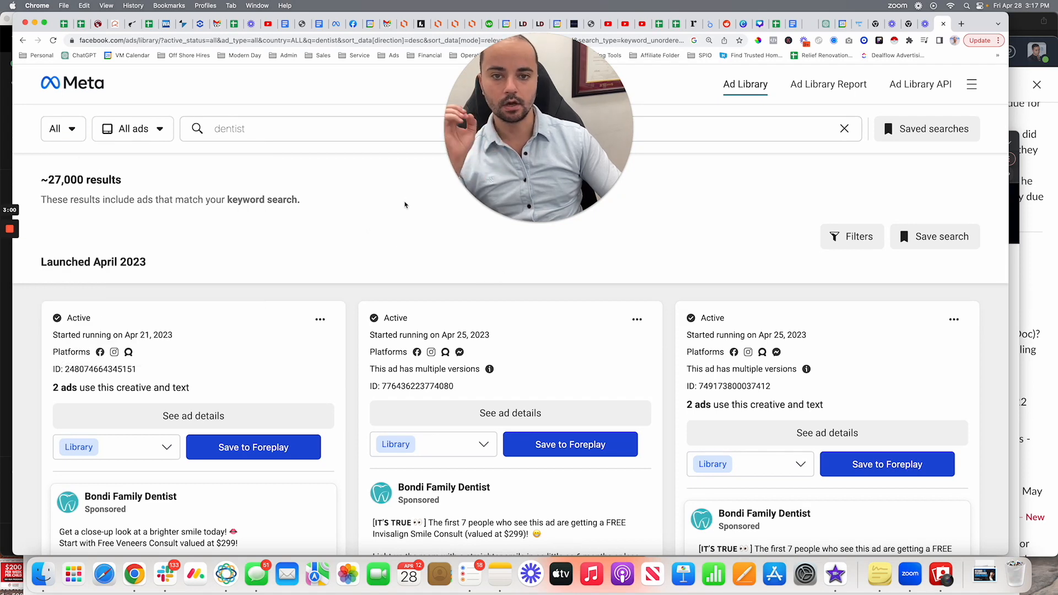
- Play the Bondi Family Dentist veneers consult video ad and open its ad details
scroll("down", 3)
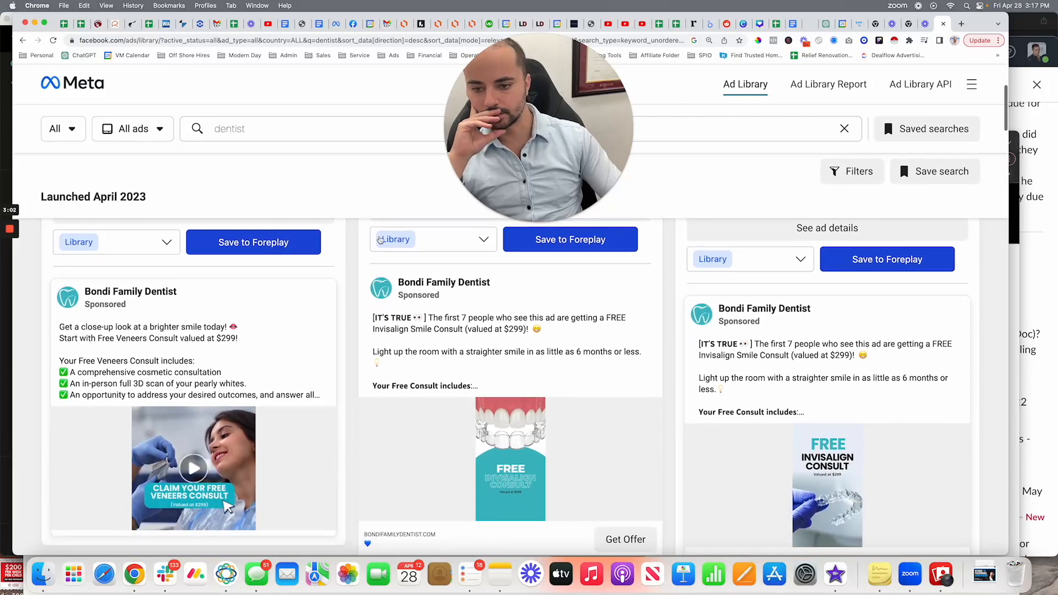
scroll("down", 3)
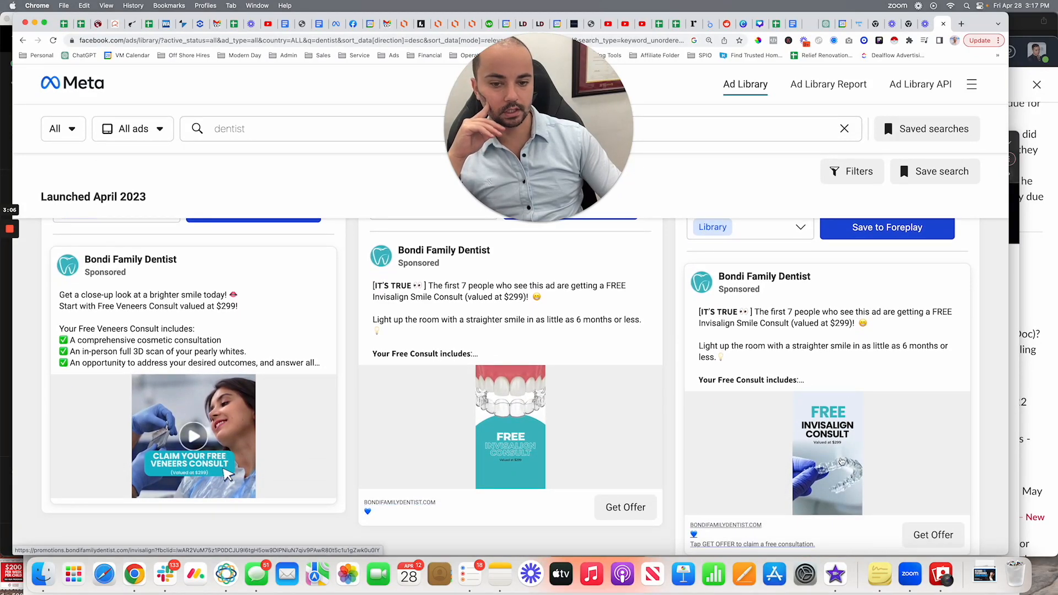
left_click(193, 435)
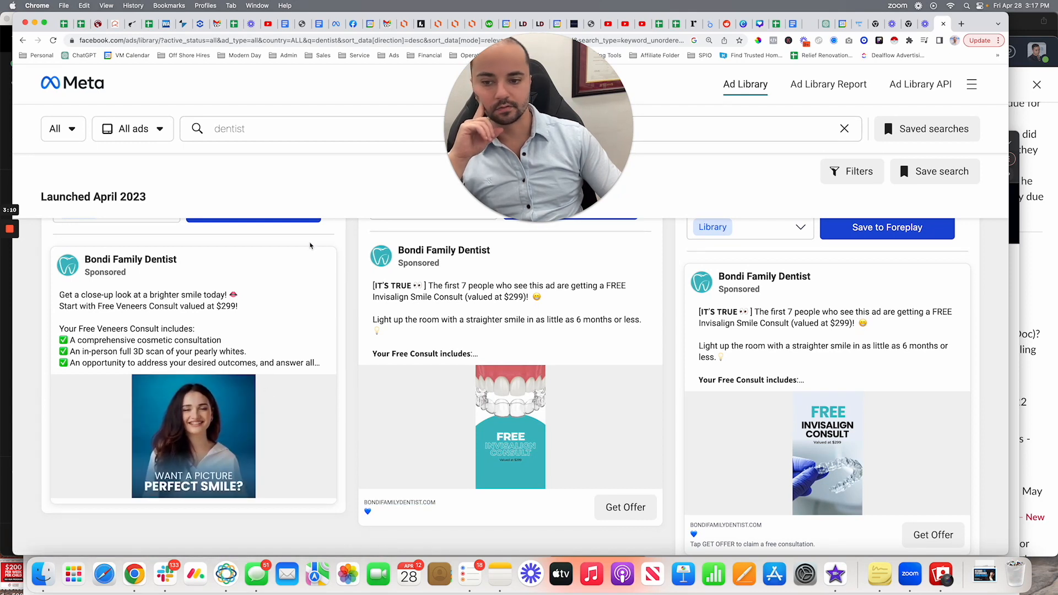
left_click(192, 437)
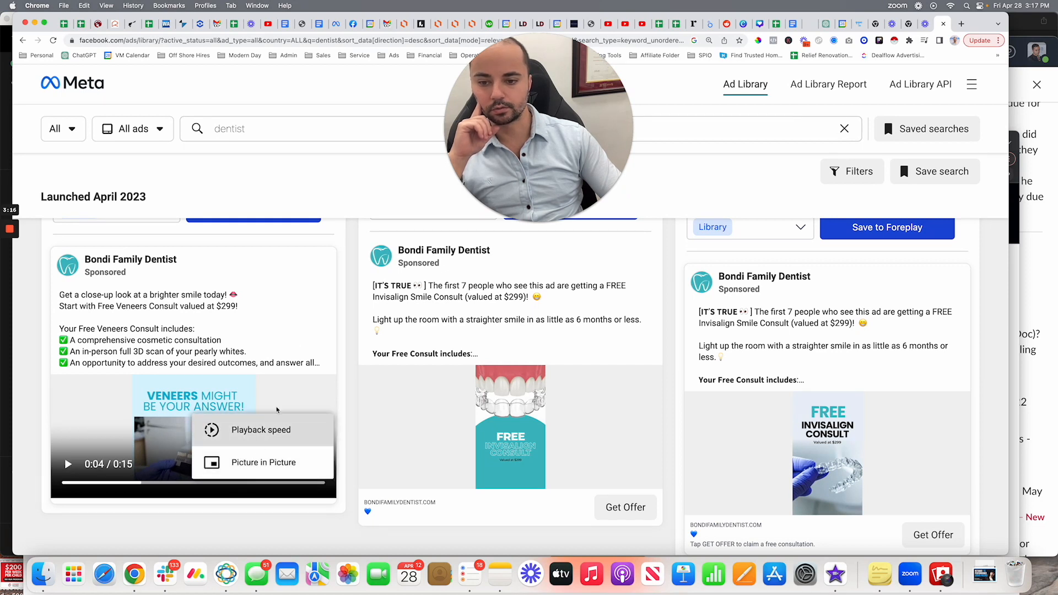
scroll("down", 3)
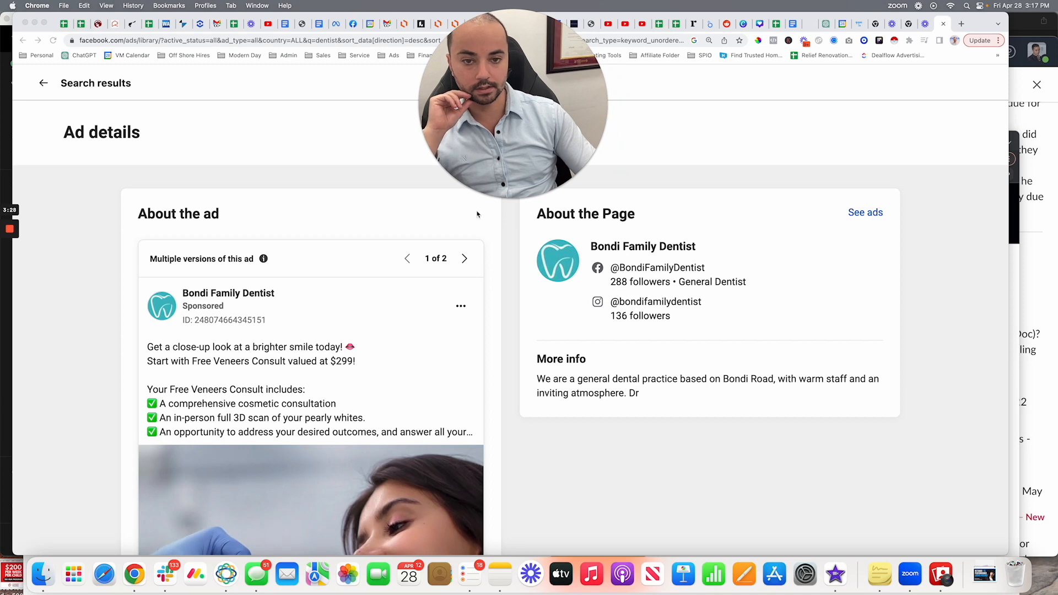
- Expand the ad's additional assets to reveal its extra links and text
scroll("down", 3)
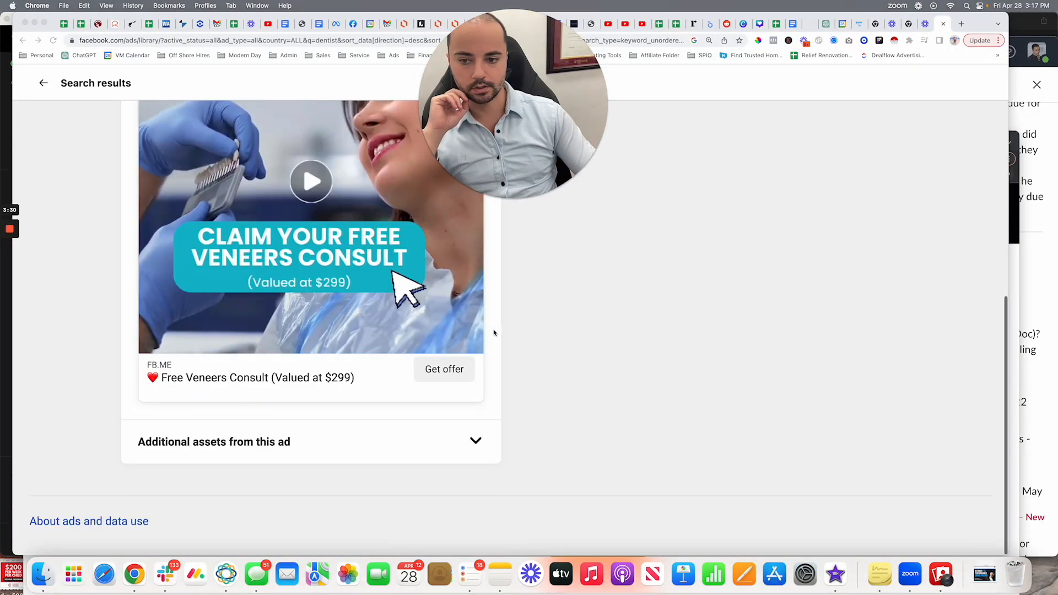
mouse_move(444, 441)
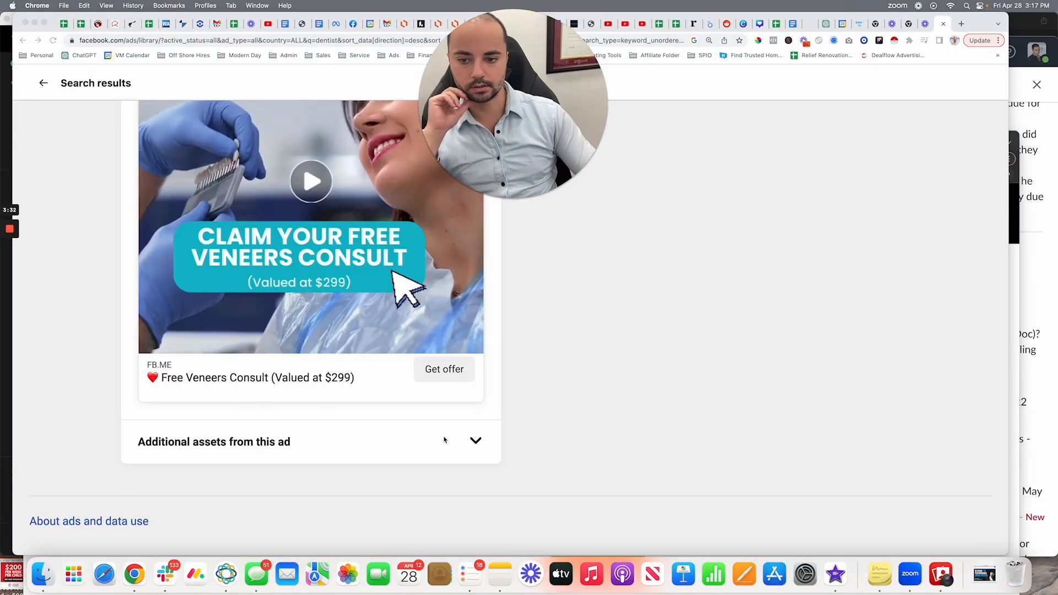
left_click(476, 441)
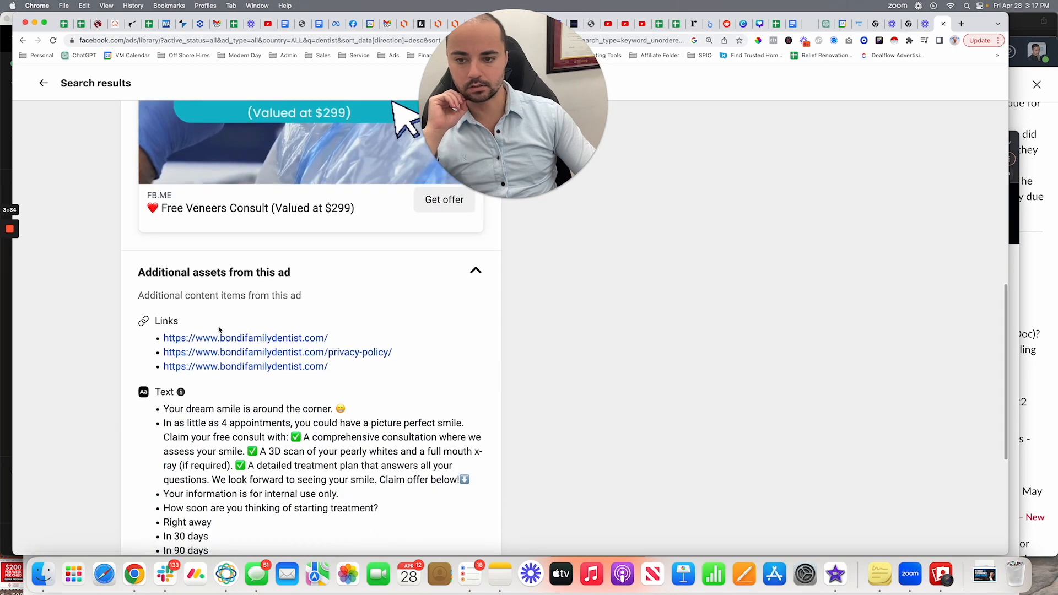
mouse_move(285, 340)
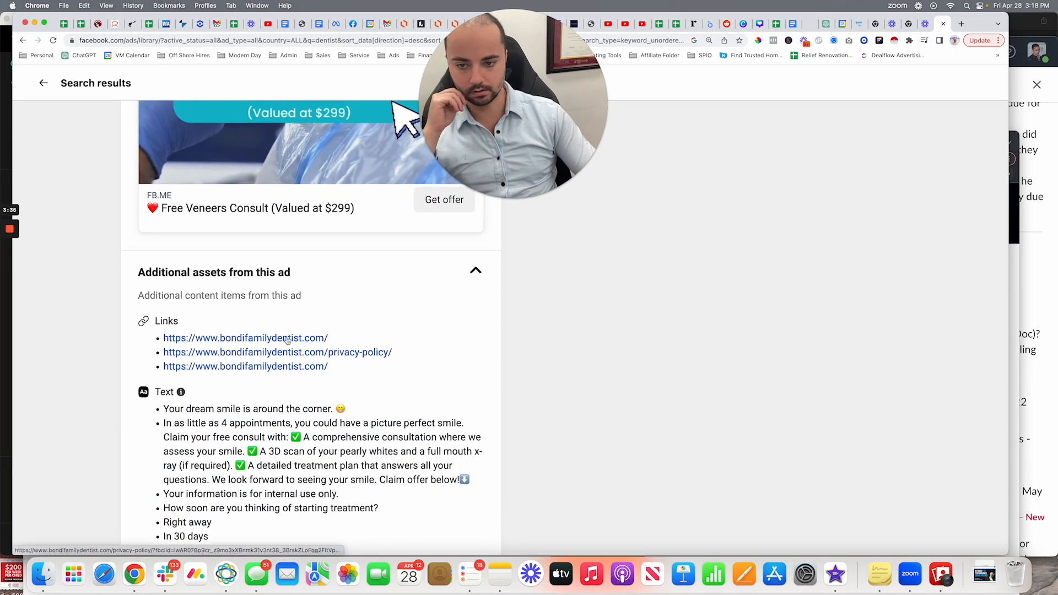
scroll("down", 3)
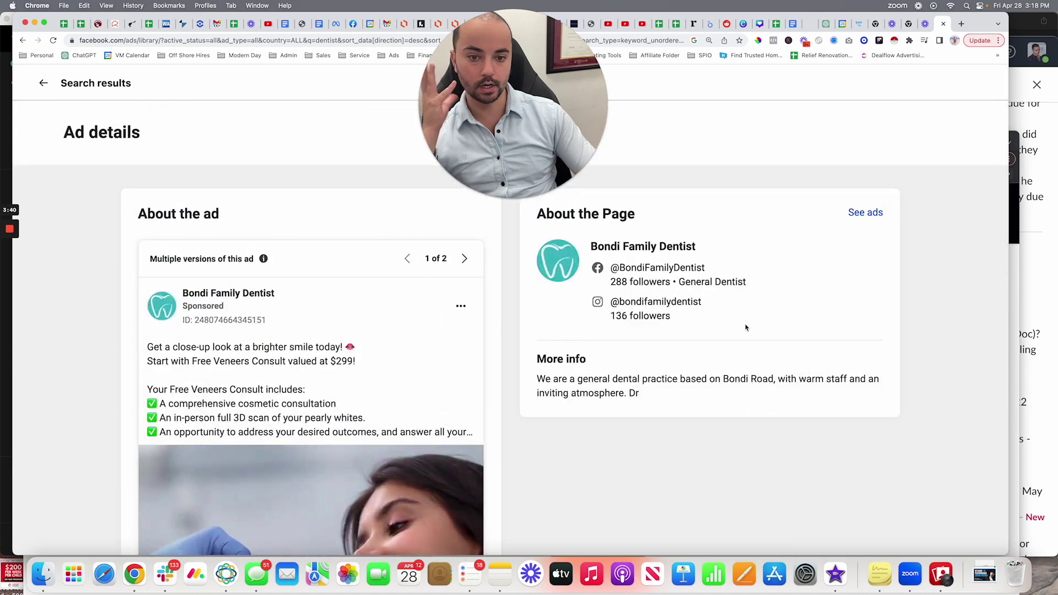
- View all ~9 ads run by Bondi Family Dentist, then return to the dentist results
left_click(865, 213)
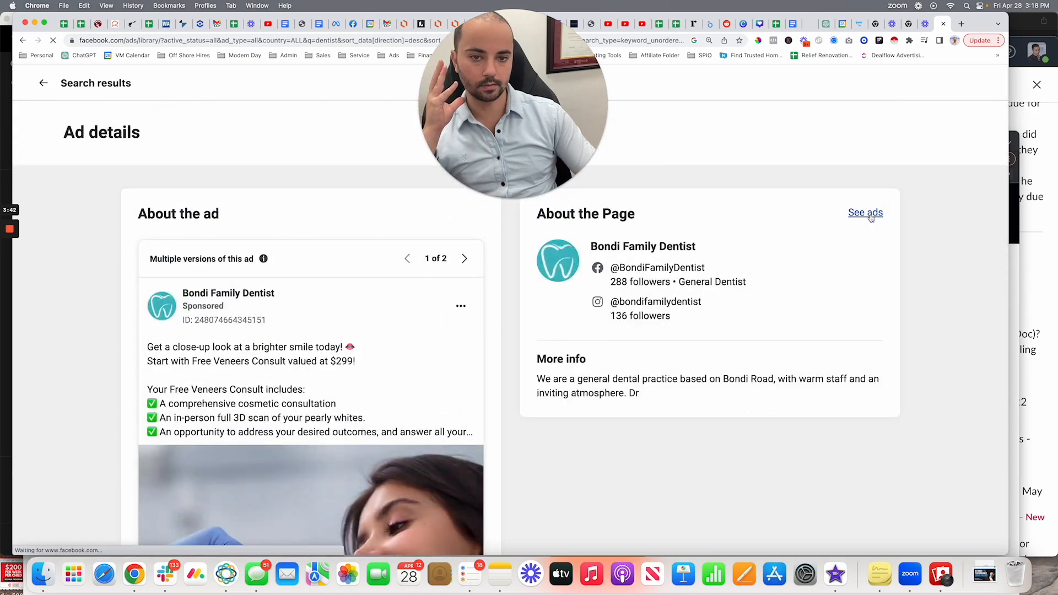
left_click(865, 213)
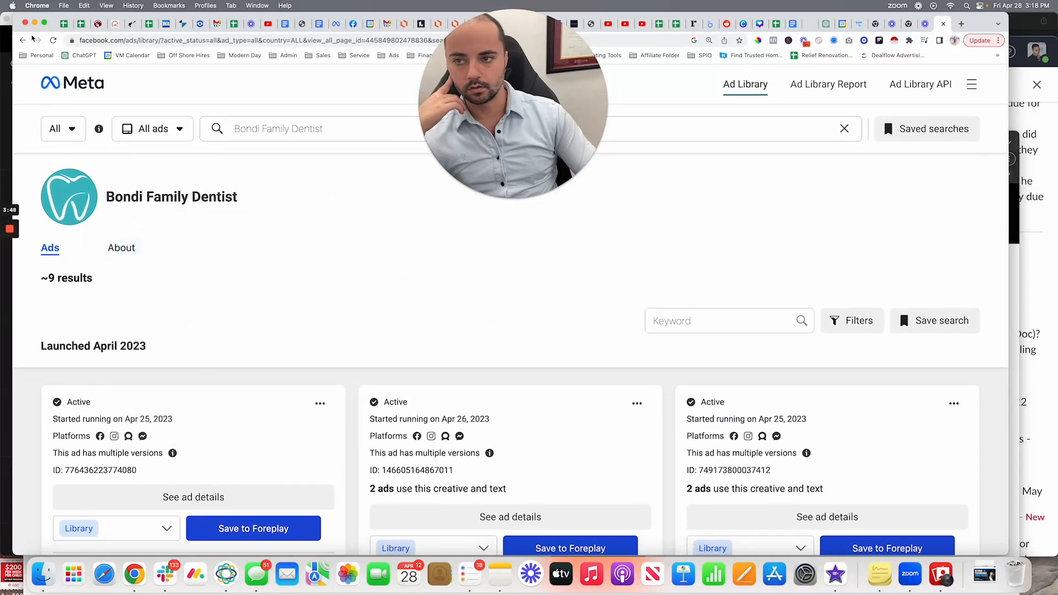
left_click(23, 39)
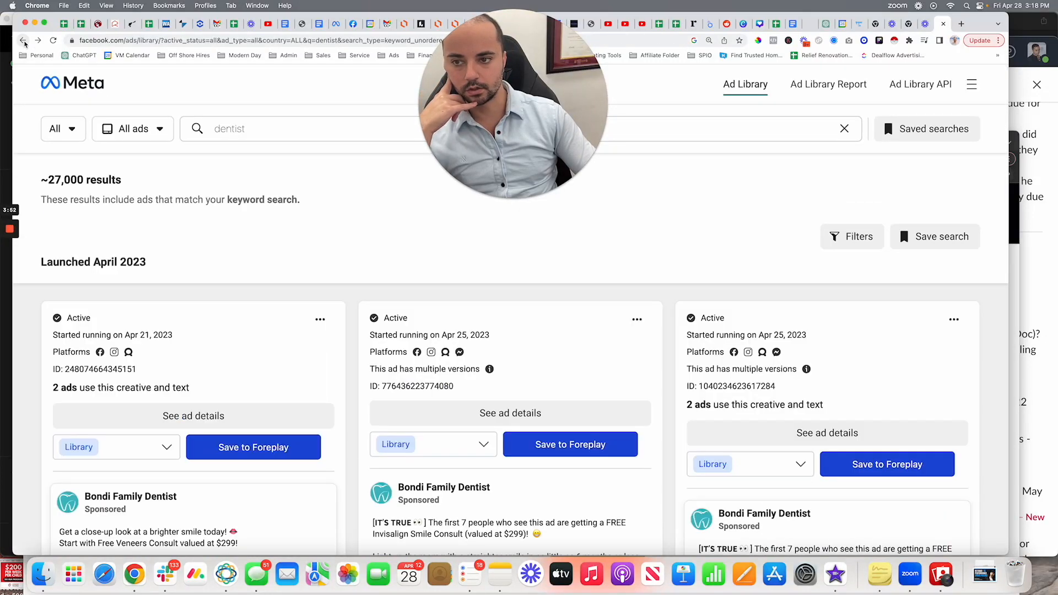
scroll("down", 3)
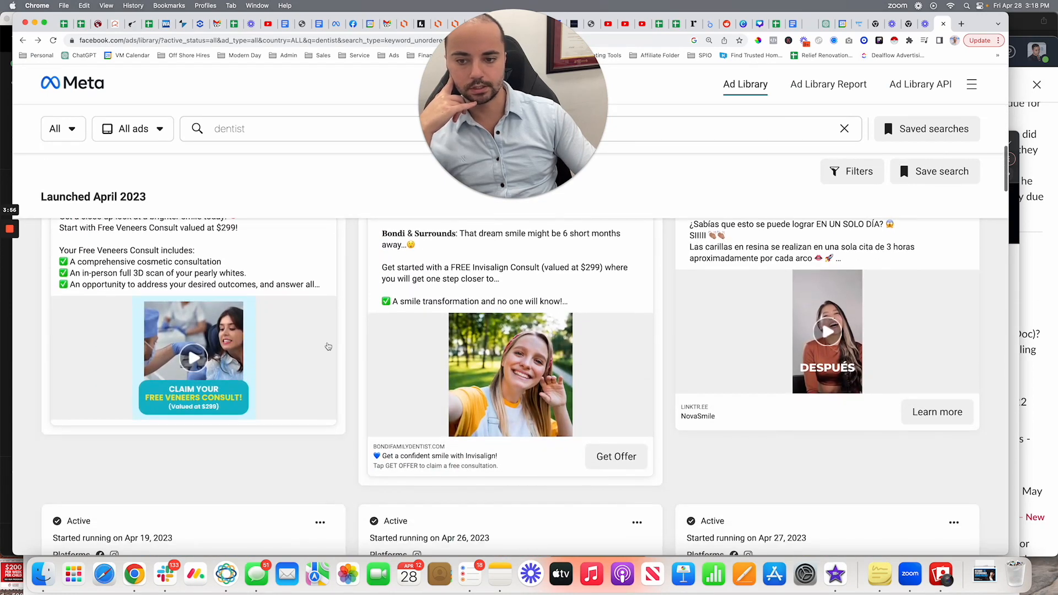
scroll("down", 3)
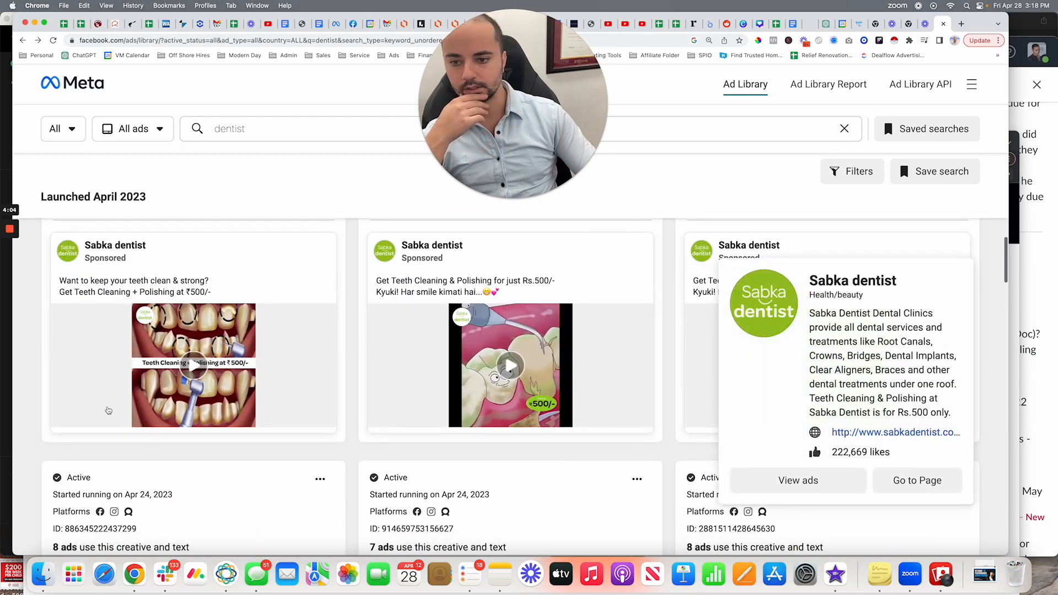
scroll("down", 3)
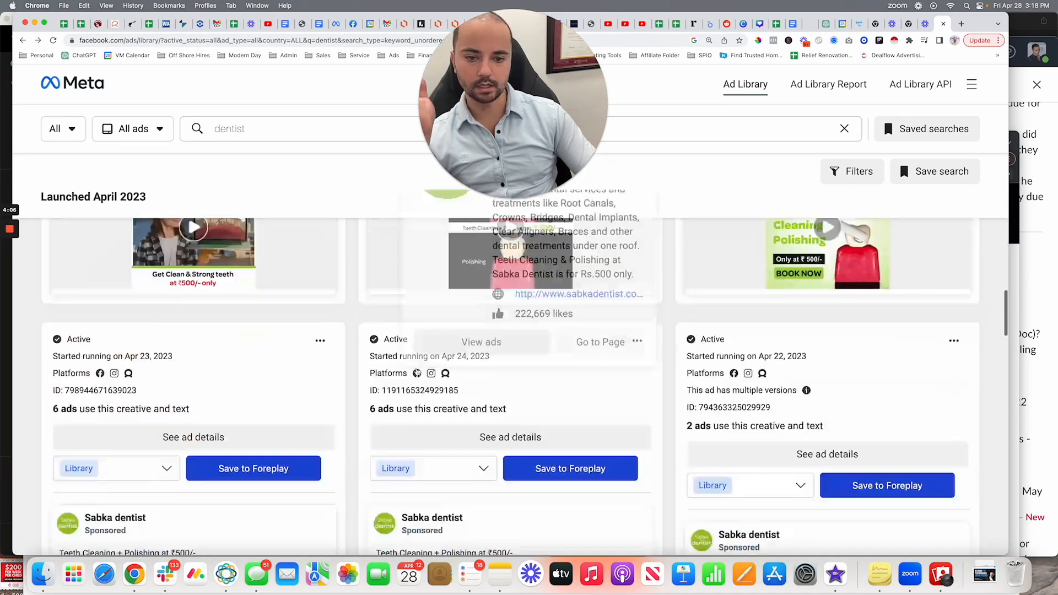
scroll("down", 3)
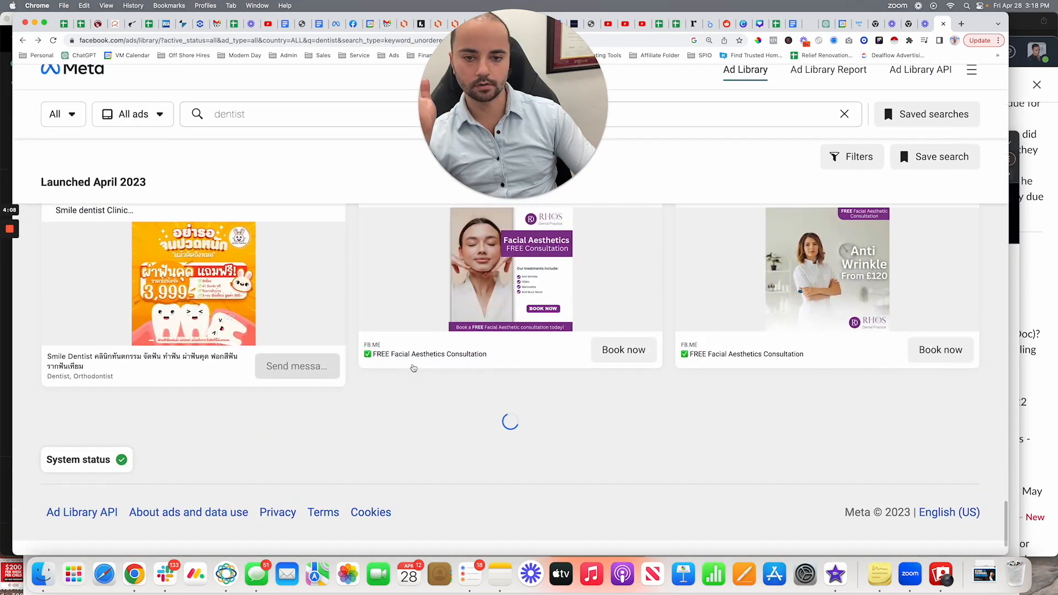
scroll("down", 3)
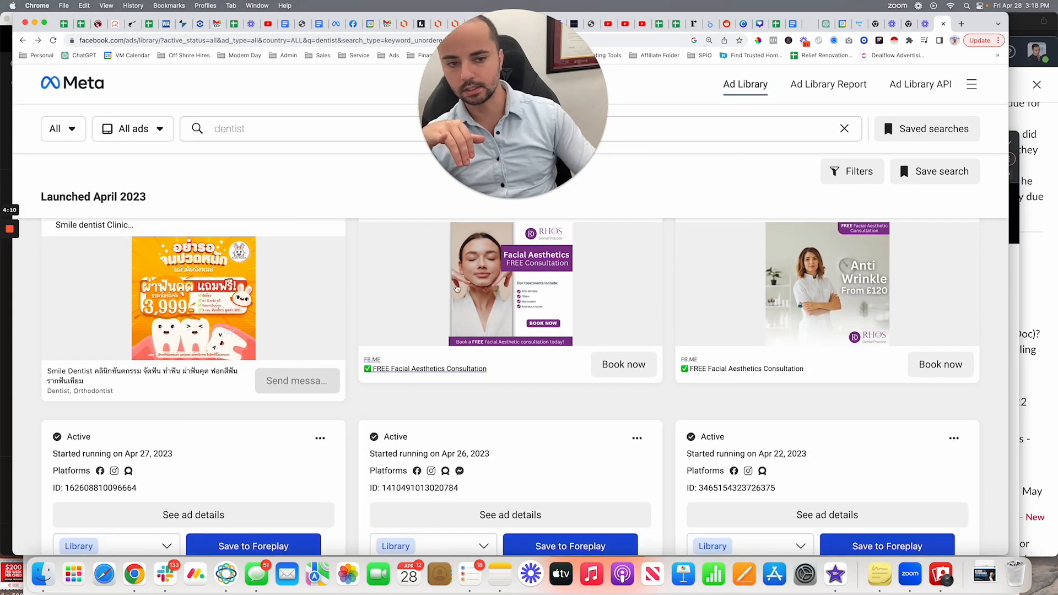
scroll("down", 3)
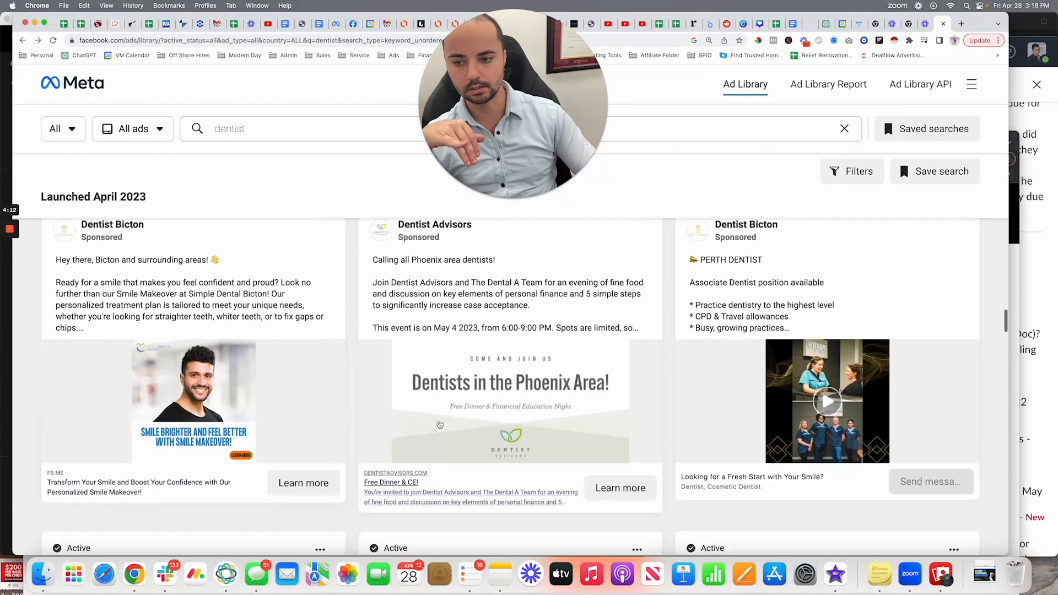
scroll("down", 3)
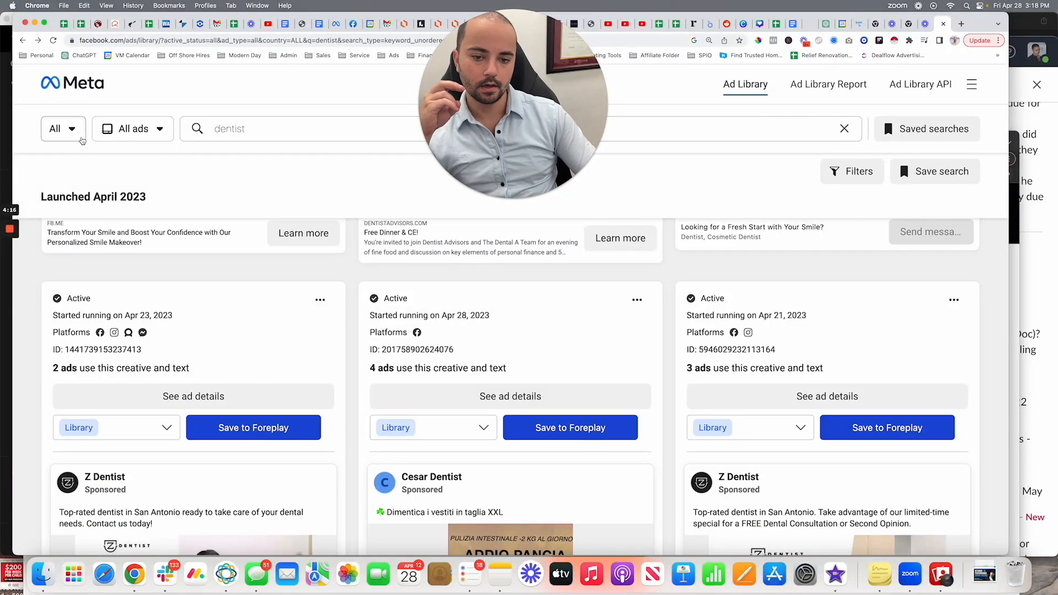
scroll("down", 3)
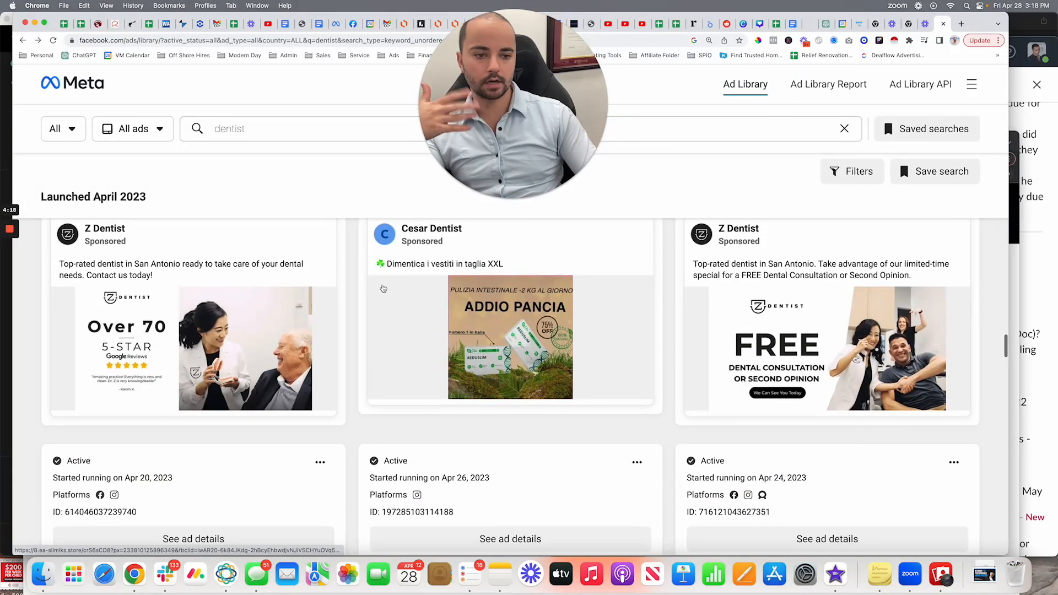
scroll("down", 3)
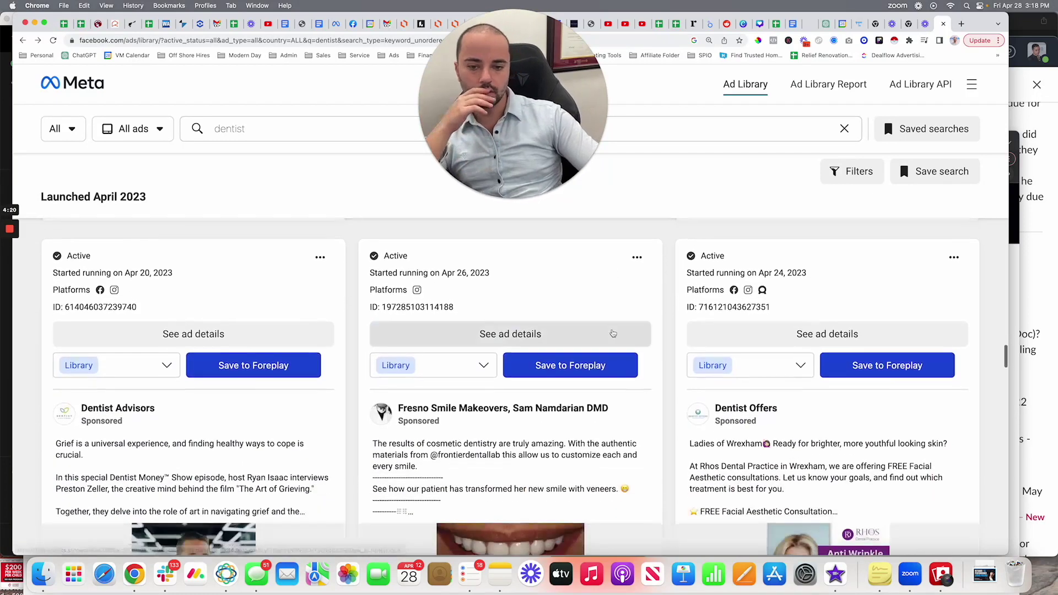
scroll("down", 3)
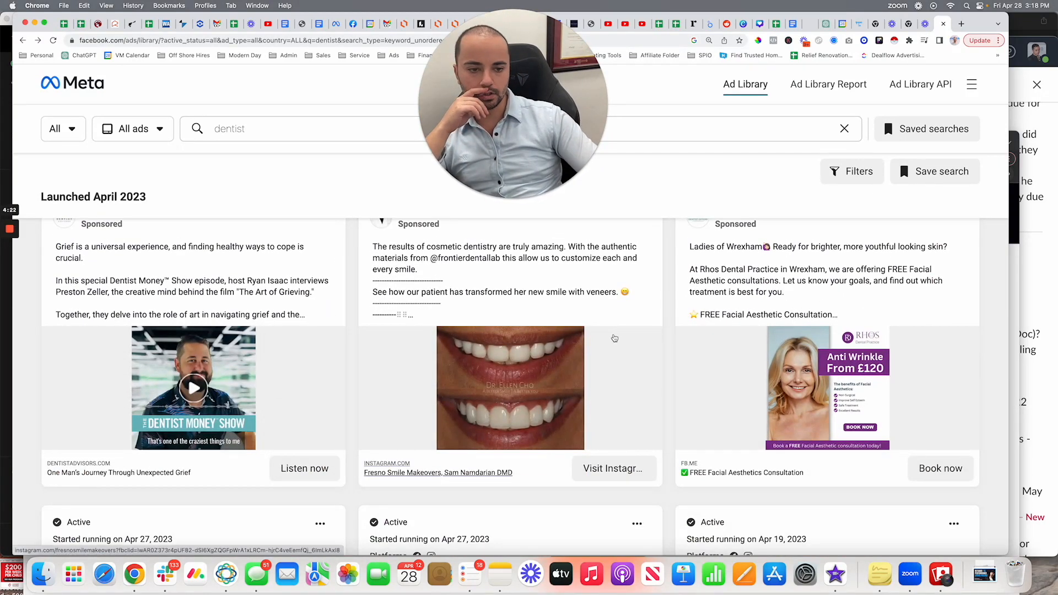
scroll("down", 3)
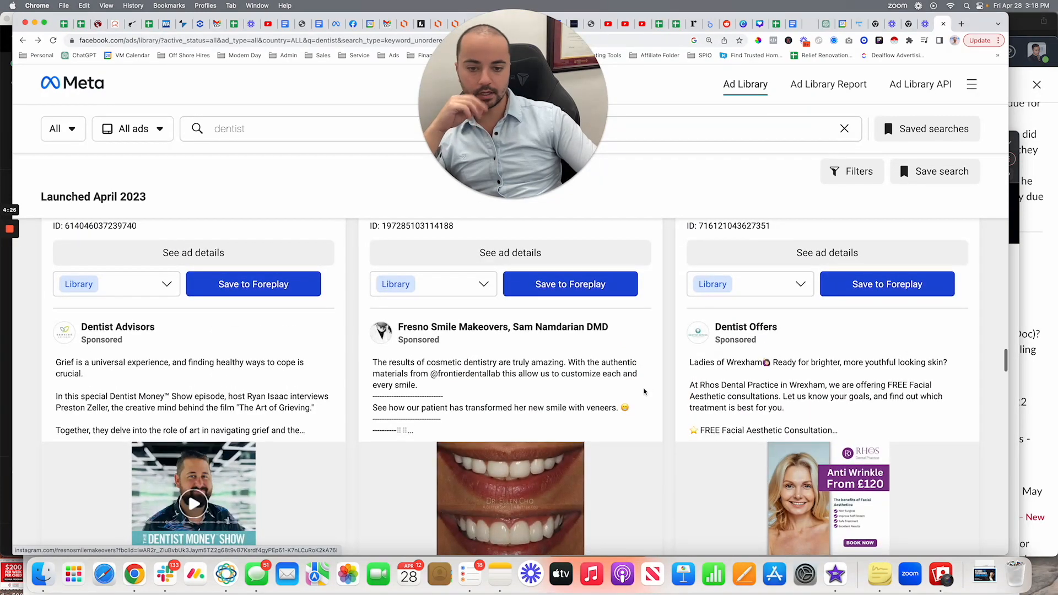
scroll("down", 3)
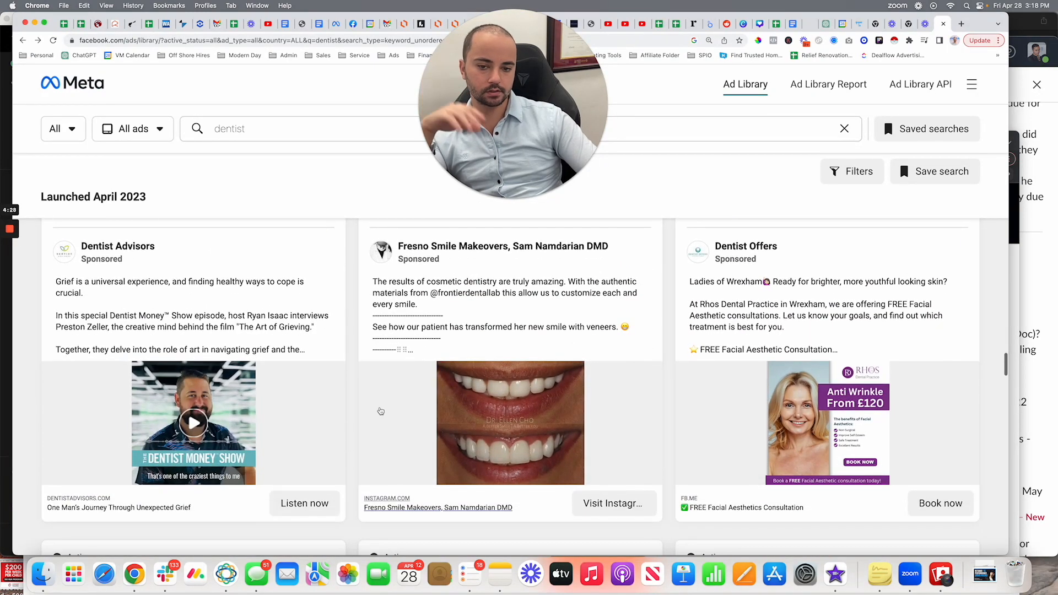
mouse_move(560, 391)
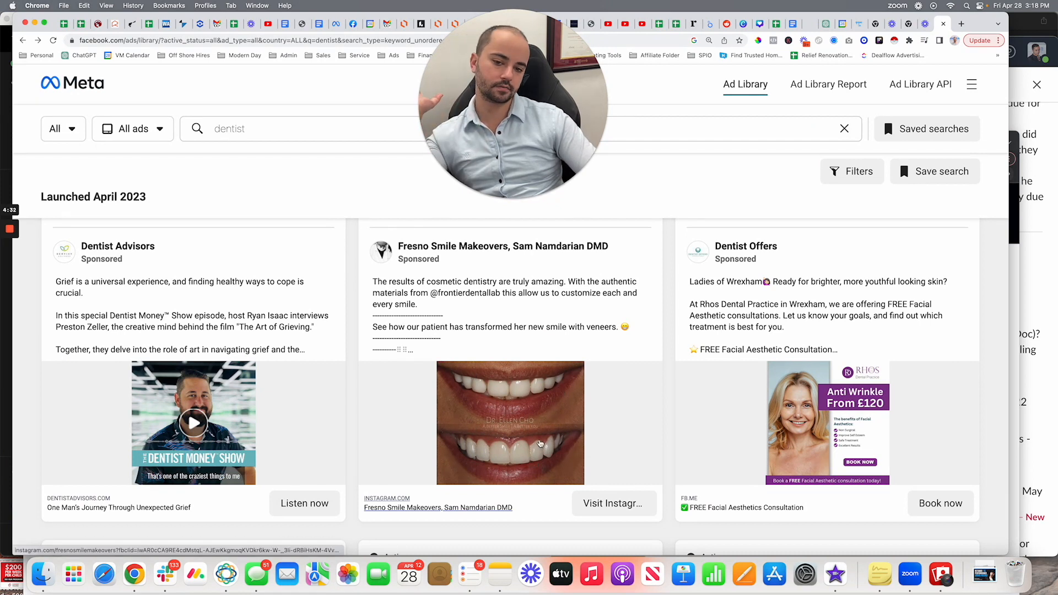
scroll("down", 3)
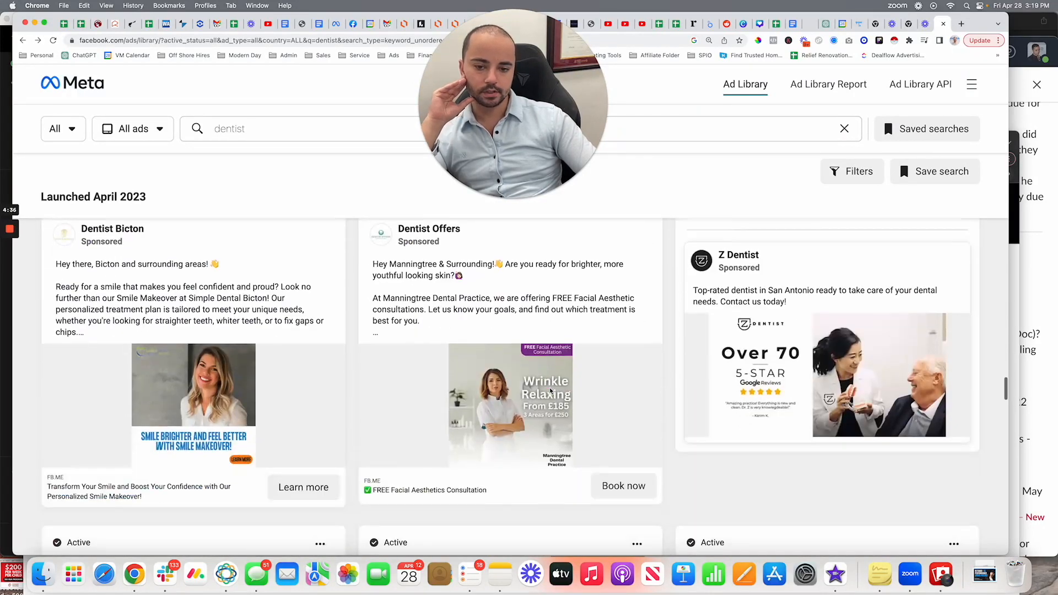
scroll("down", 3)
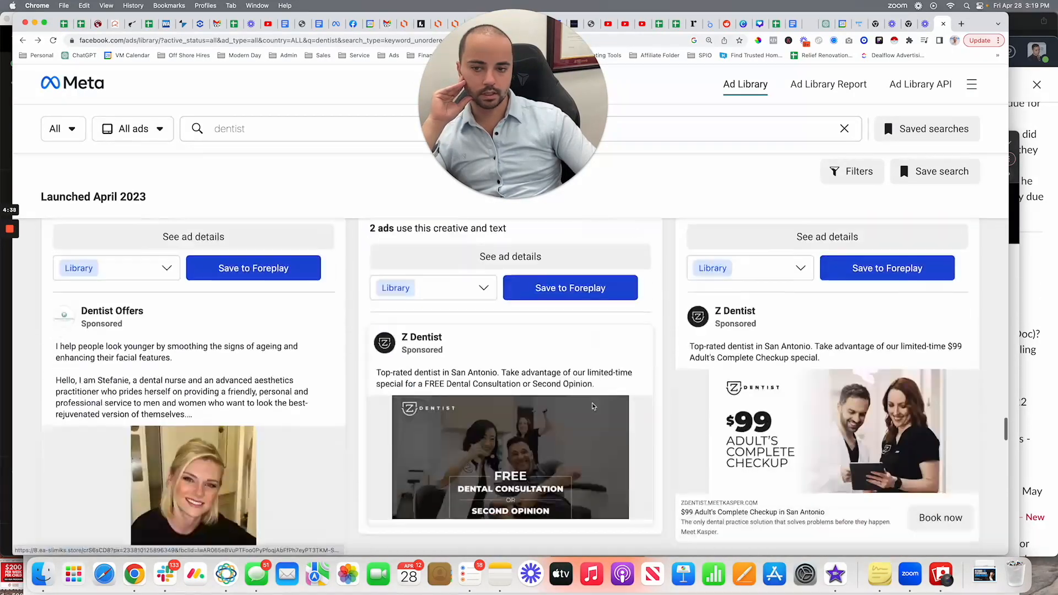
scroll("down", 3)
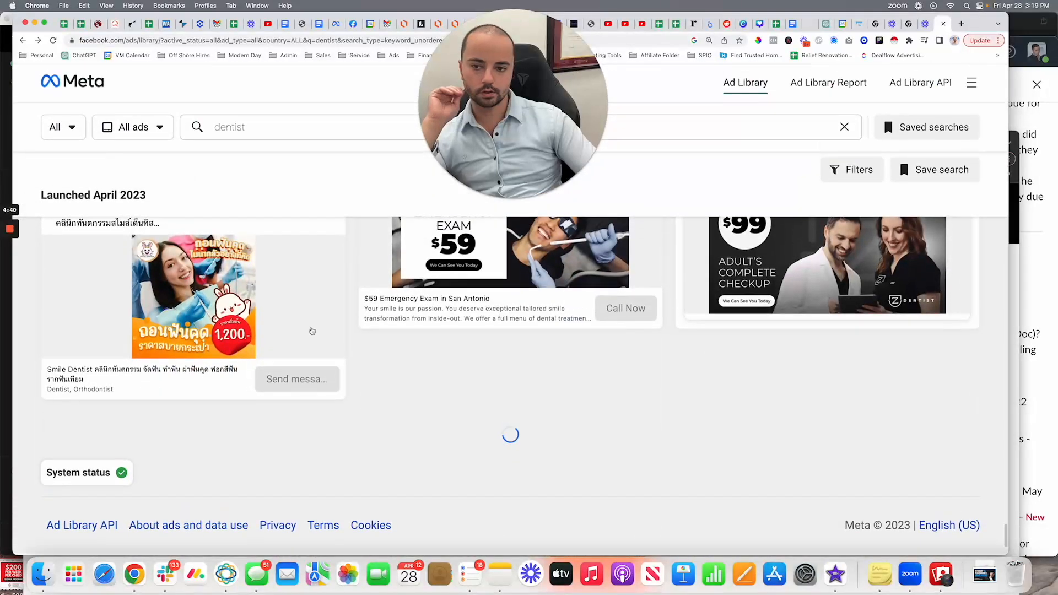
scroll("up", 3)
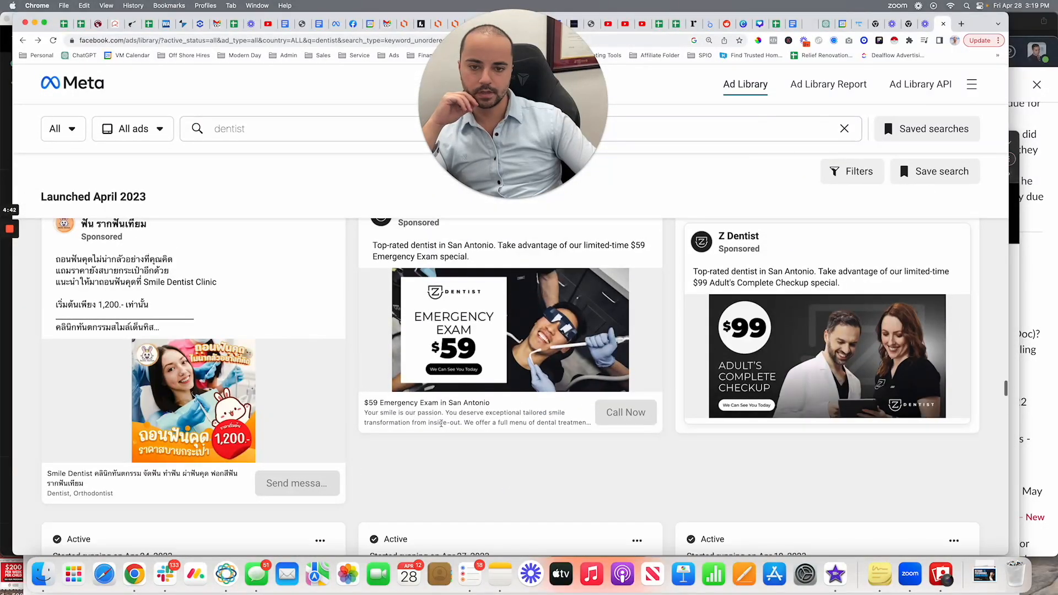
scroll("down", 3)
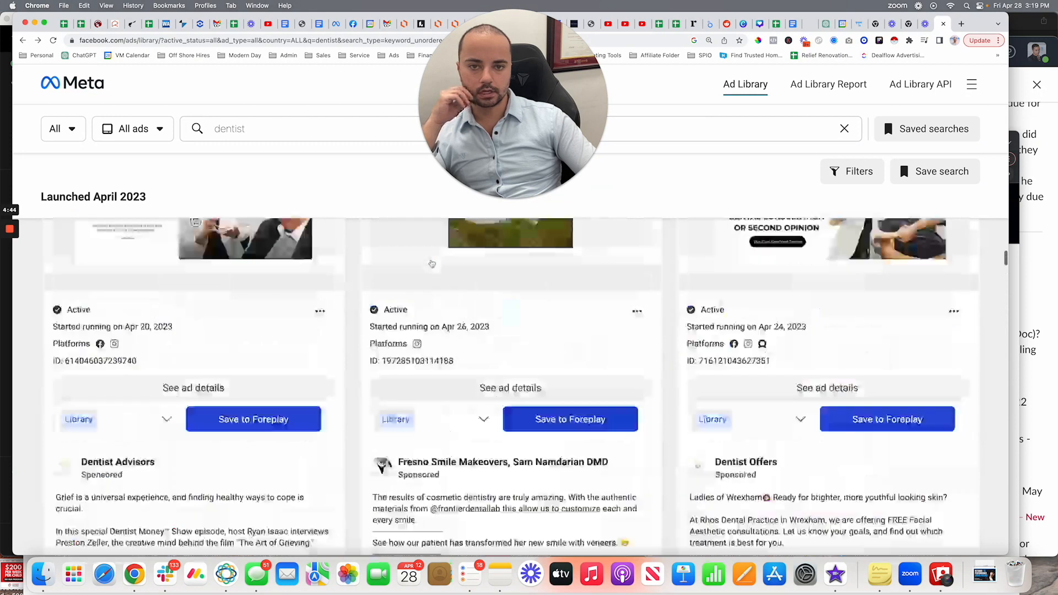
scroll("down", 3)
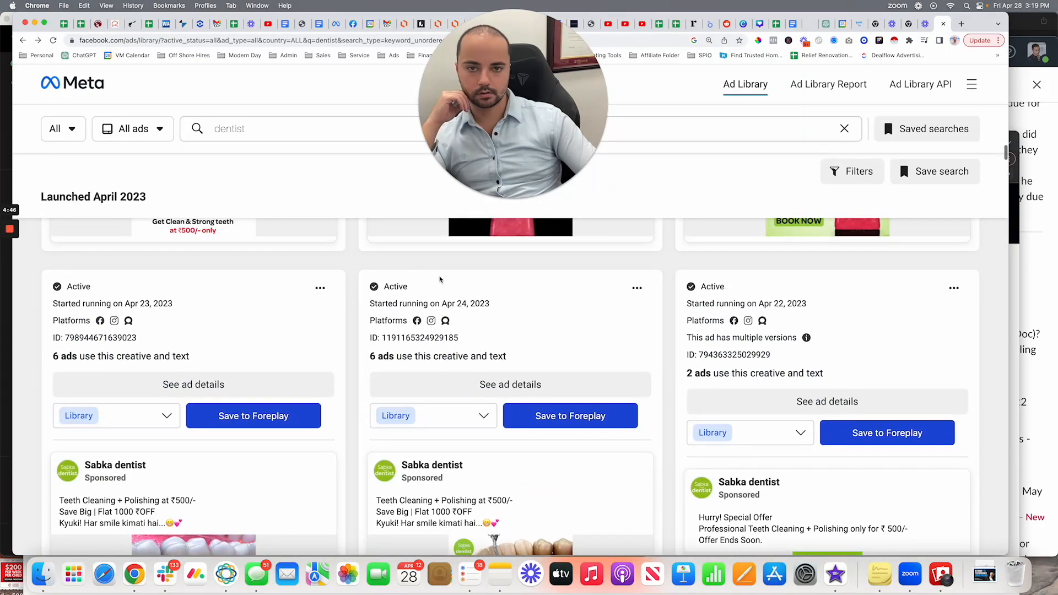
scroll("down", 3)
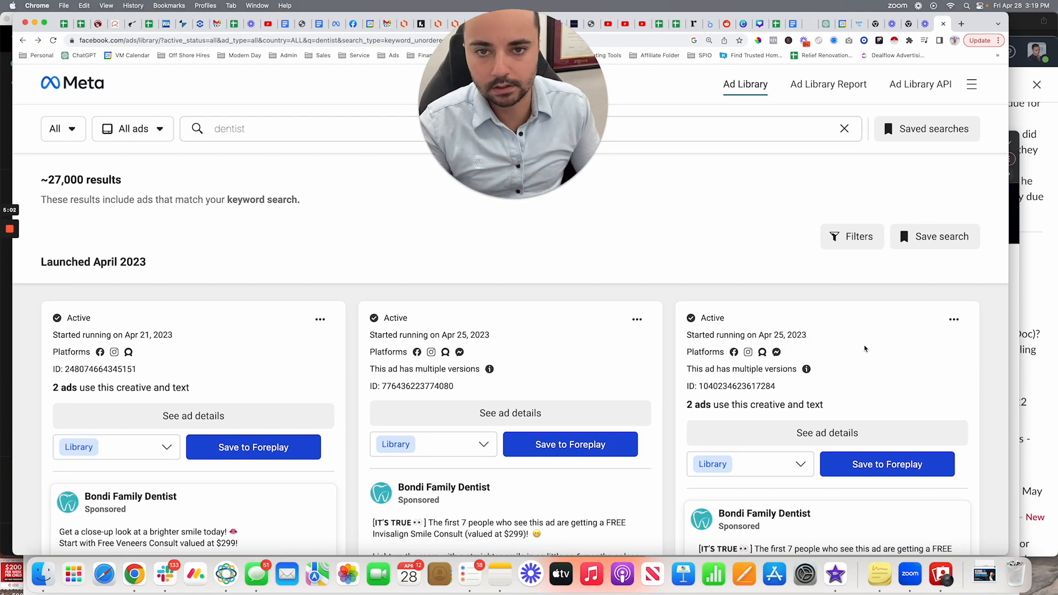
mouse_move(464, 271)
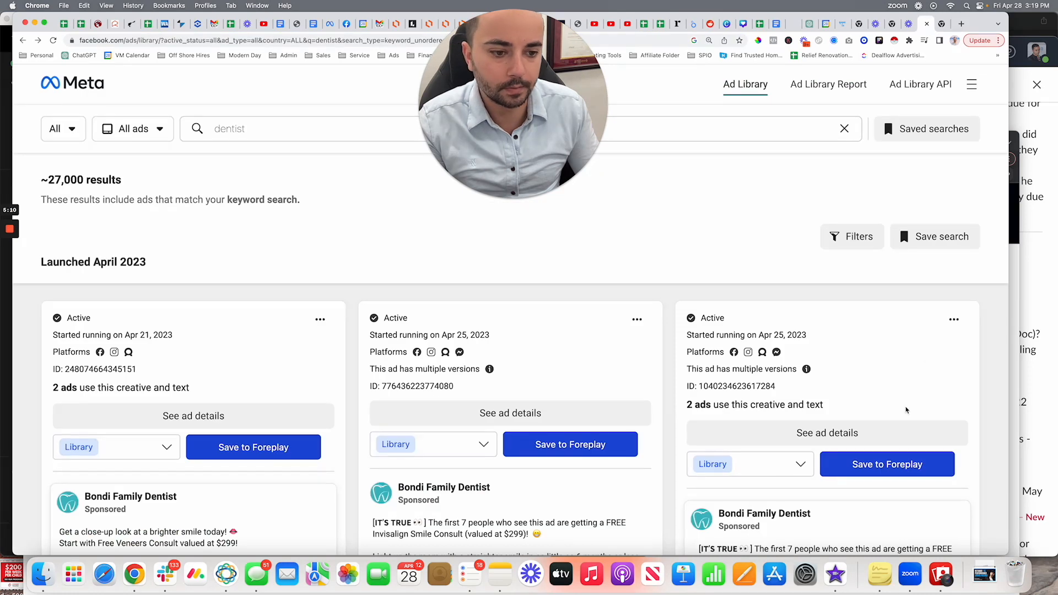
scroll("down", 3)
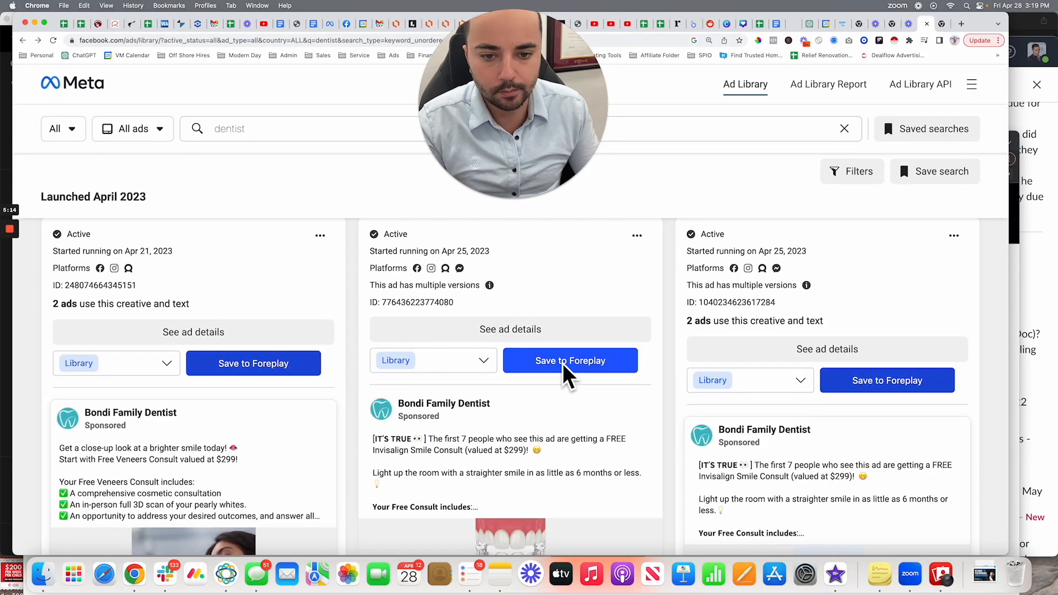
scroll("down", 3)
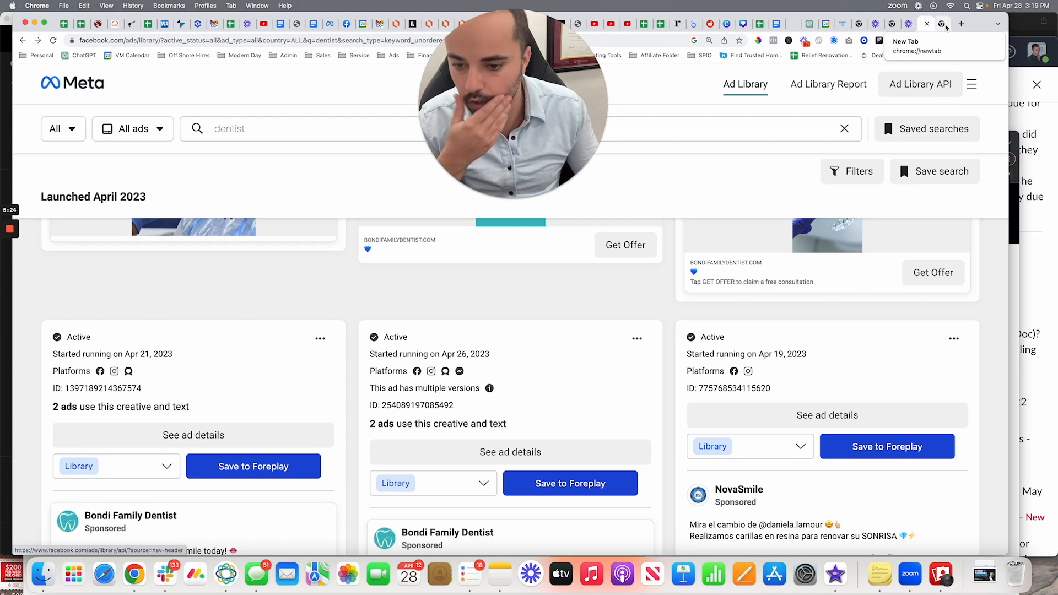
scroll("down", 3)
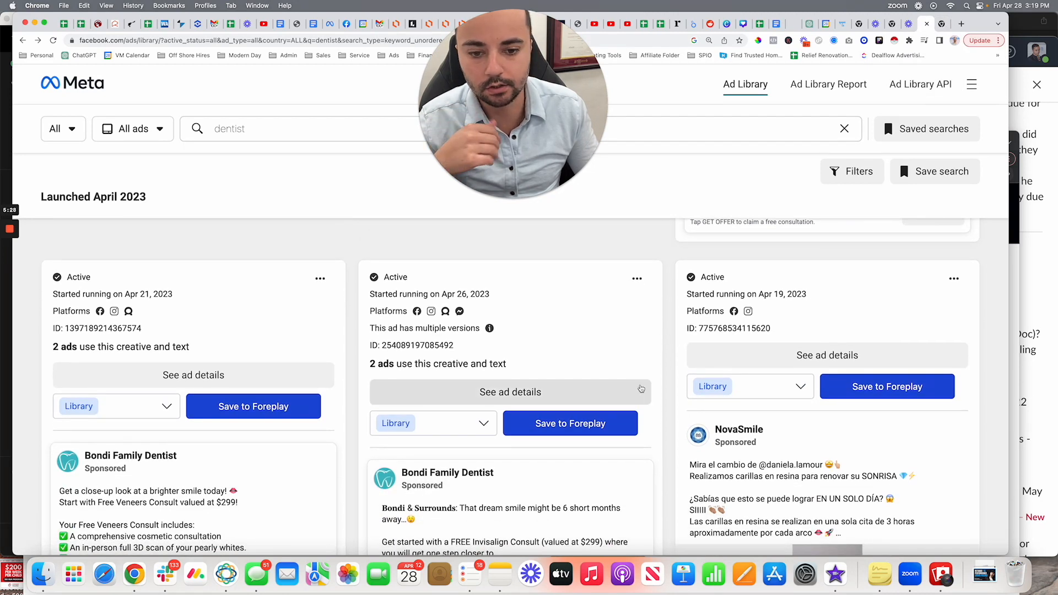
scroll("down", 3)
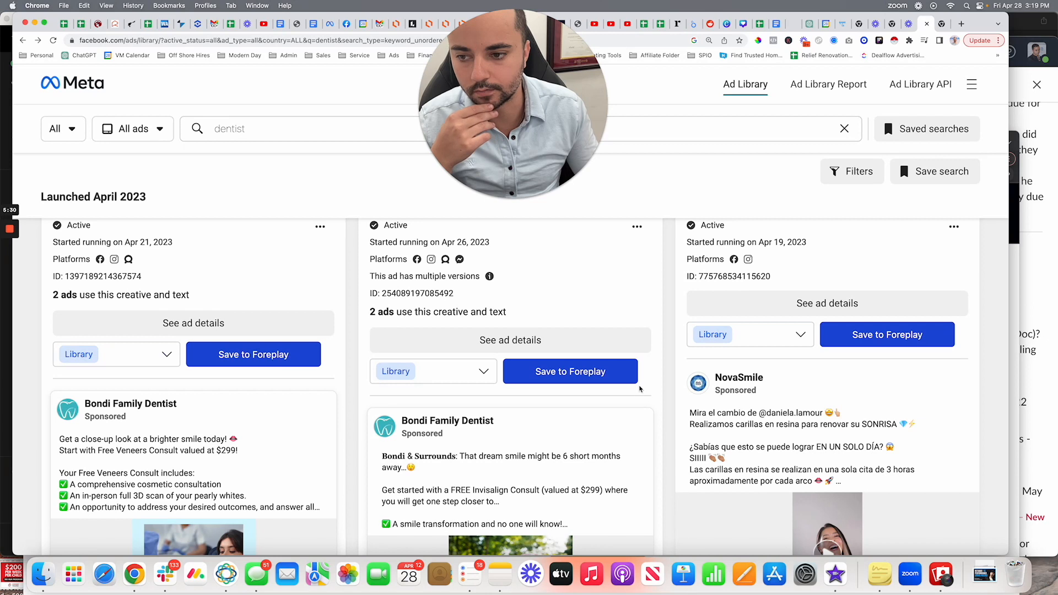
scroll("down", 3)
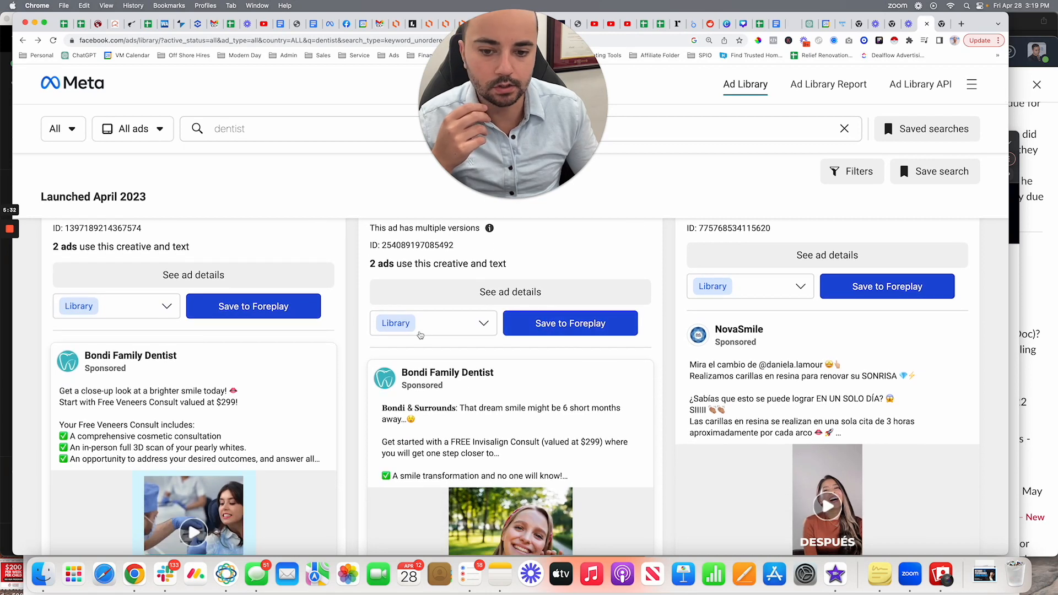
scroll("down", 3)
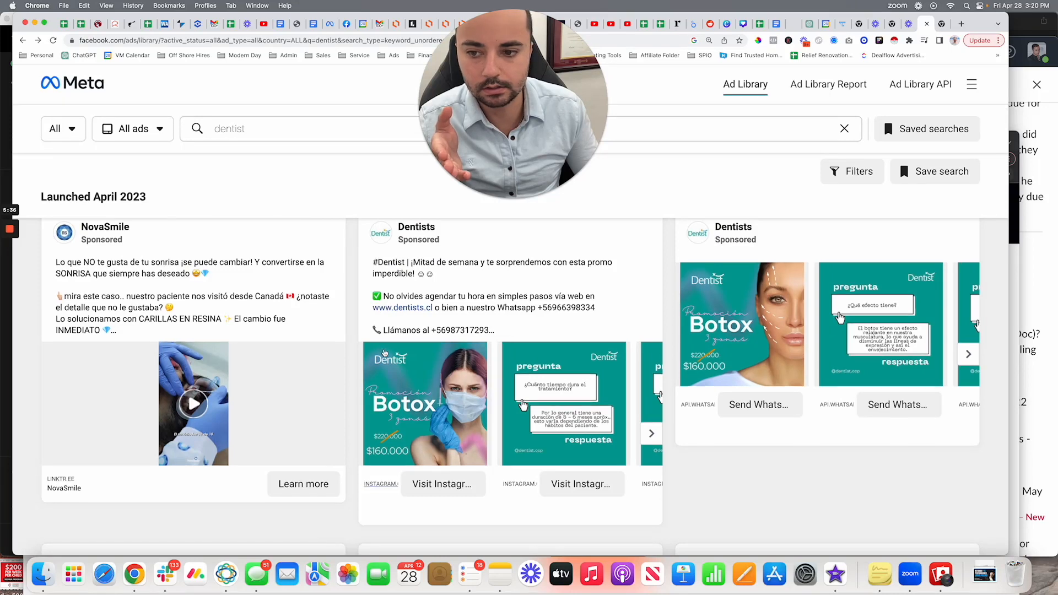
scroll("down", 3)
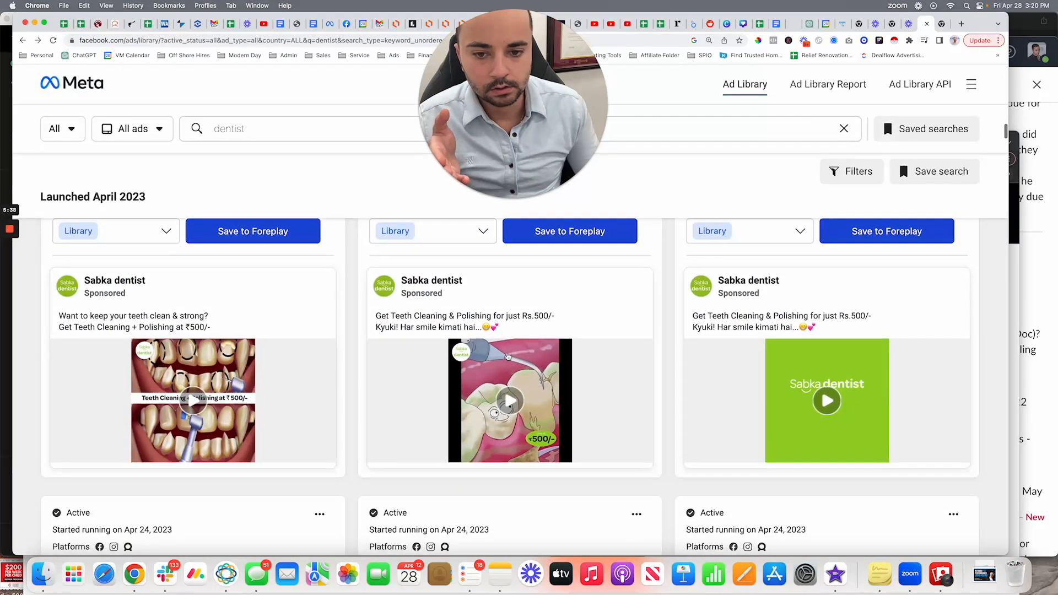
scroll("down", 3)
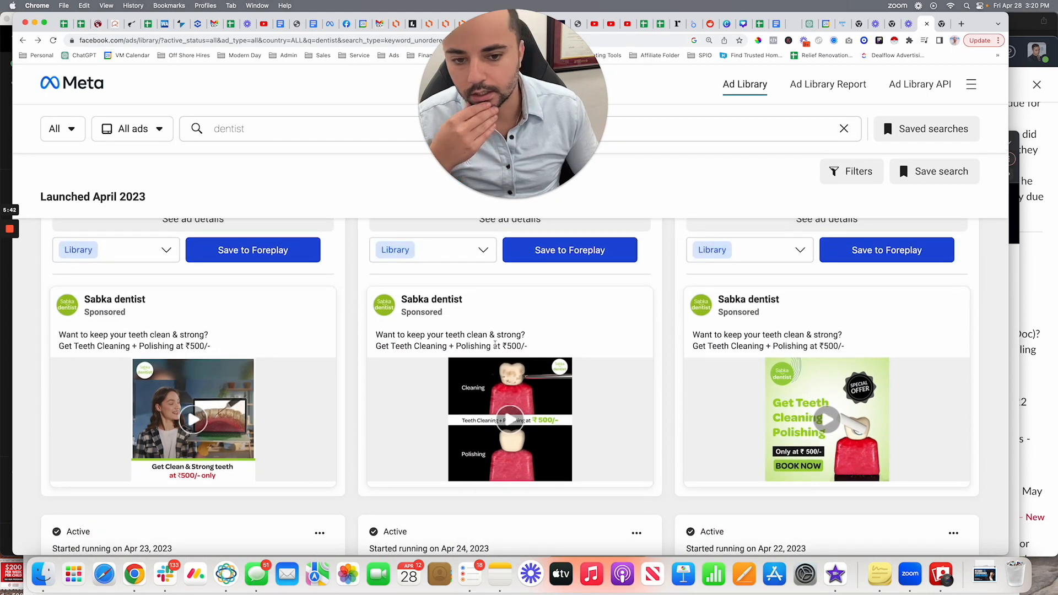
- Save the Sabka dentist teeth cleaning and polishing ad to Foreplay
left_click(511, 421)
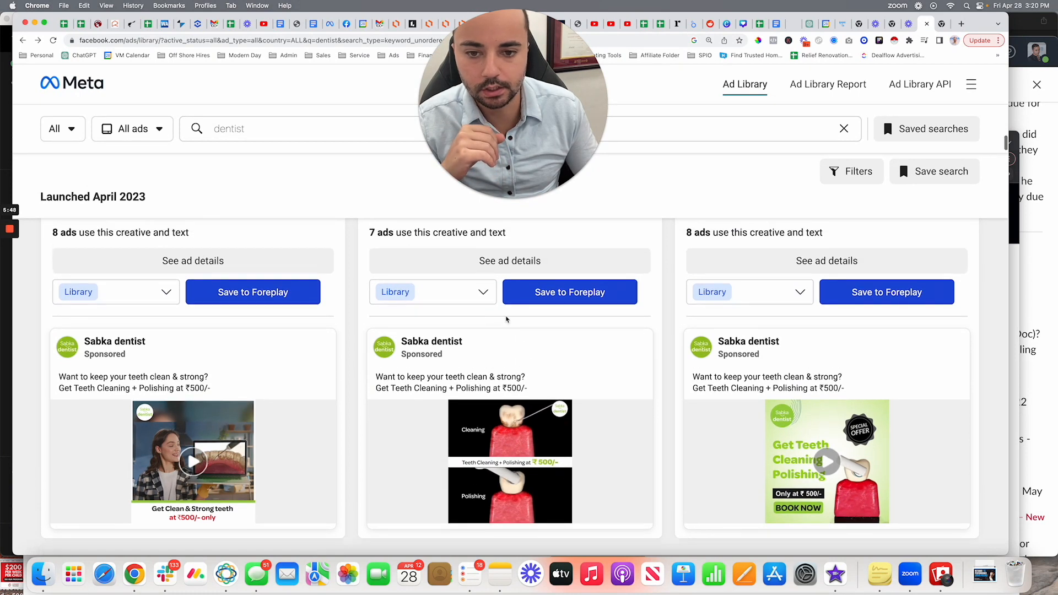
left_click(432, 292)
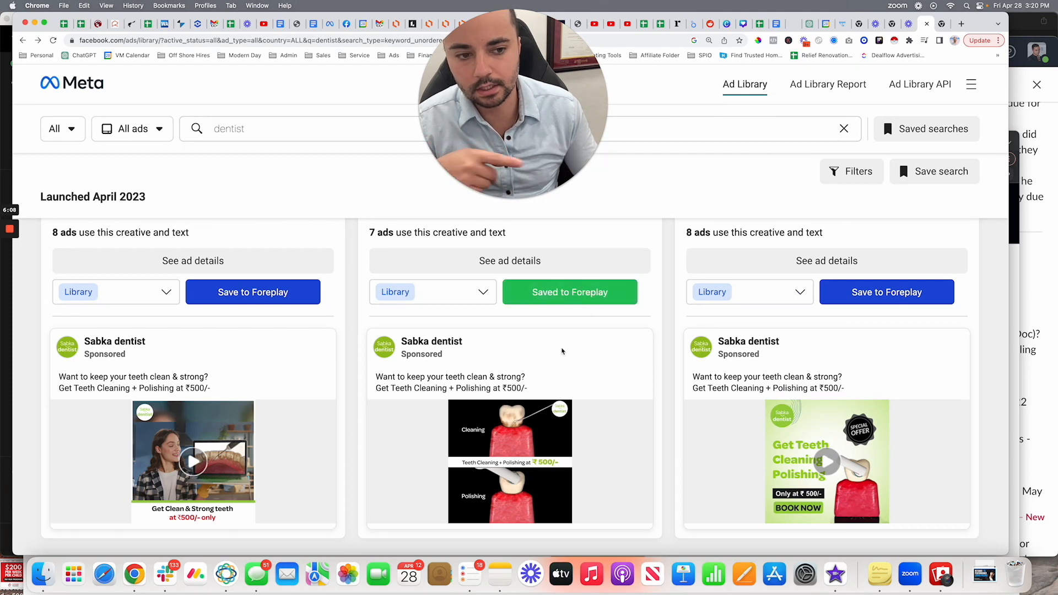
scroll("down", 3)
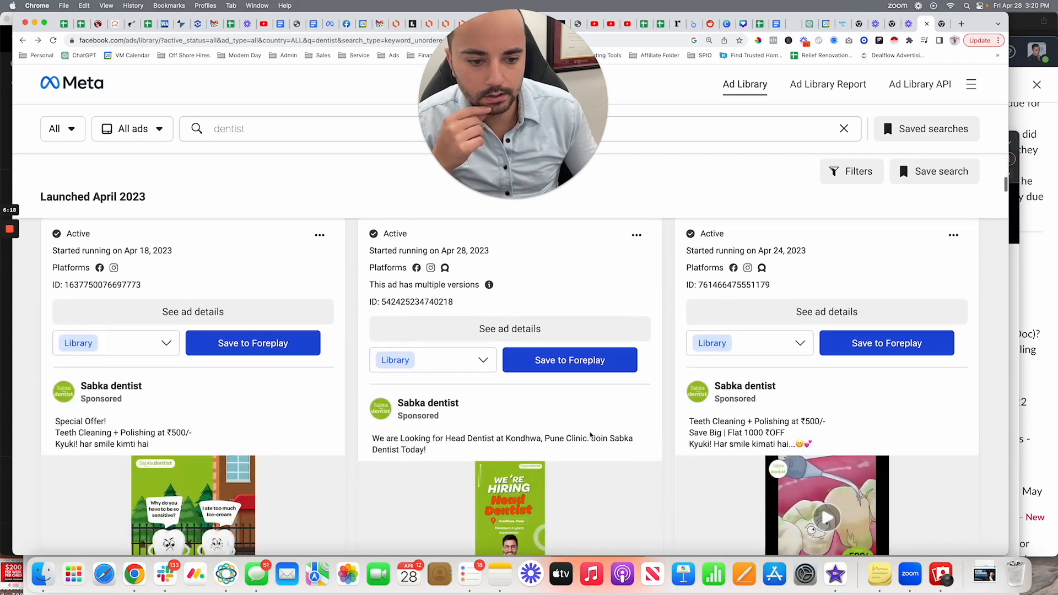
- Save the Sabka dentist 'Hurry! Special Offer' tooth ad to Foreplay
scroll("down", 3)
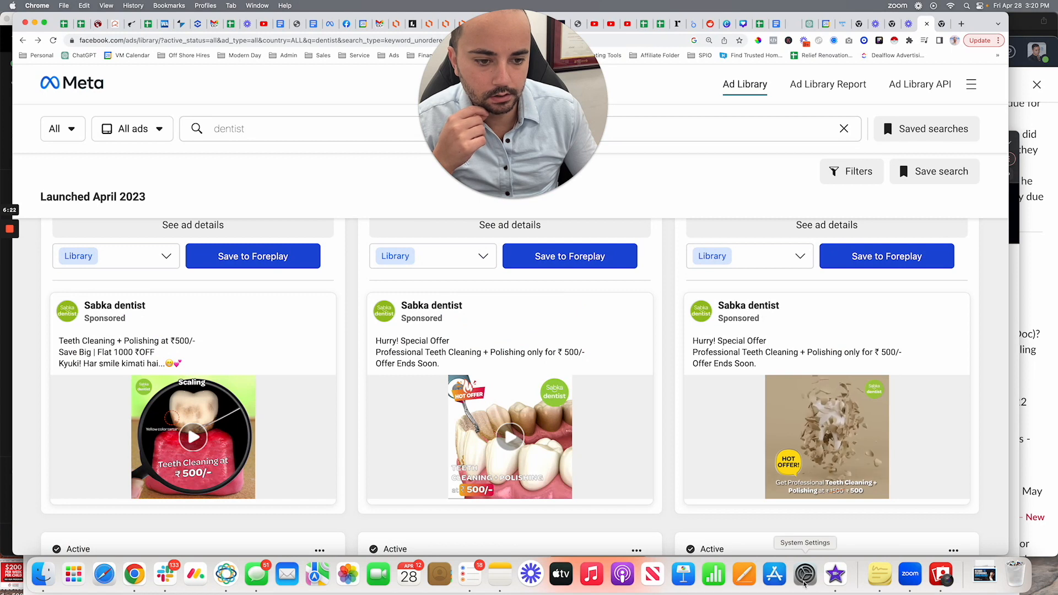
left_click(826, 436)
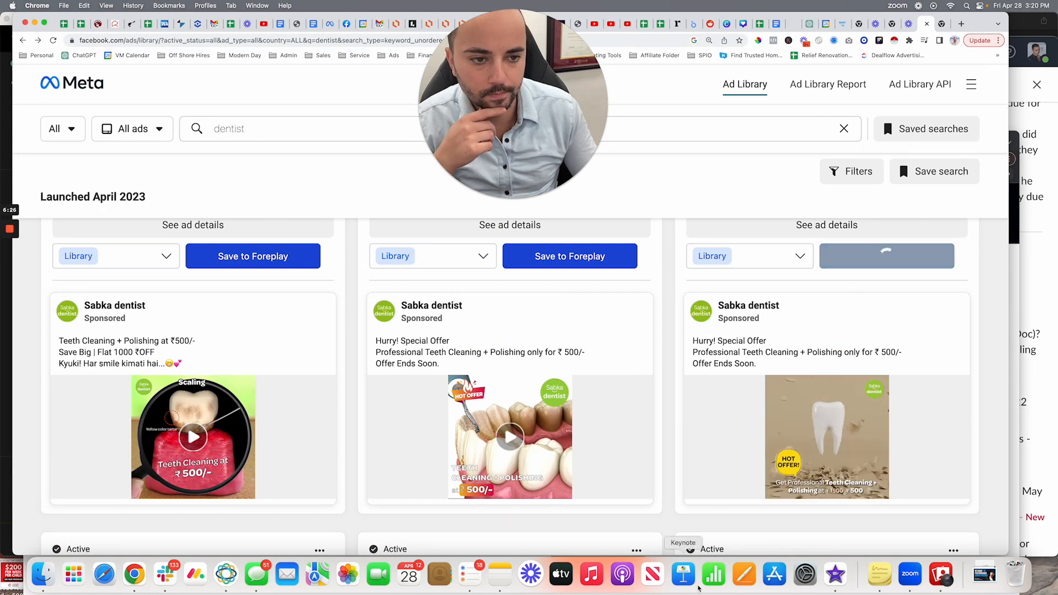
left_click(885, 256)
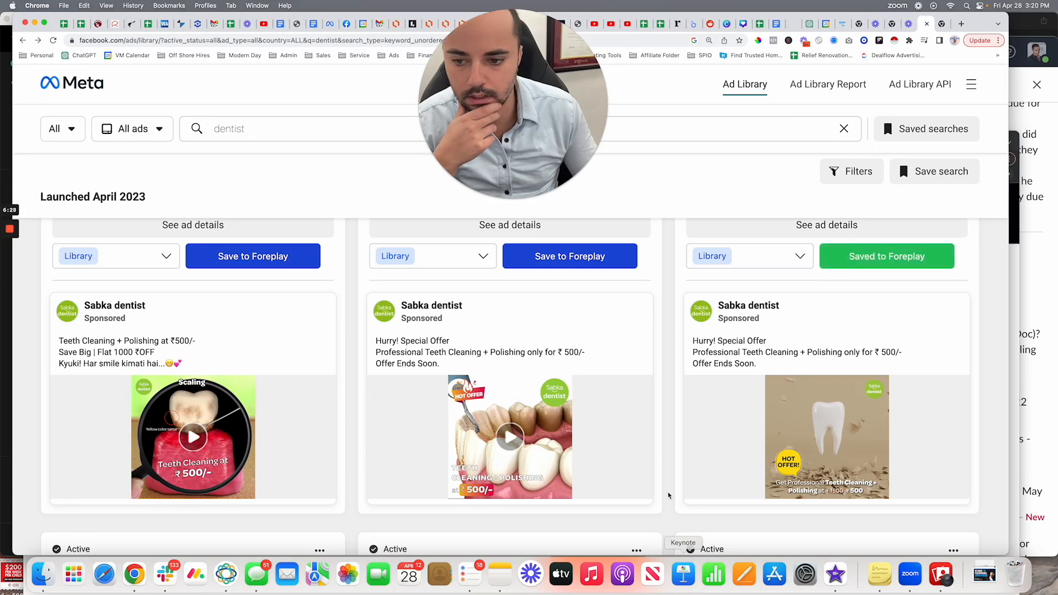
mouse_move(943, 24)
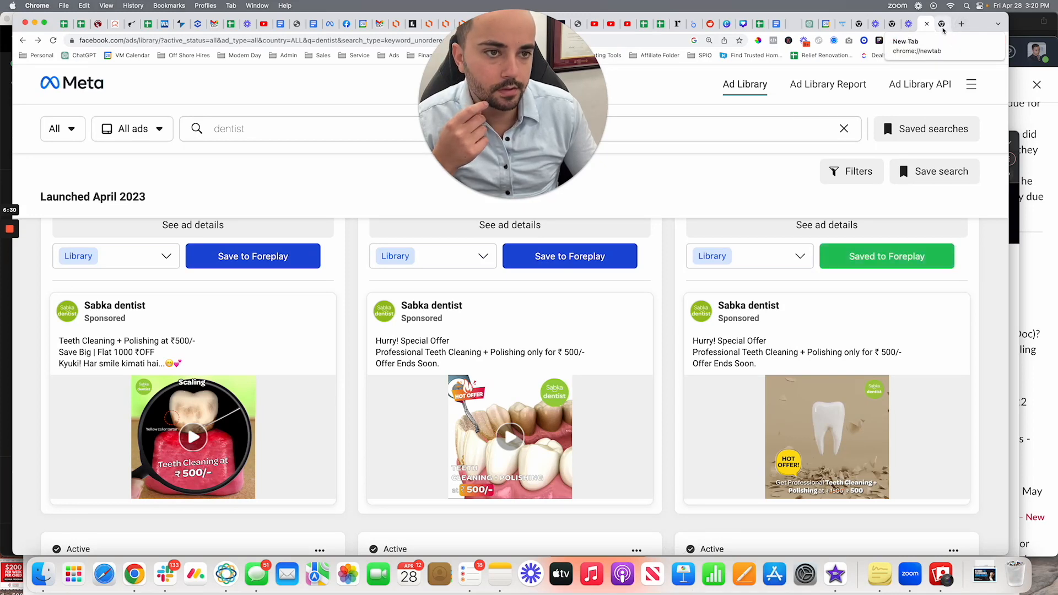
- Check the Foreplay extension popup, then open foreplay.co in a new tab
left_click(879, 40)
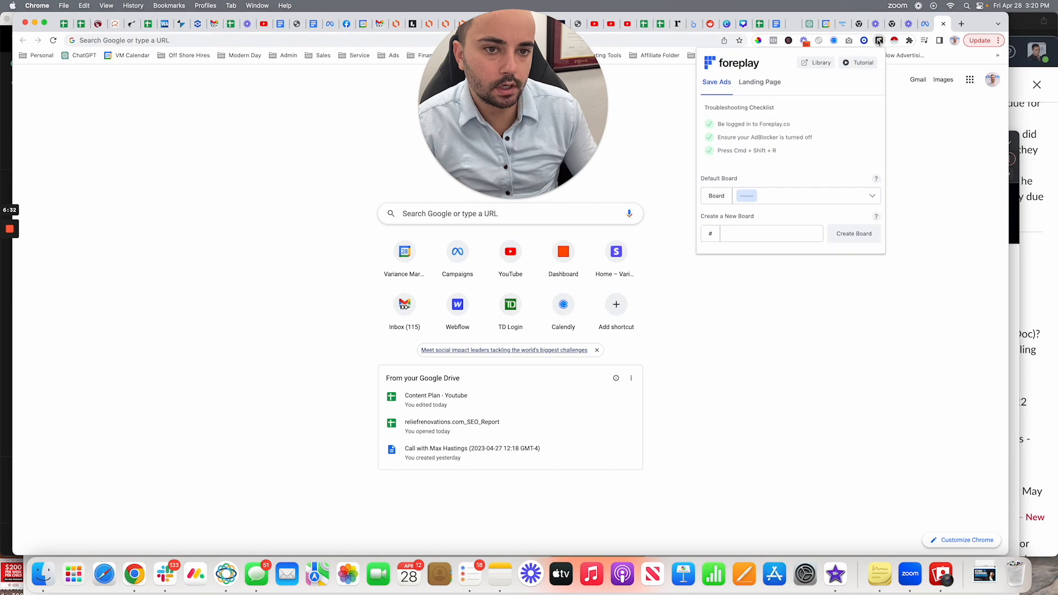
left_click(804, 196)
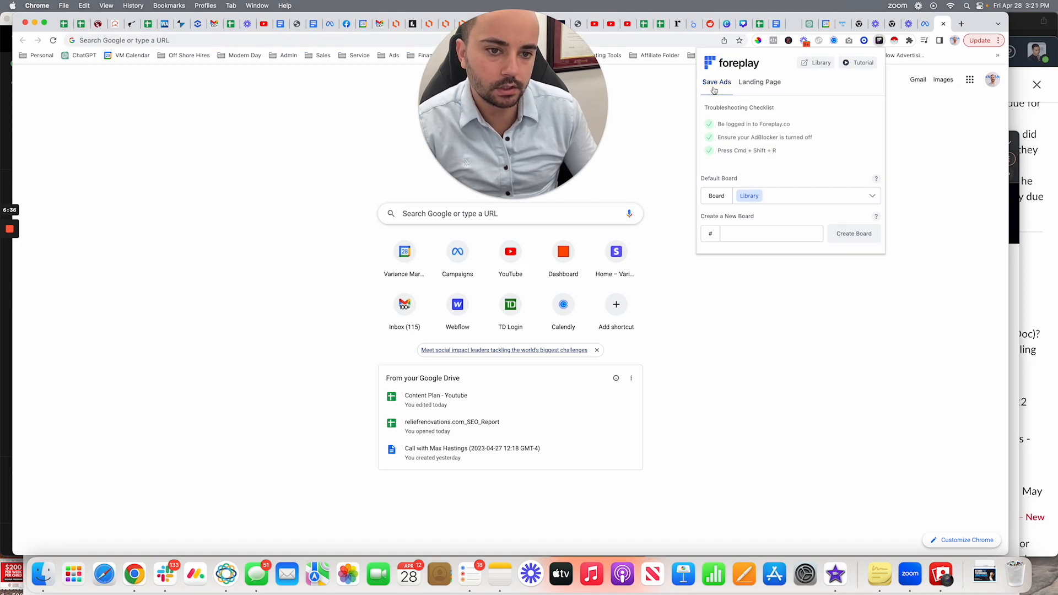
left_click(759, 82)
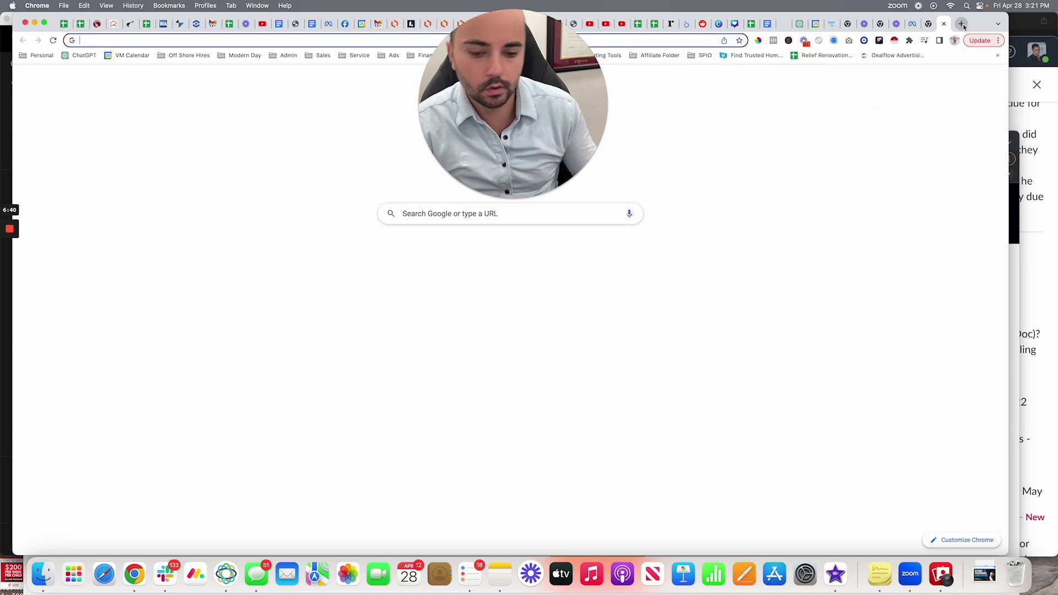
type("foreplay.co")
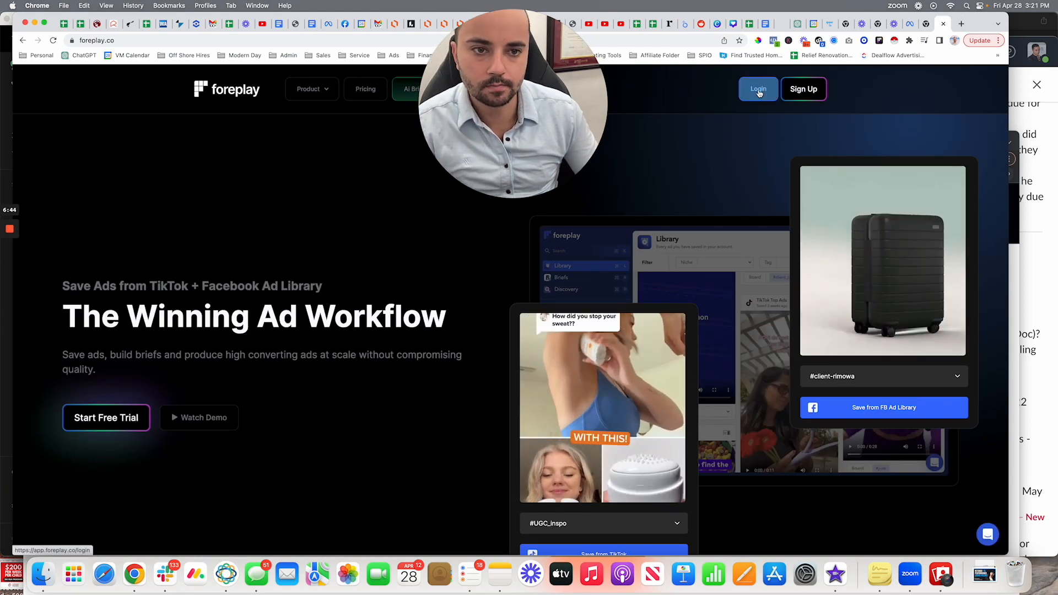
- Log in to Foreplay to reach the Library with the saved Sabka dentist ads
left_click(758, 88)
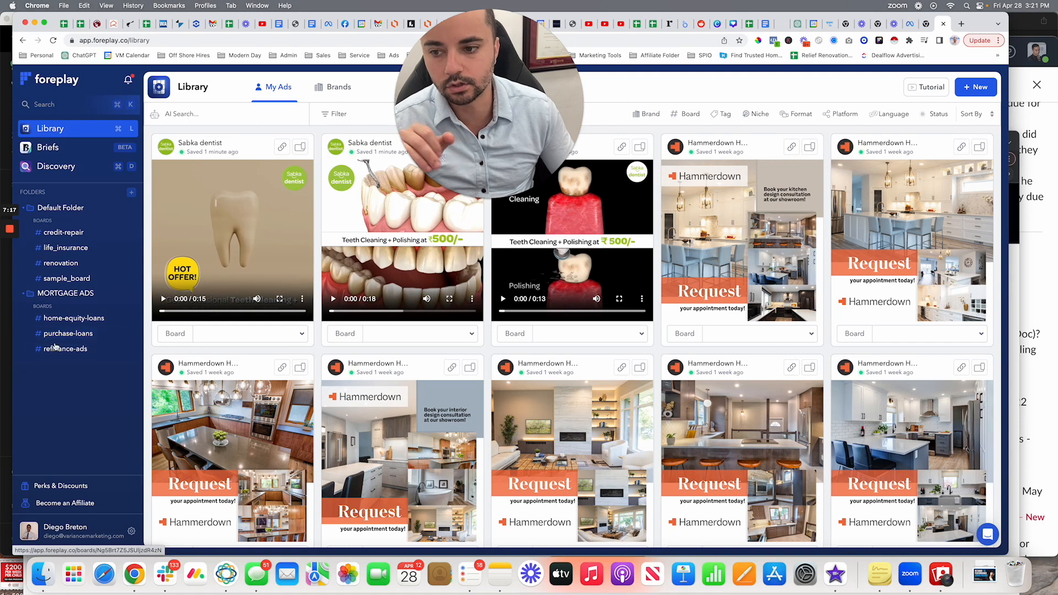
mouse_move(107, 406)
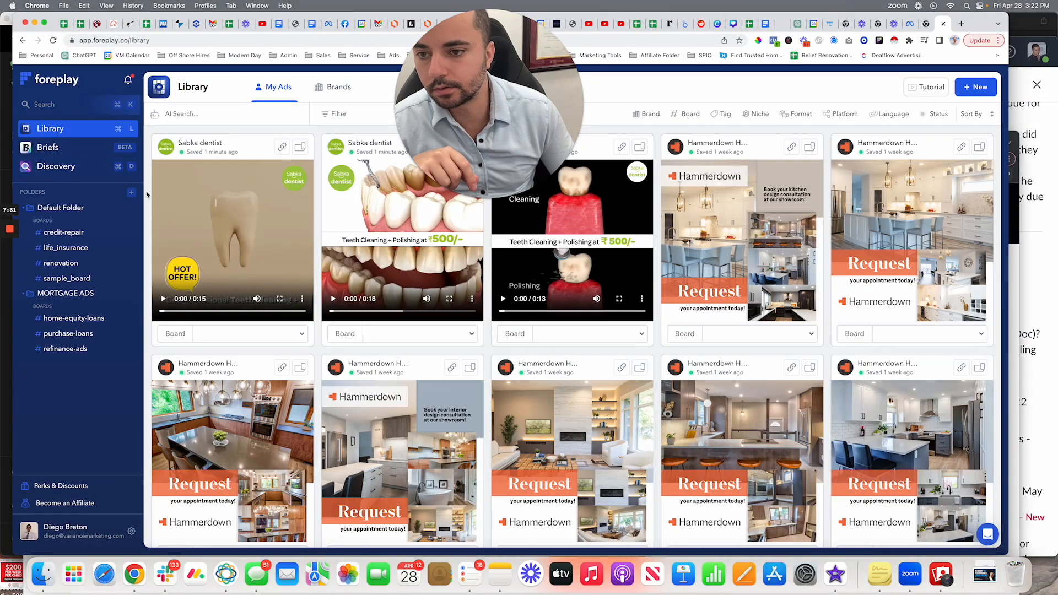
- Create a new folder named 'Dentists'
left_click(132, 192)
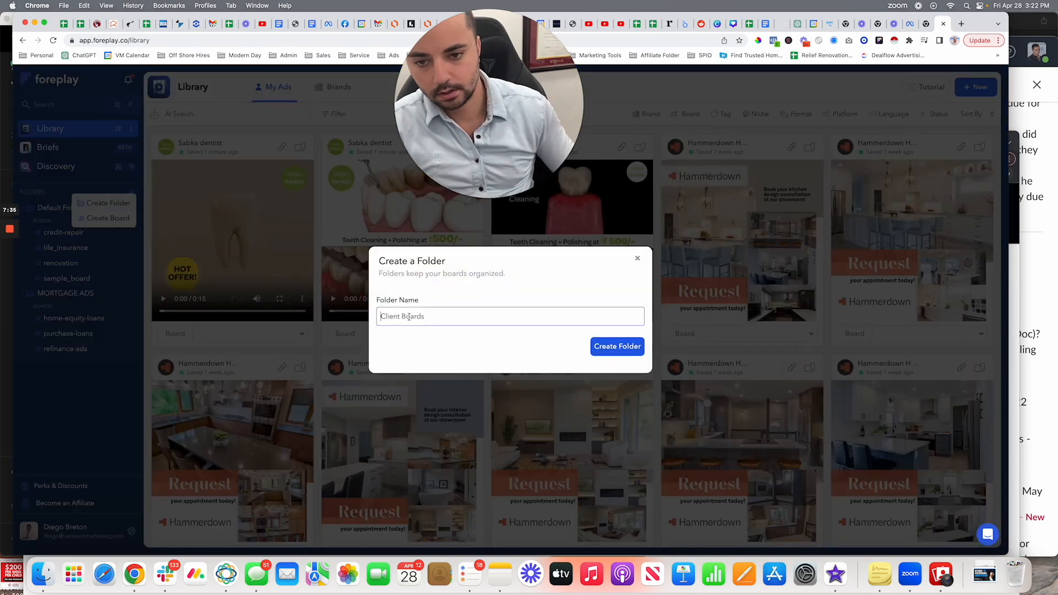
type("Dentists")
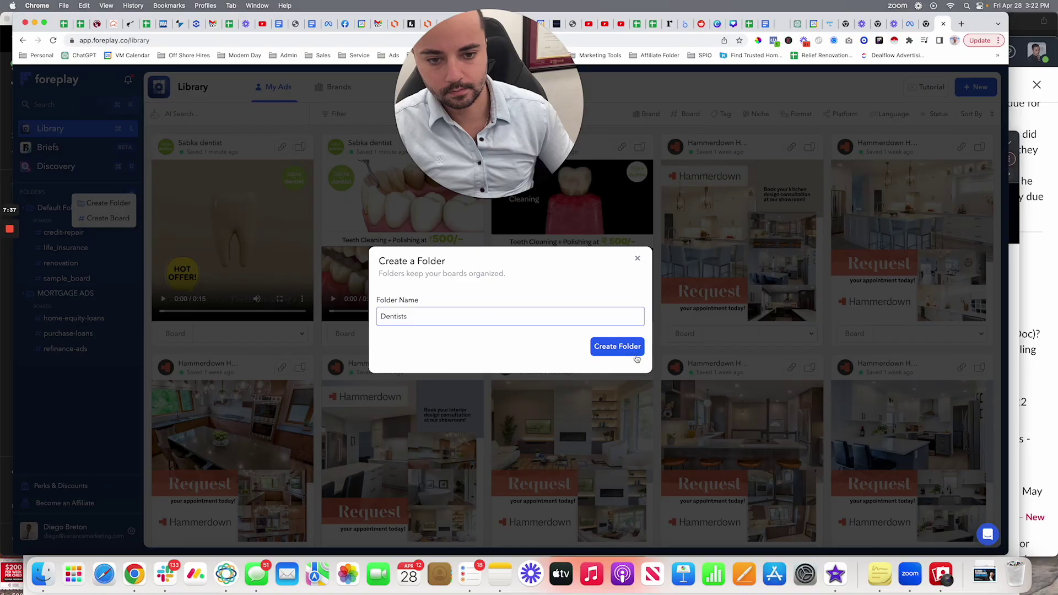
left_click(617, 346)
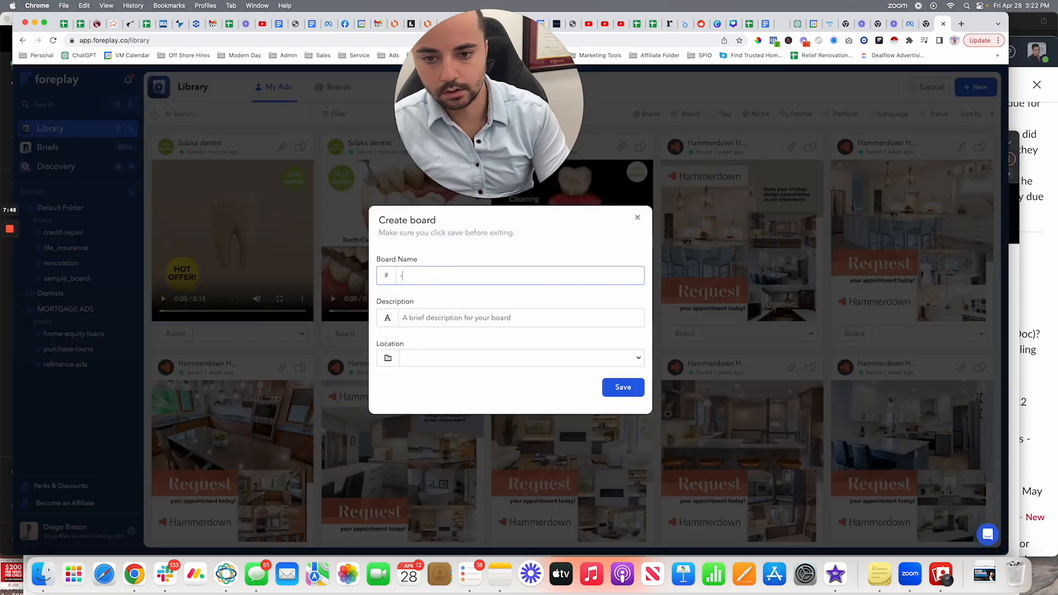
- Create a board named 'whitening' inside the Dentists folder and open it
type("wh")
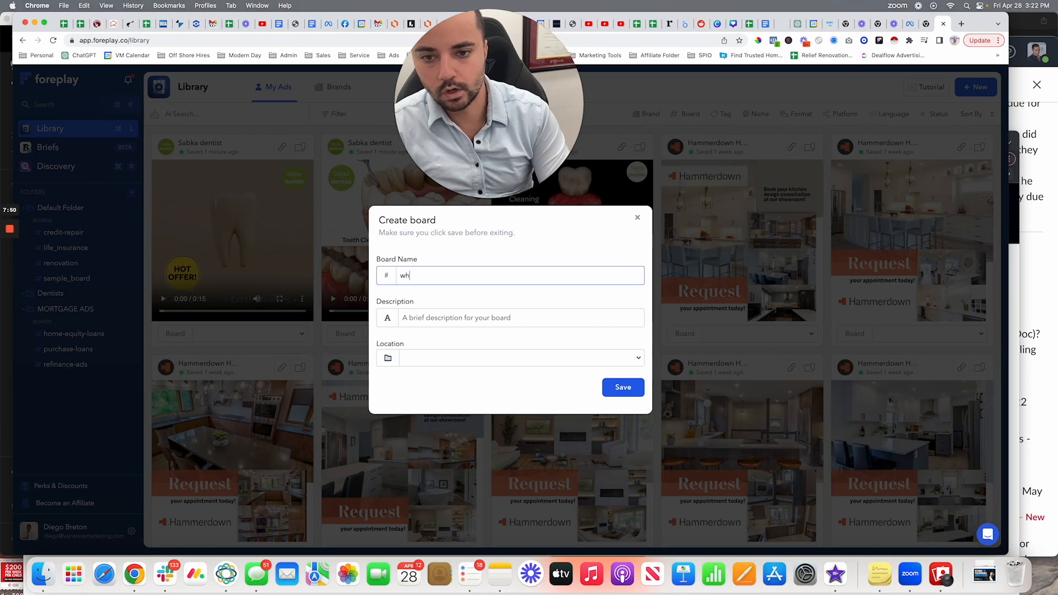
left_click(520, 357)
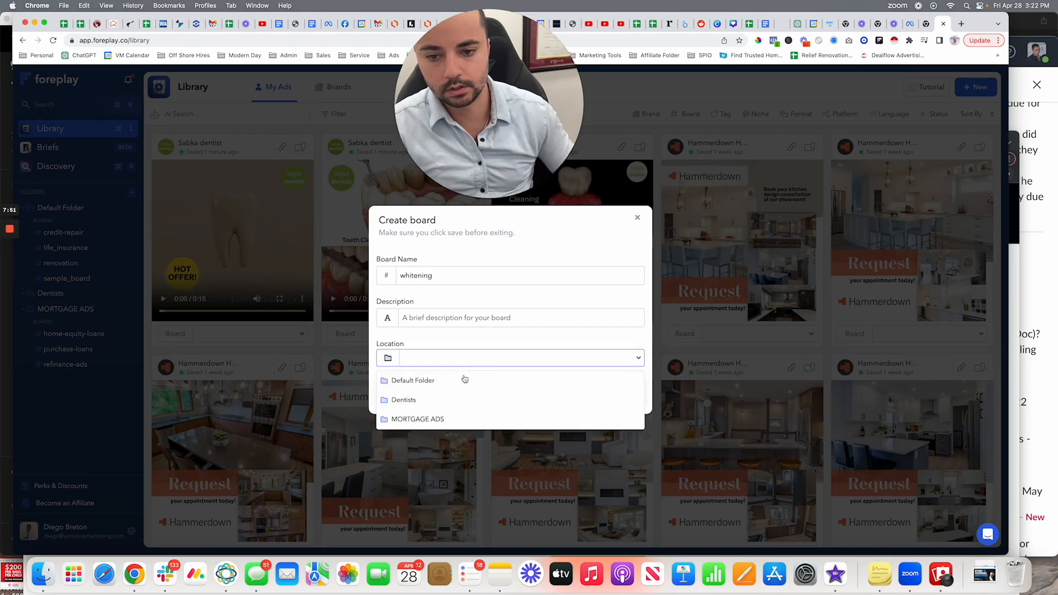
left_click(403, 400)
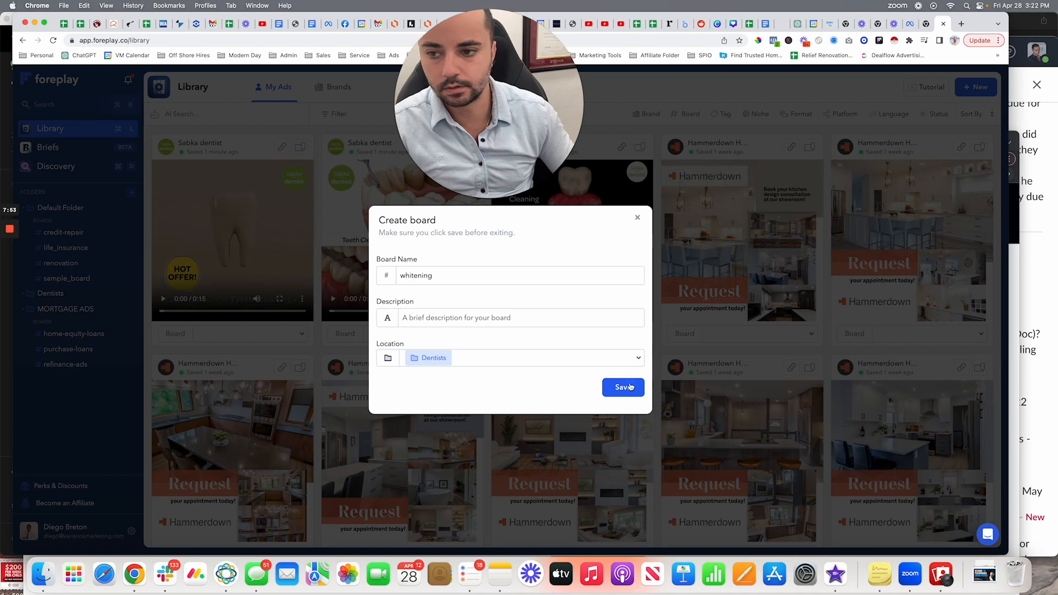
left_click(623, 386)
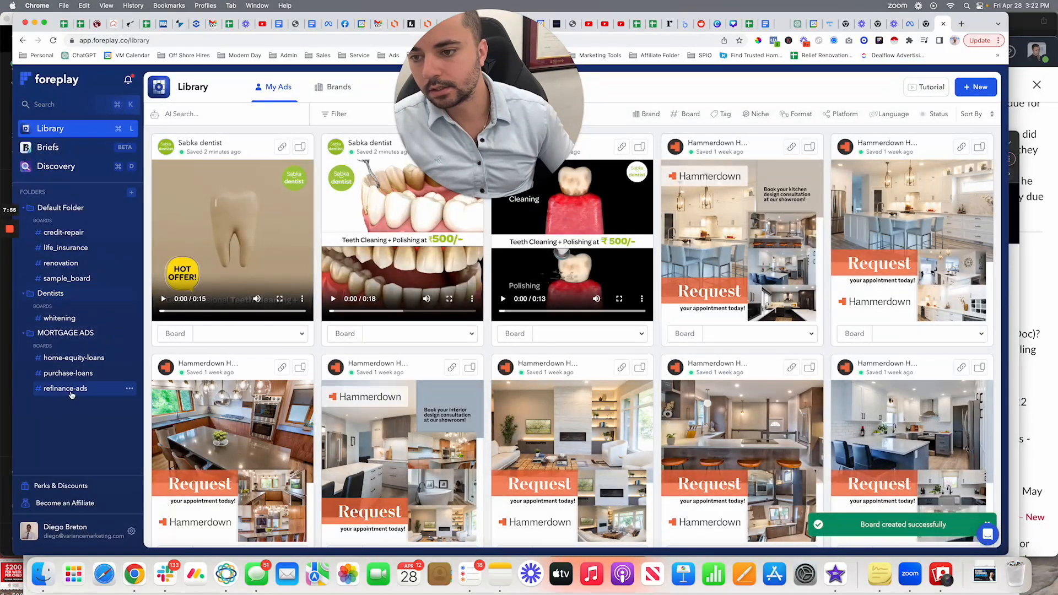
left_click(59, 317)
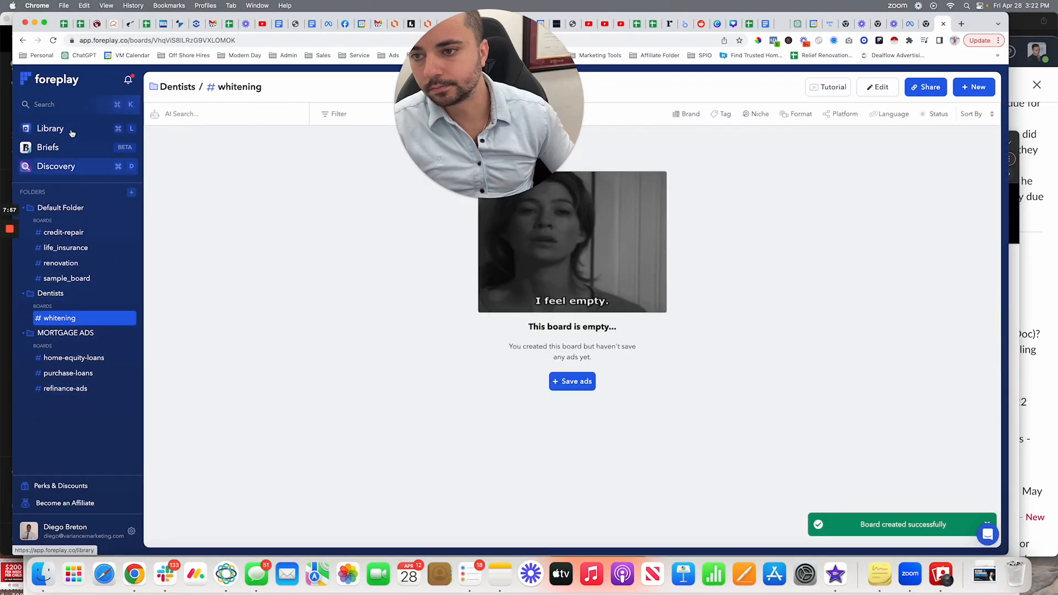
- Assign the Sabka dentist ads to #whitening, open the board, and copy the tooth ad's share link
left_click(50, 128)
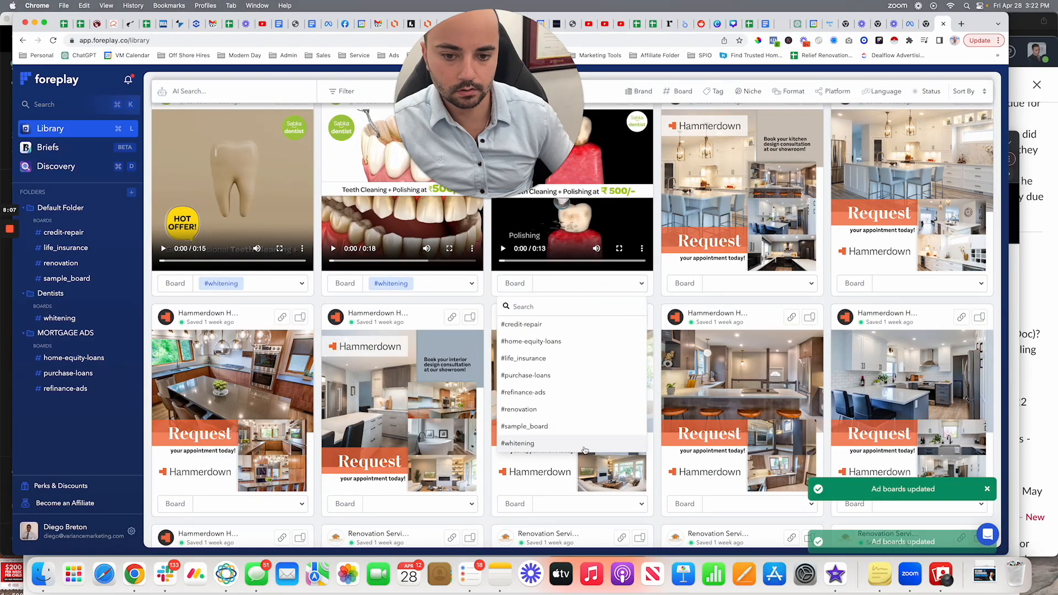
left_click(518, 443)
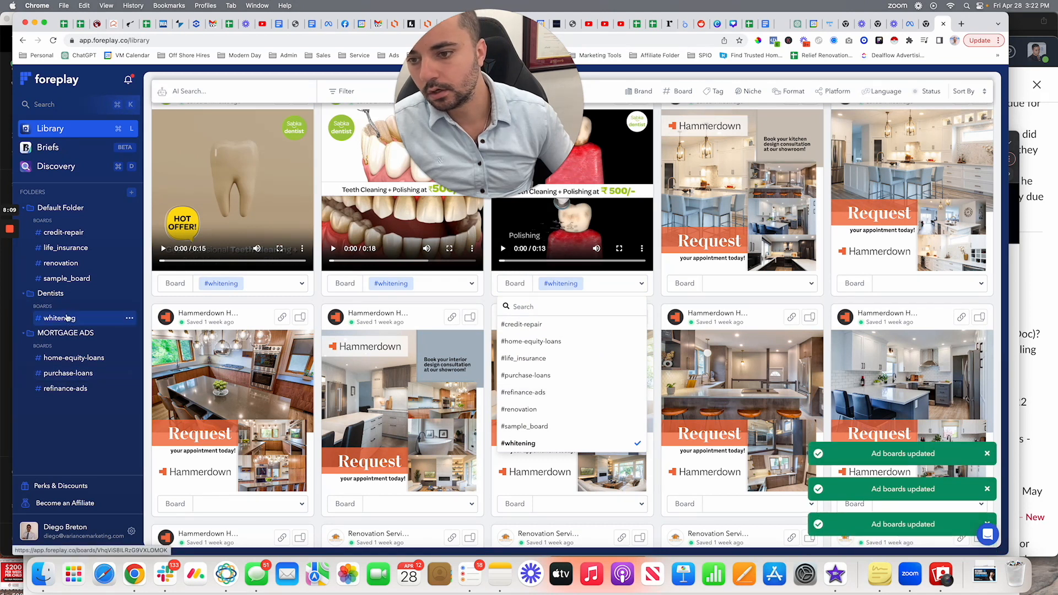
left_click(59, 317)
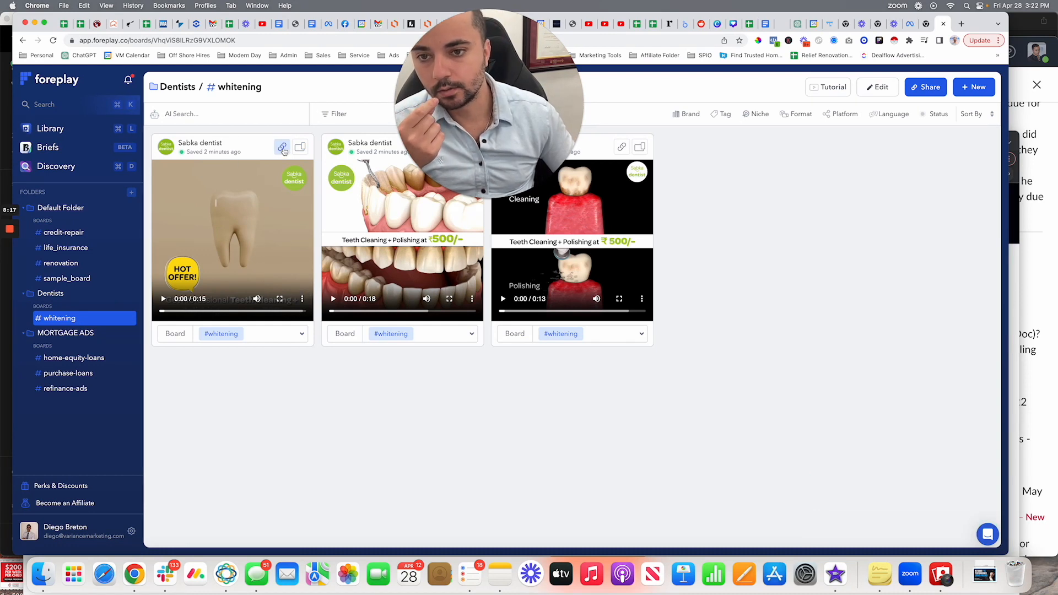
left_click(281, 147)
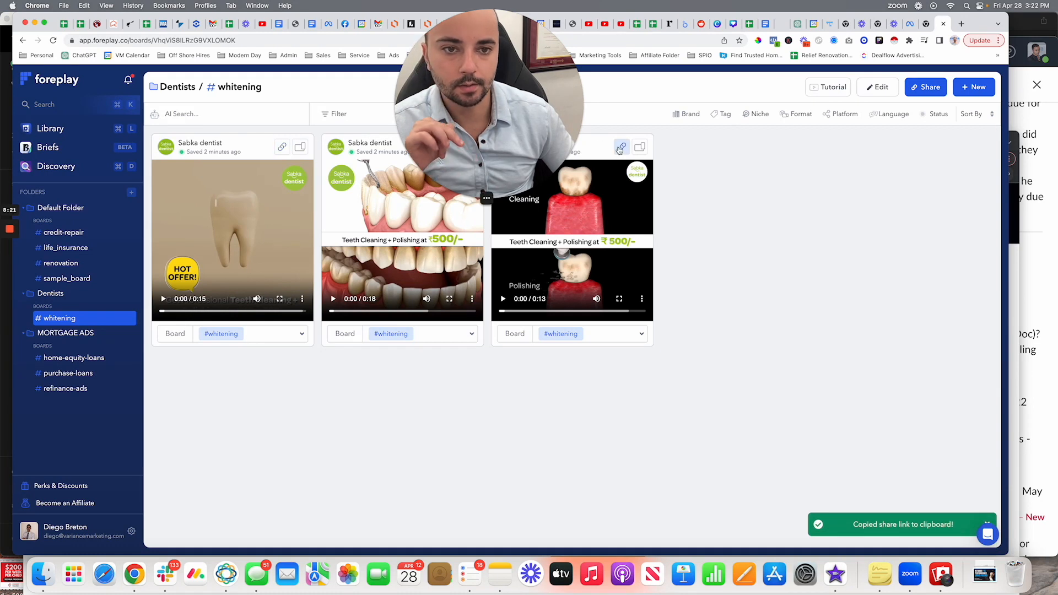
mouse_move(315, 160)
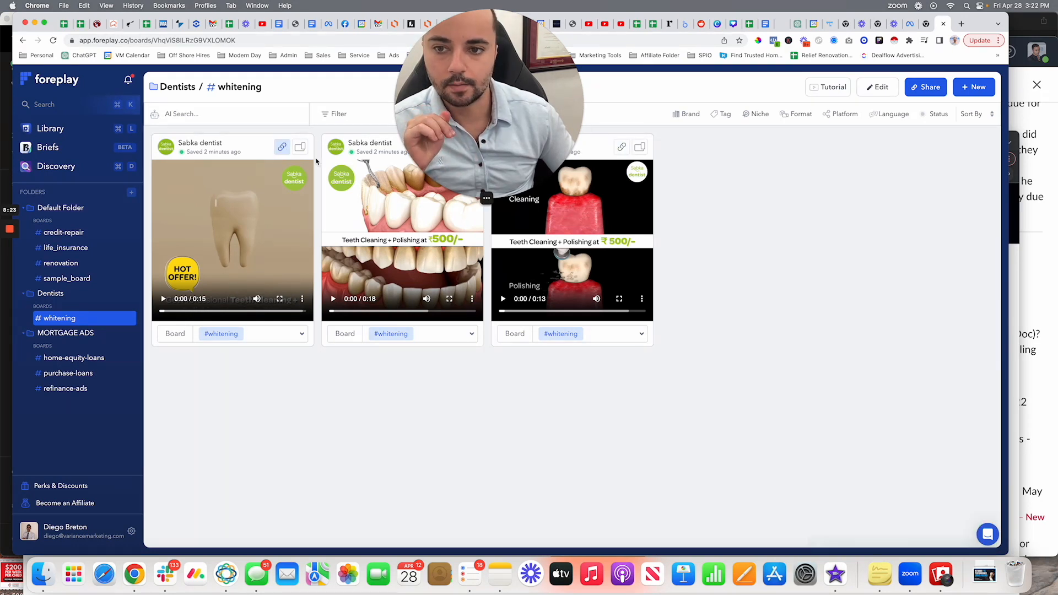
- Open the copied share link in a new tab to view the tooth ad's shared page
left_click(962, 25)
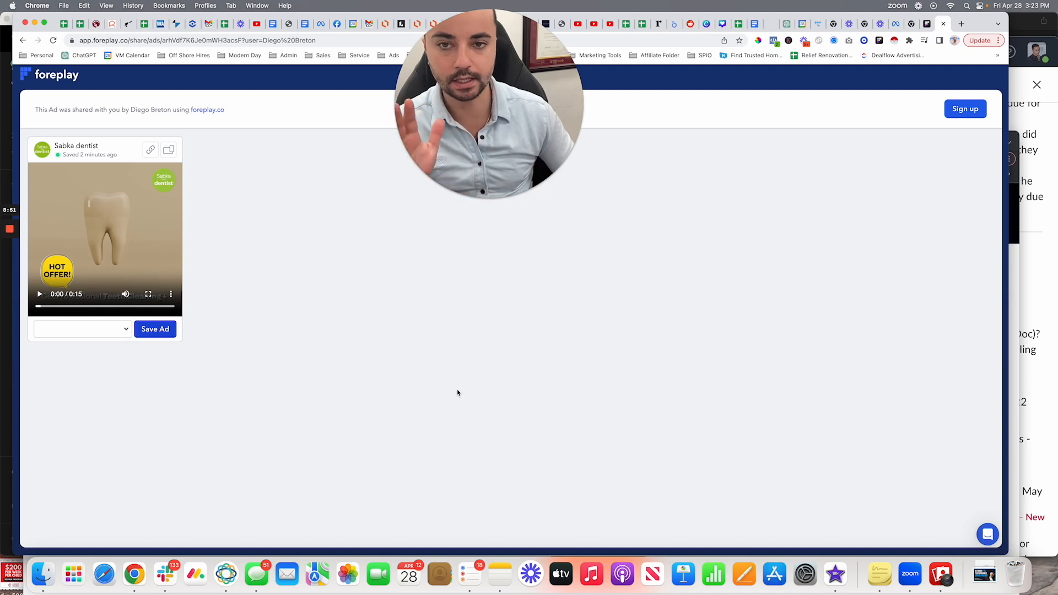
mouse_move(461, 384)
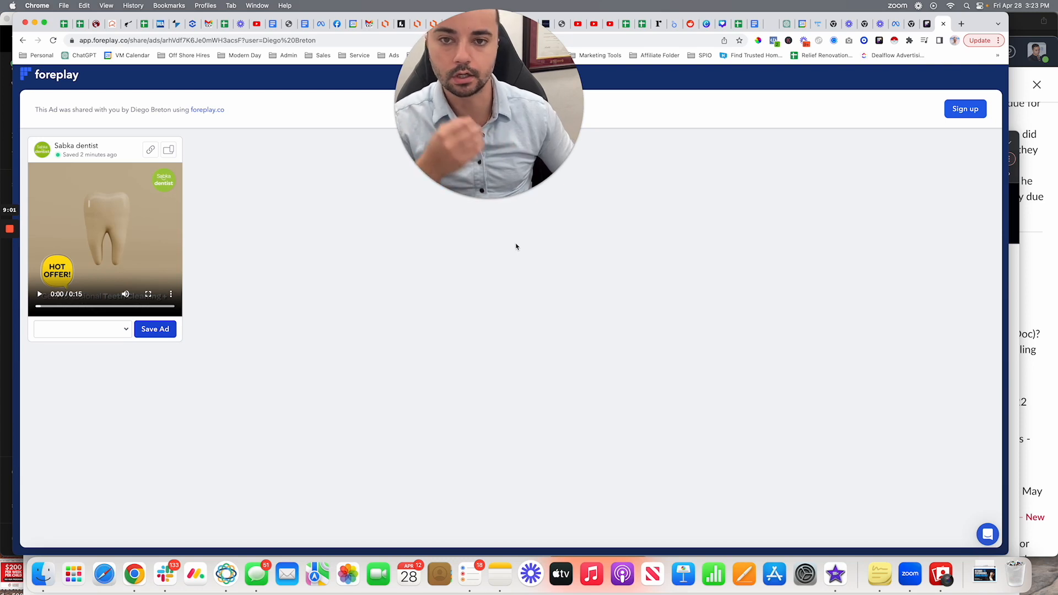
mouse_move(330, 219)
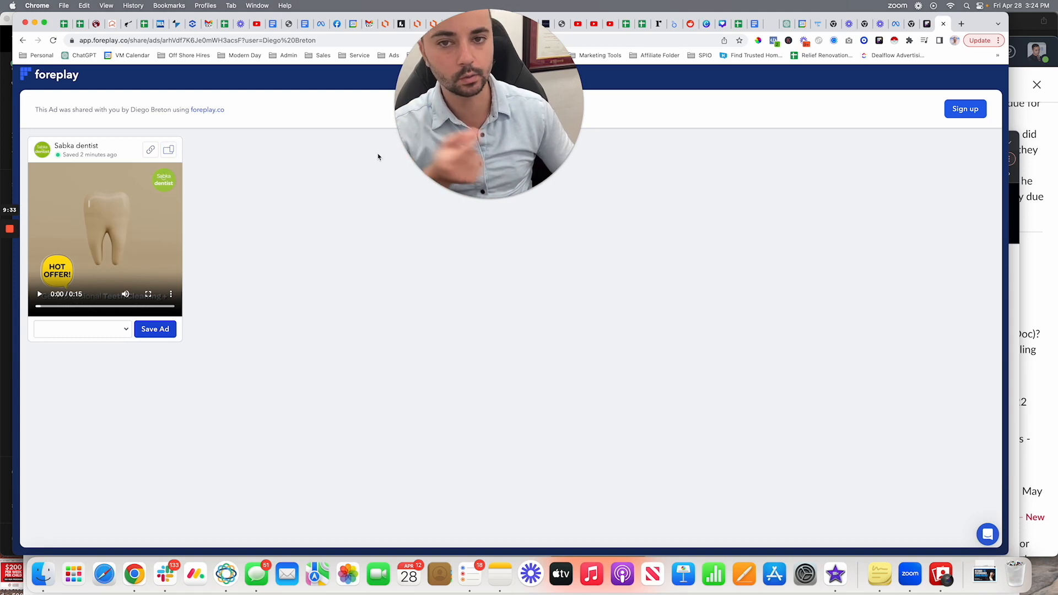
mouse_move(385, 156)
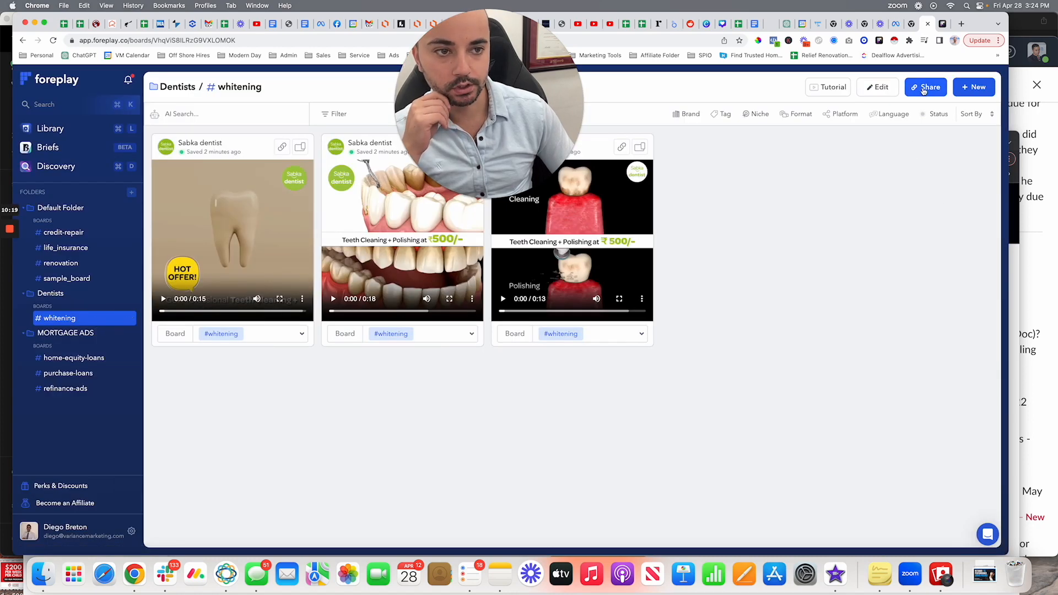
- Share the whitening board by link and preview its public page with the three dentist ads
left_click(926, 87)
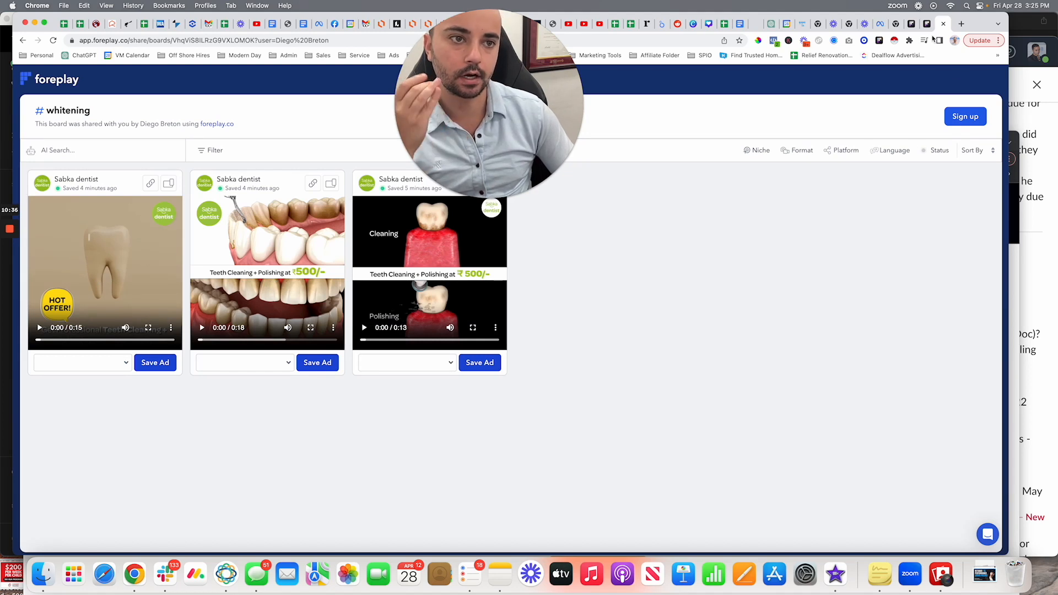
mouse_move(928, 24)
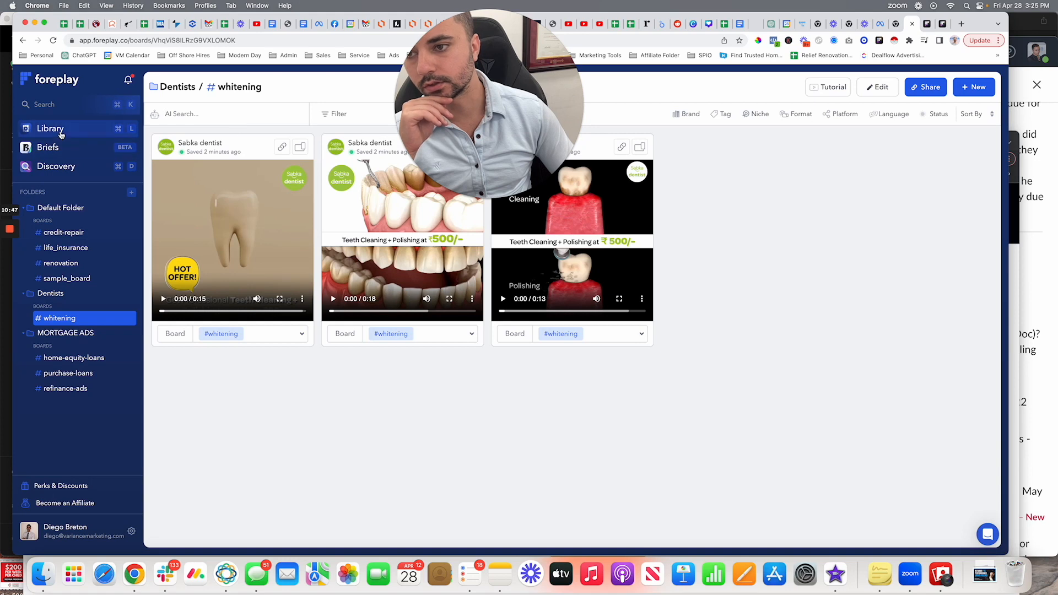
- Browse Library, Discovery ads and the life_insurance board, then land on the Briefs list with two untitled briefs
left_click(49, 128)
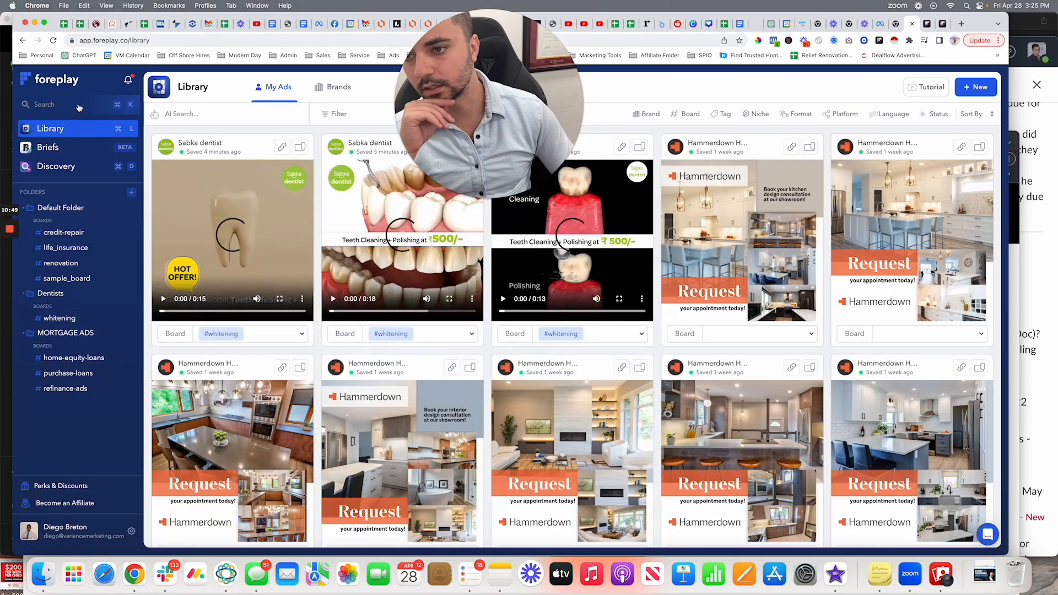
left_click(55, 165)
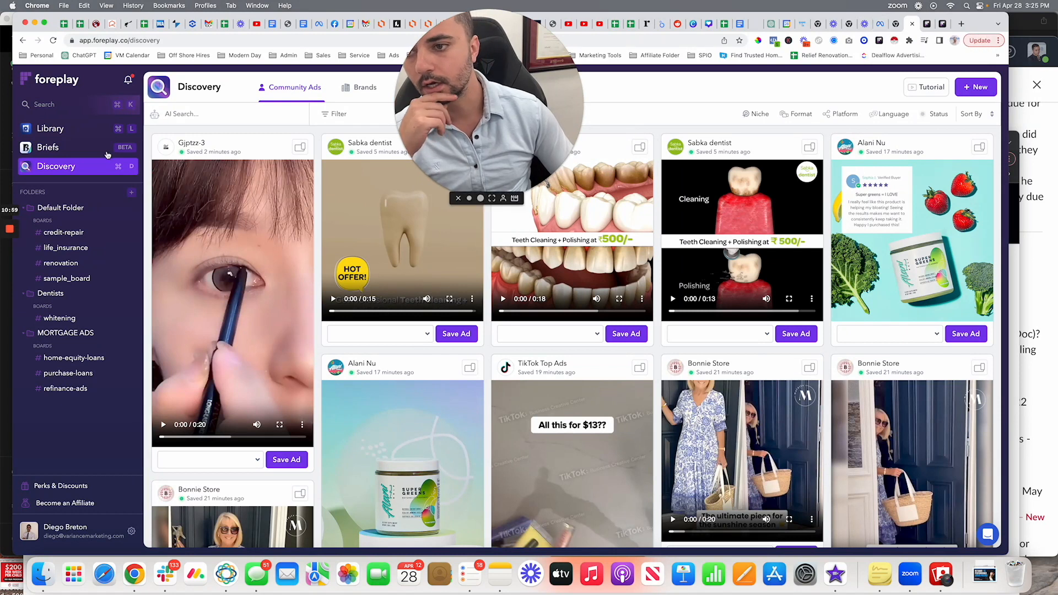
left_click(48, 148)
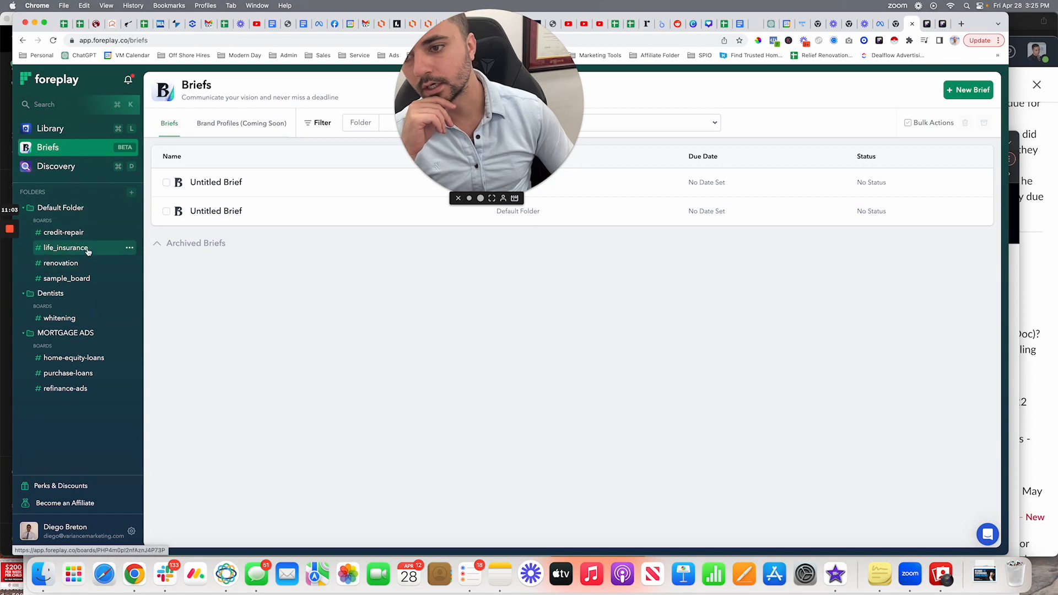
left_click(66, 246)
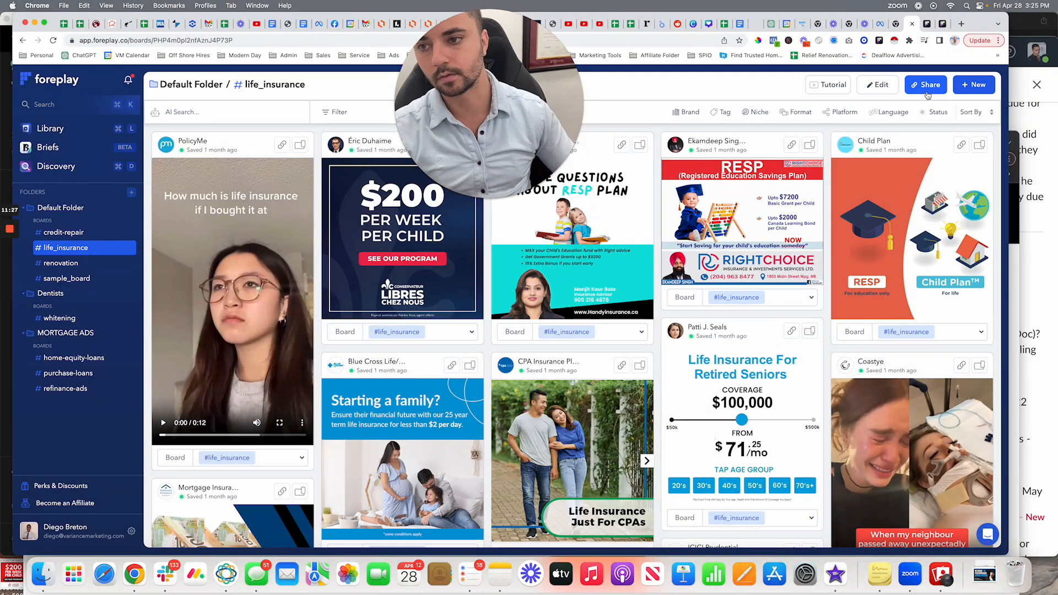
left_click(47, 148)
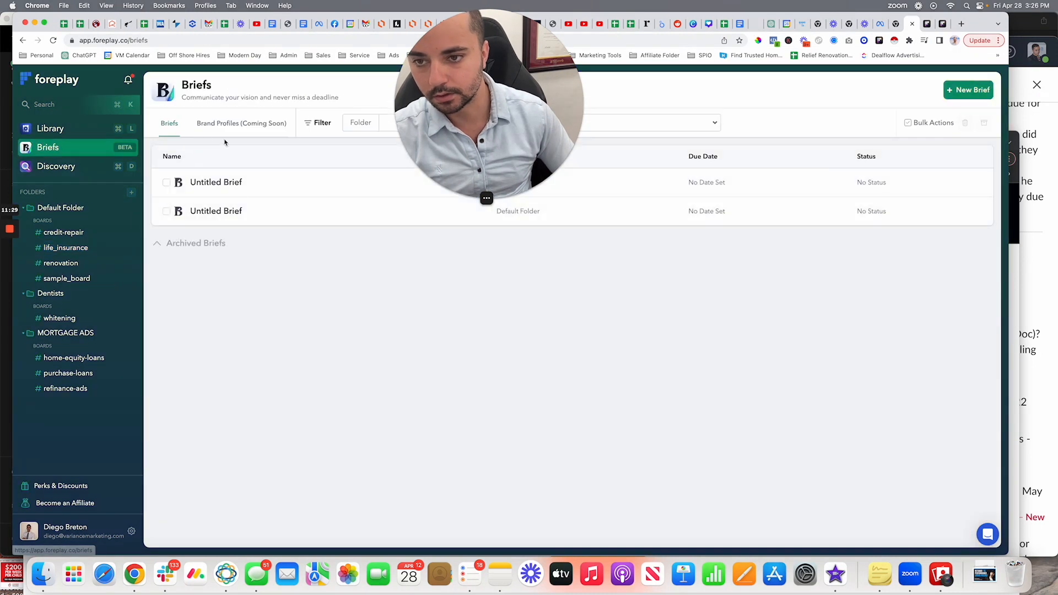
- Add the three selected dentist ads to an untitled brief and note '-> make sure to change this part'
left_click(216, 182)
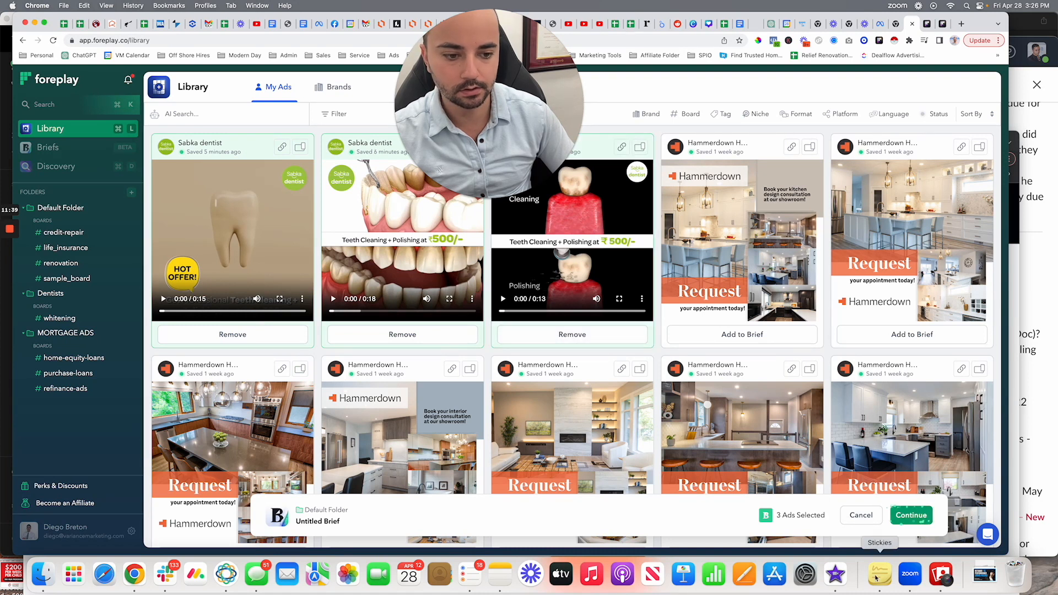
left_click(911, 516)
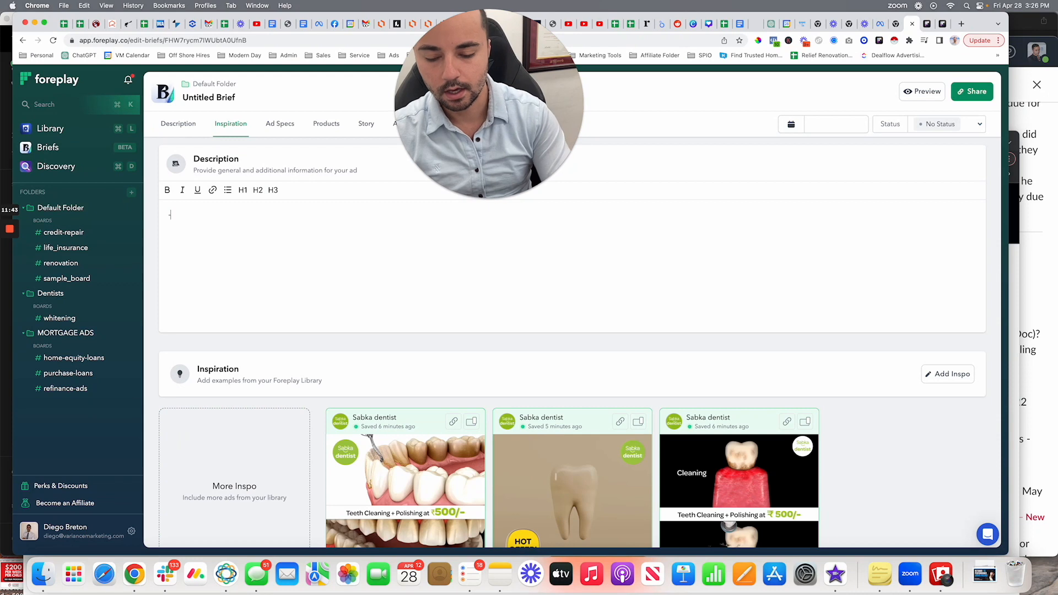
type("soraya")
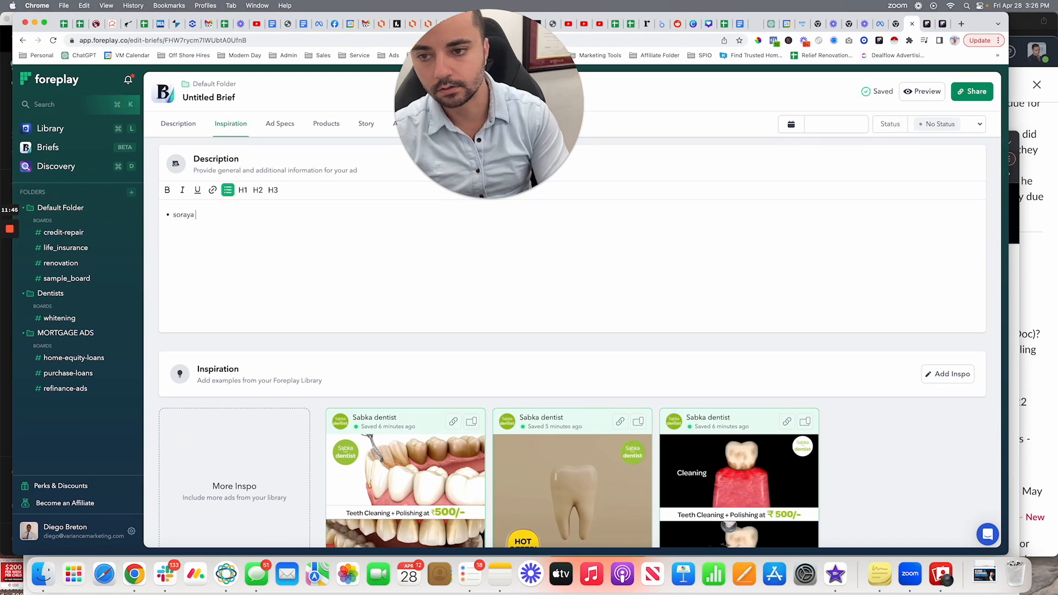
type("-> make su")
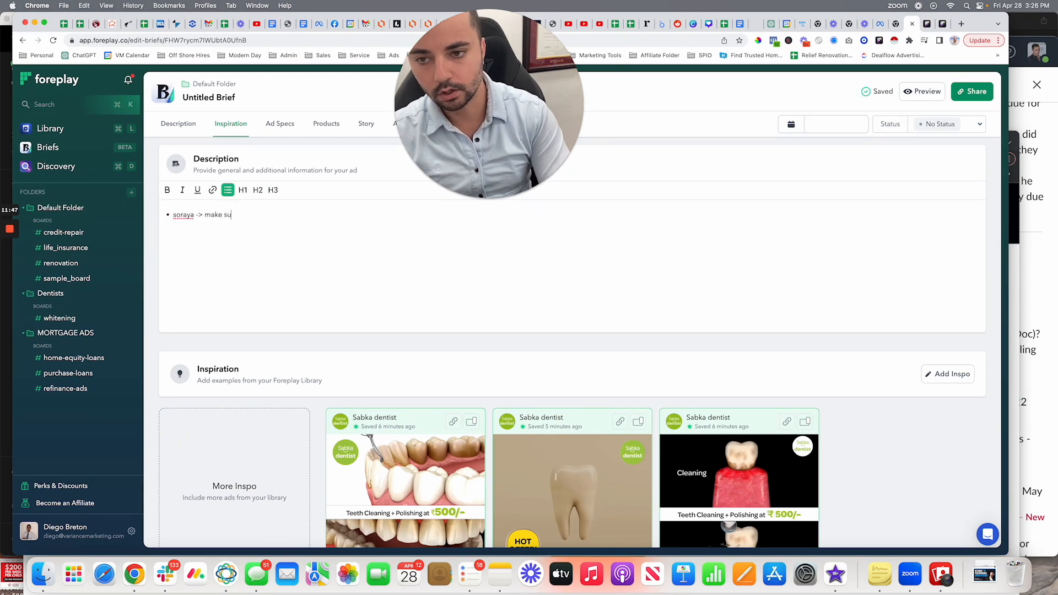
type("re to change this part to this part.")
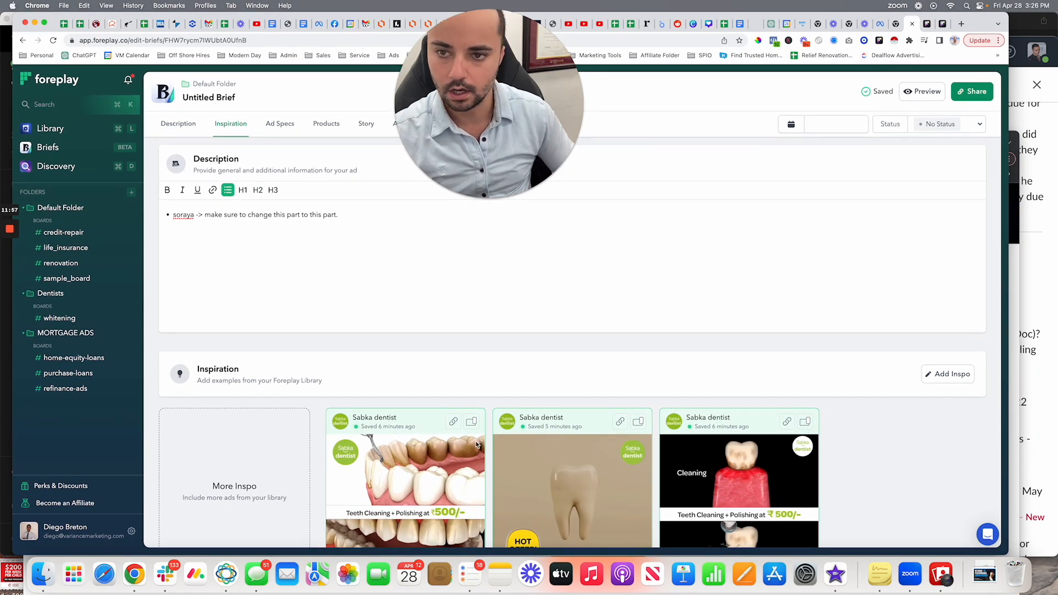
- Have the AI Storyboard Generator write a script from the Sabka dentist ad inspiration and review the story scenes
left_click(279, 123)
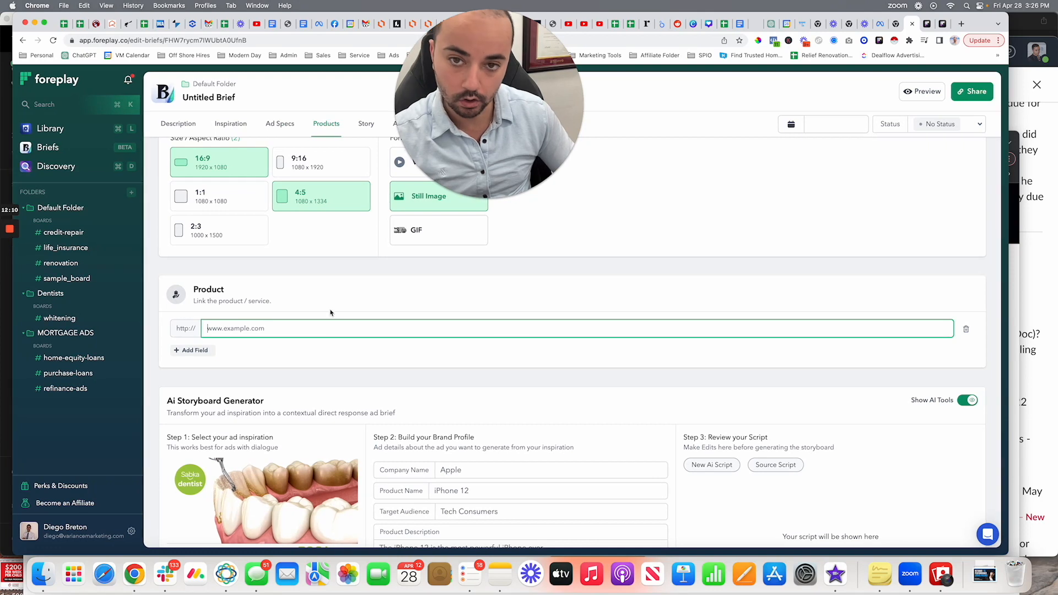
scroll("down", 3)
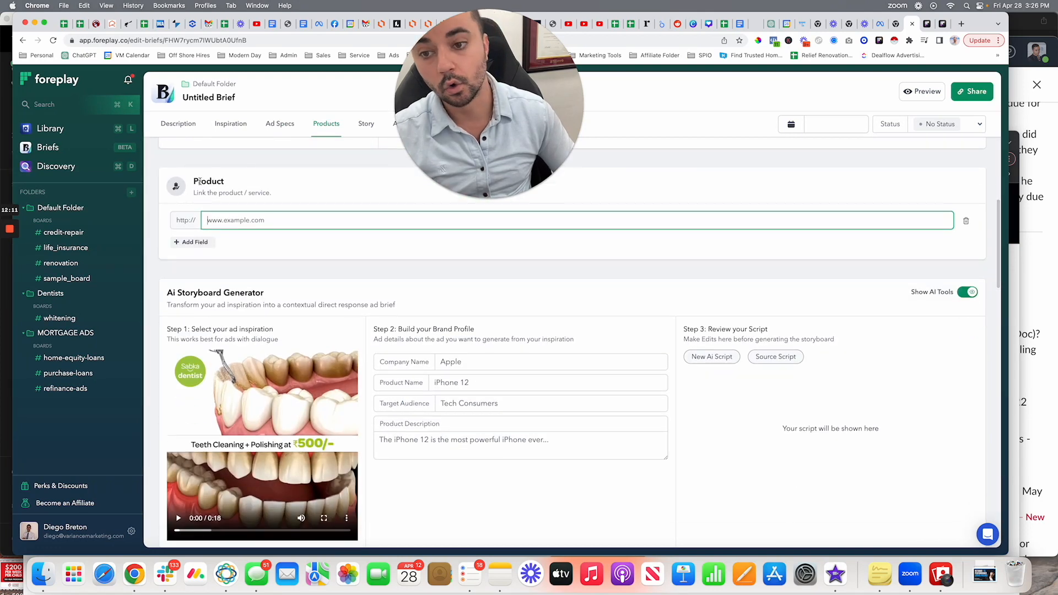
scroll("down", 3)
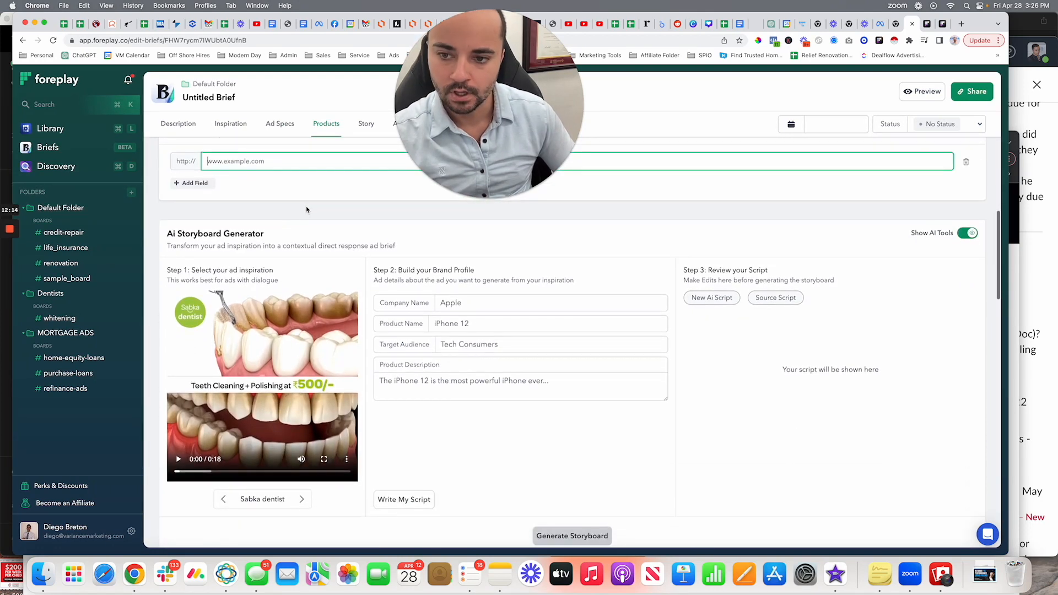
double_click(185, 234)
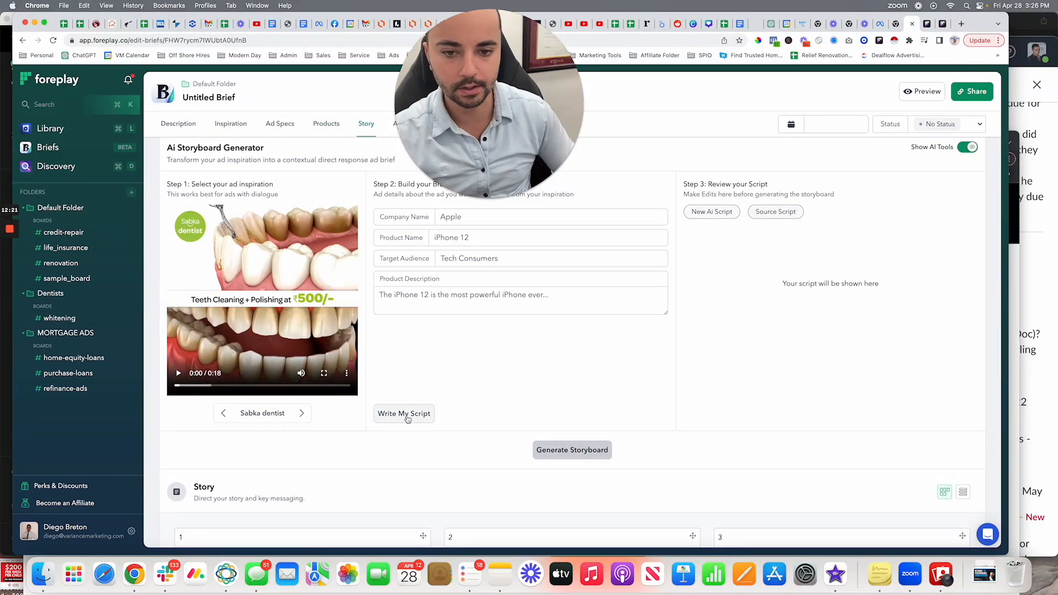
left_click(403, 413)
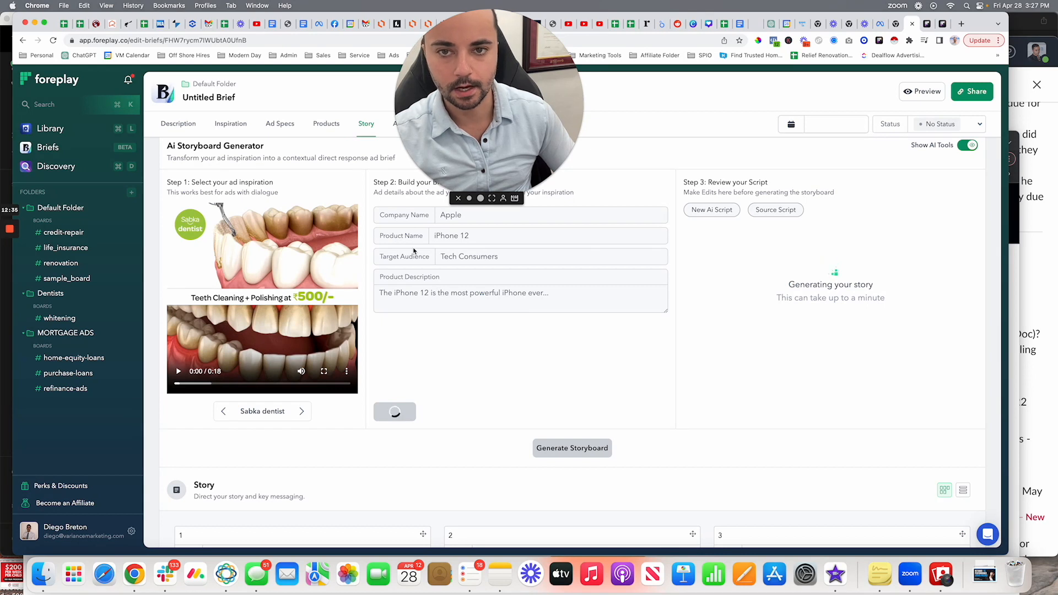
mouse_move(368, 172)
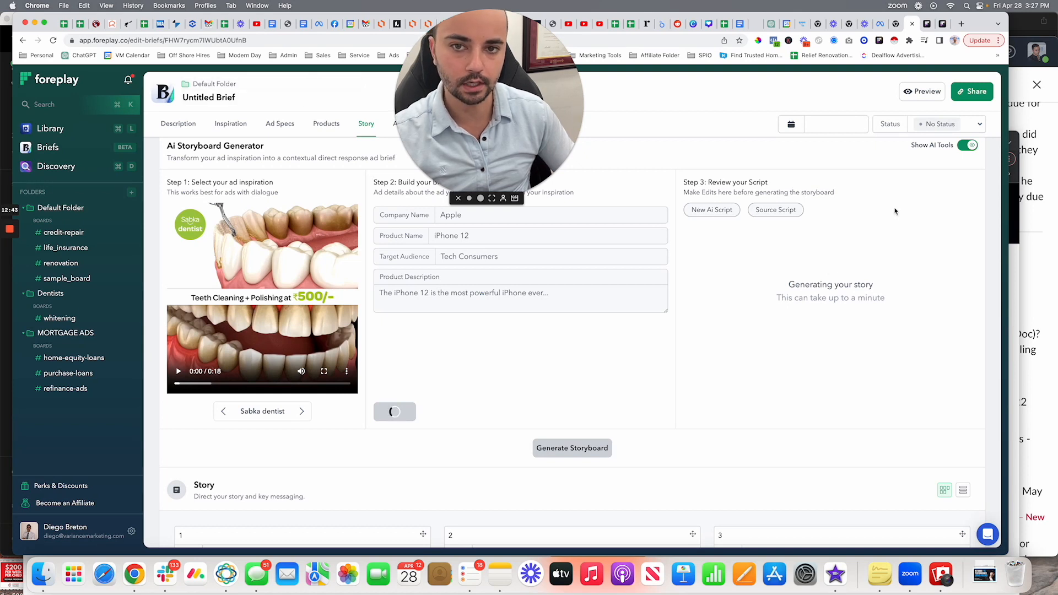
scroll("down", 3)
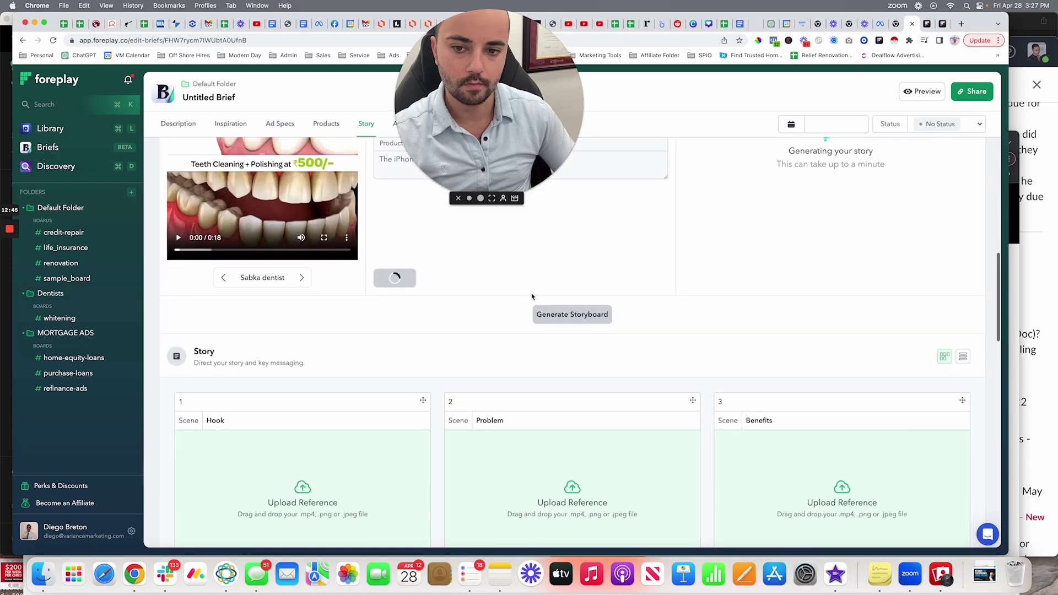
scroll("down", 3)
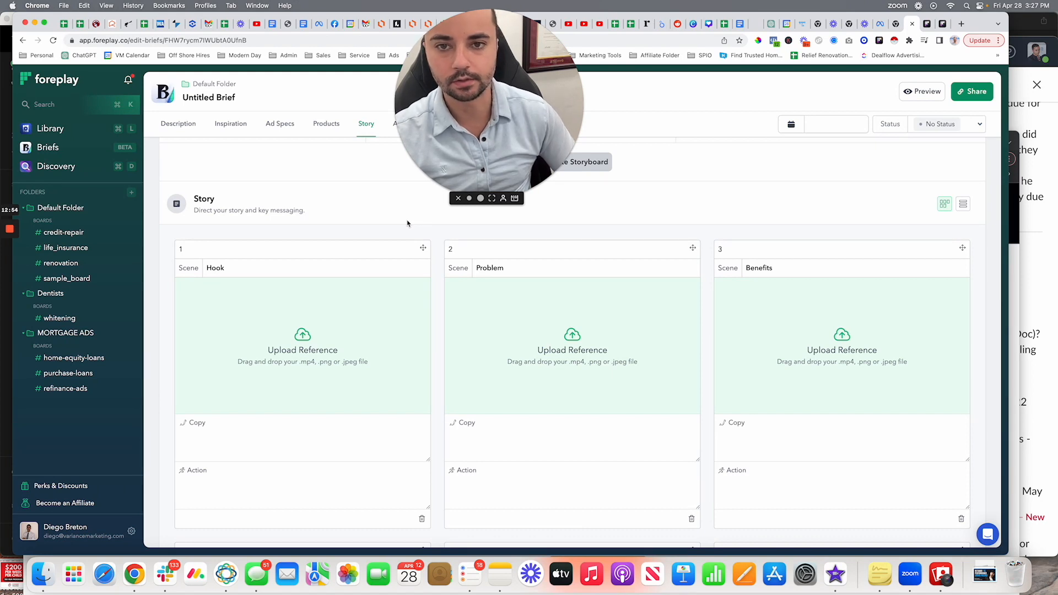
scroll("down", 3)
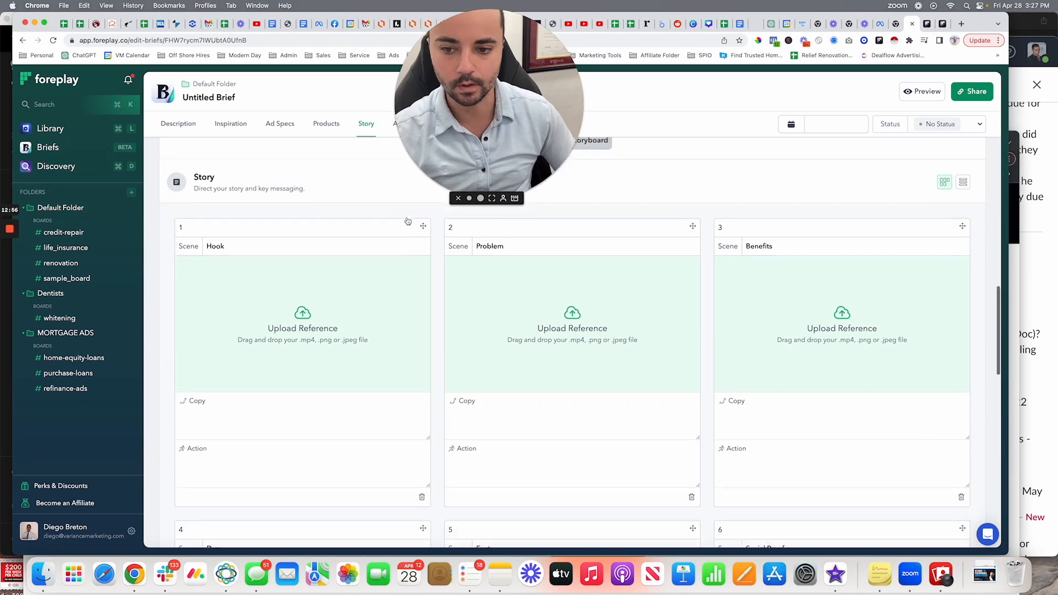
scroll("down", 3)
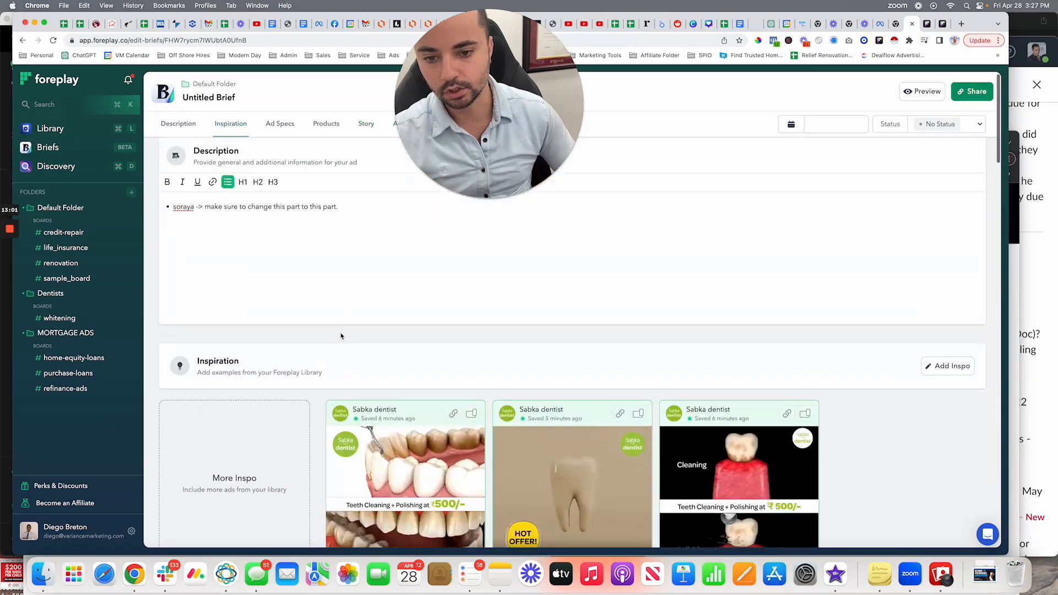
- Fill the Hook scene's copy and action with placeholder text and upload 1.jpg bathroom renovation image as its reference
left_click(366, 123)
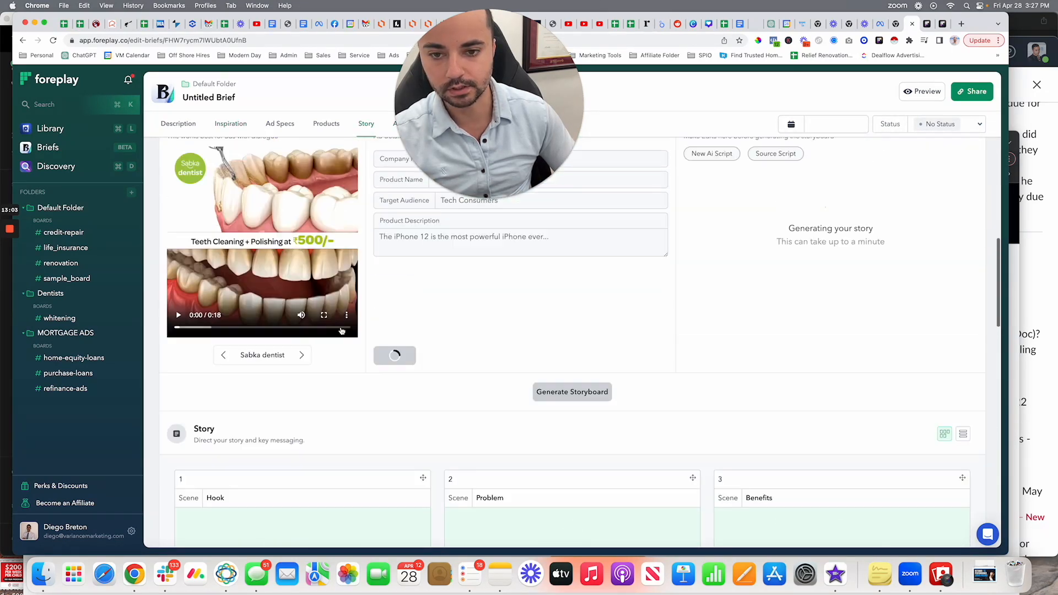
left_click(326, 124)
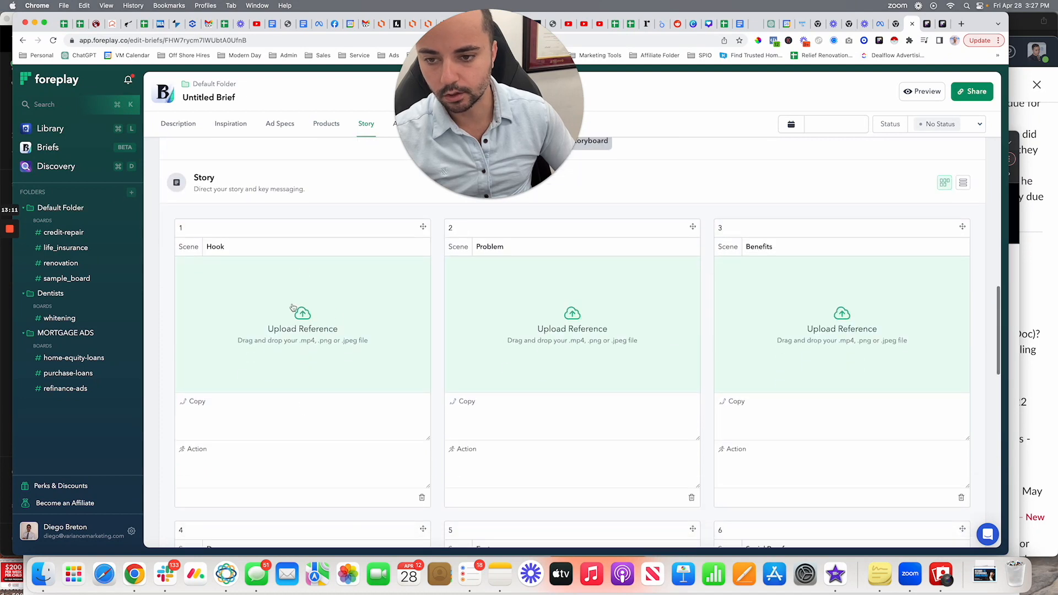
mouse_move(220, 405)
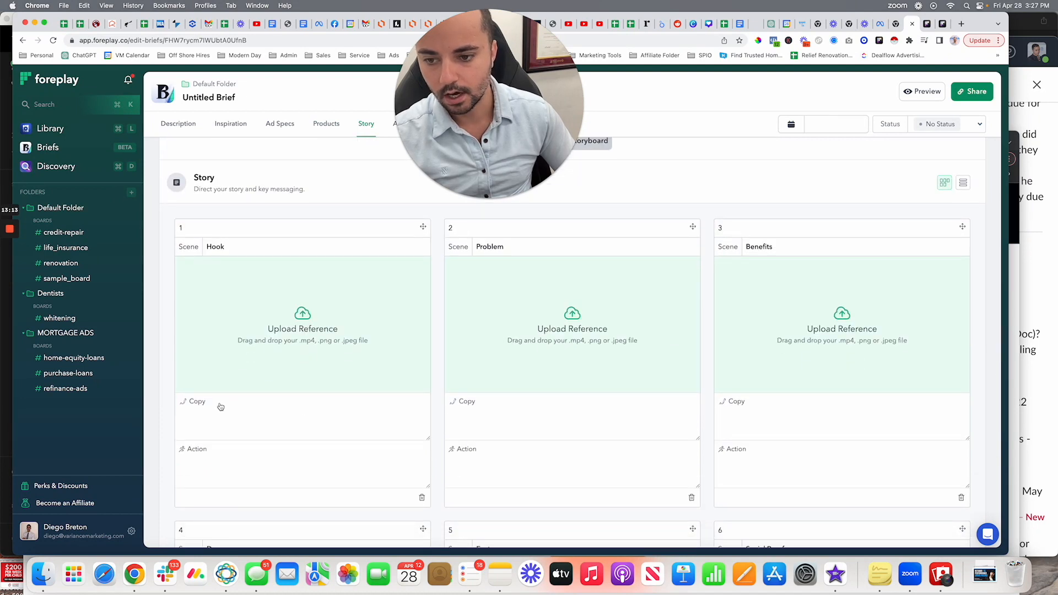
type("asdfasdfasdf")
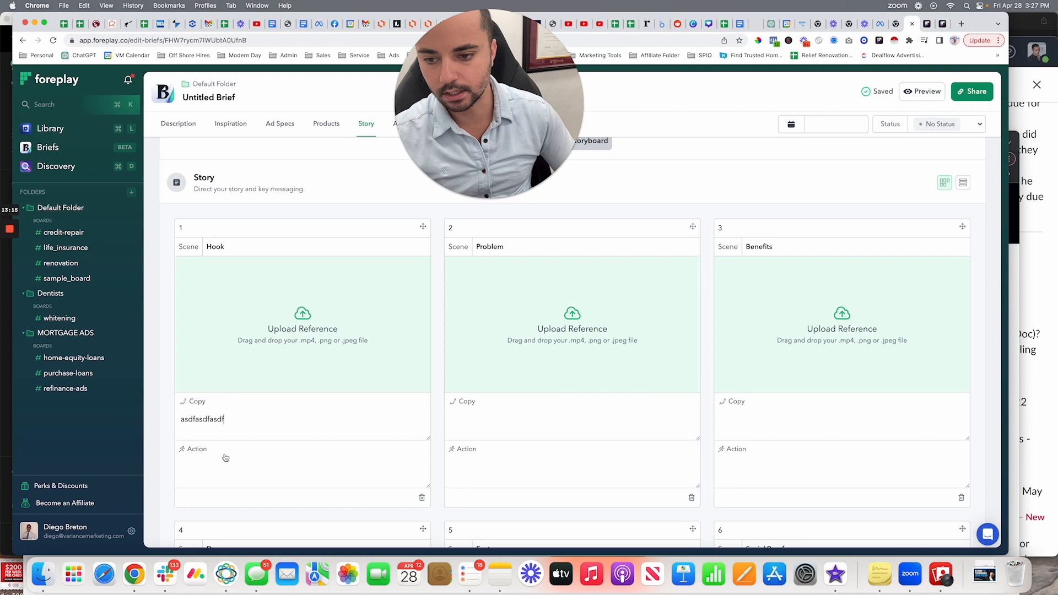
type("asdfasdfasdf")
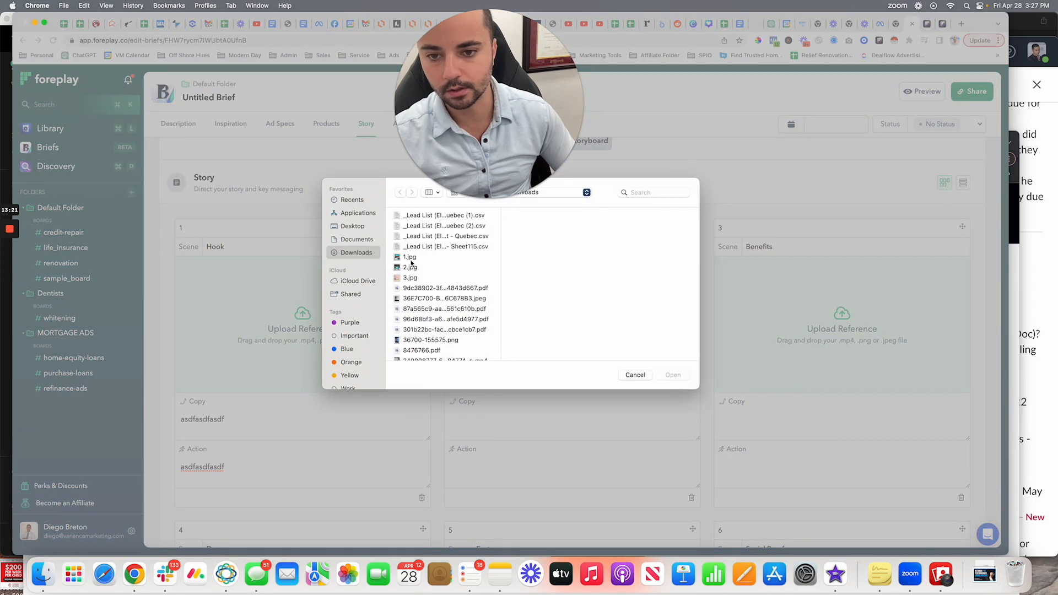
left_click(410, 256)
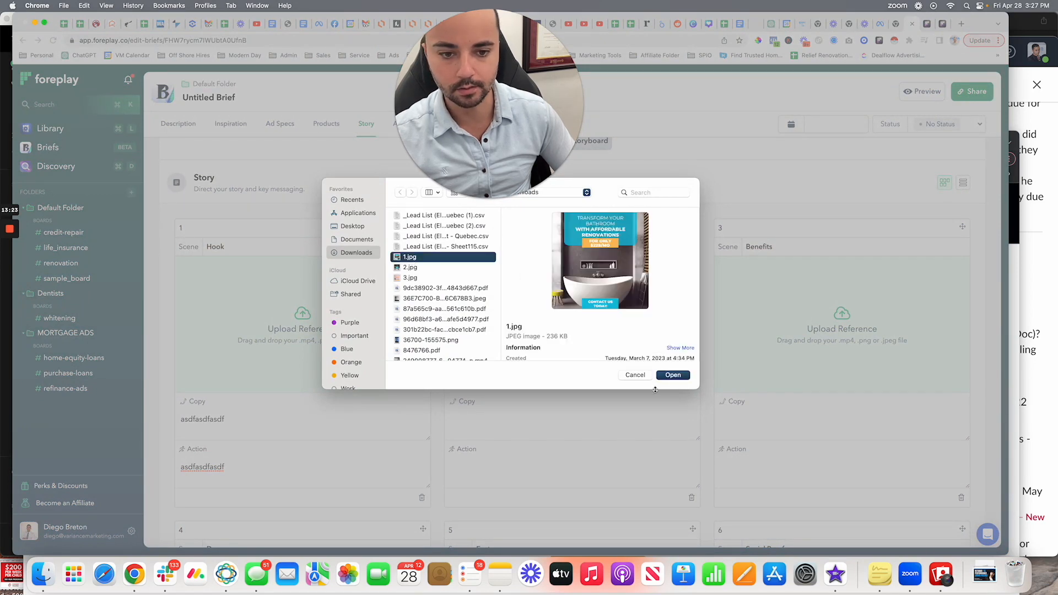
left_click(672, 375)
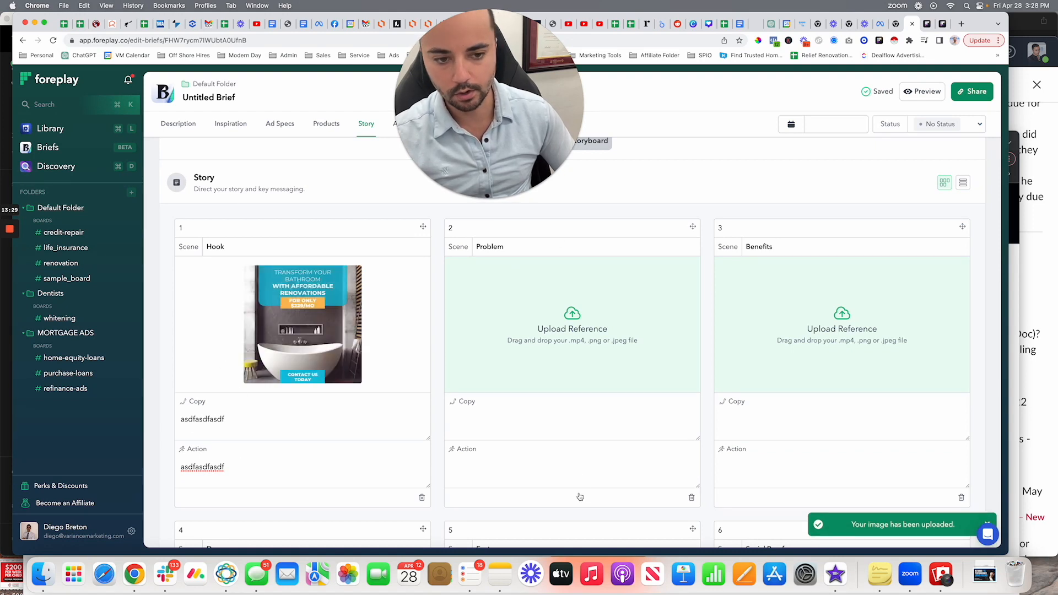
scroll("down", 3)
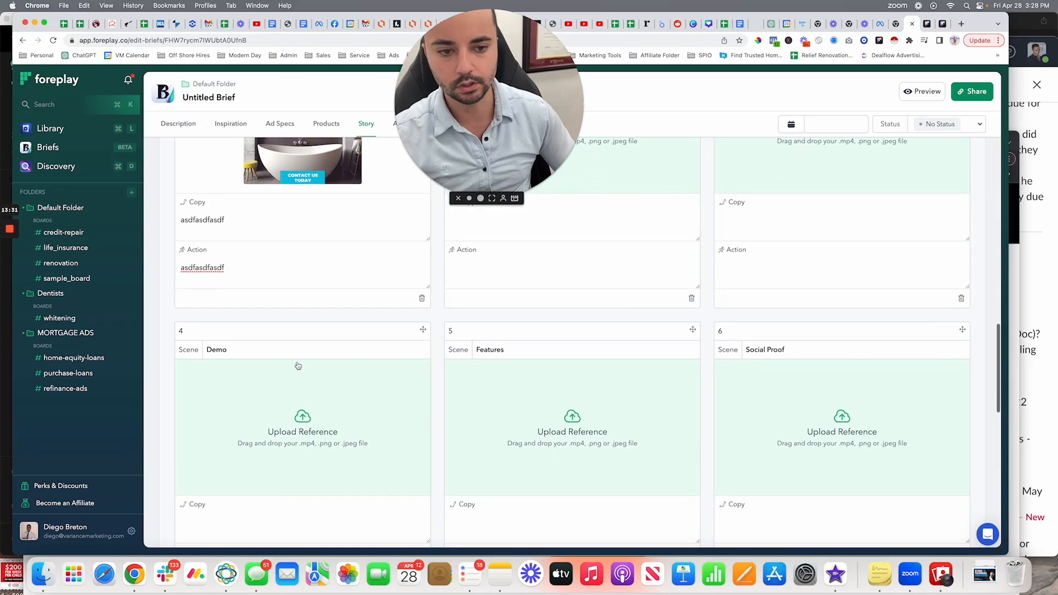
scroll("down", 3)
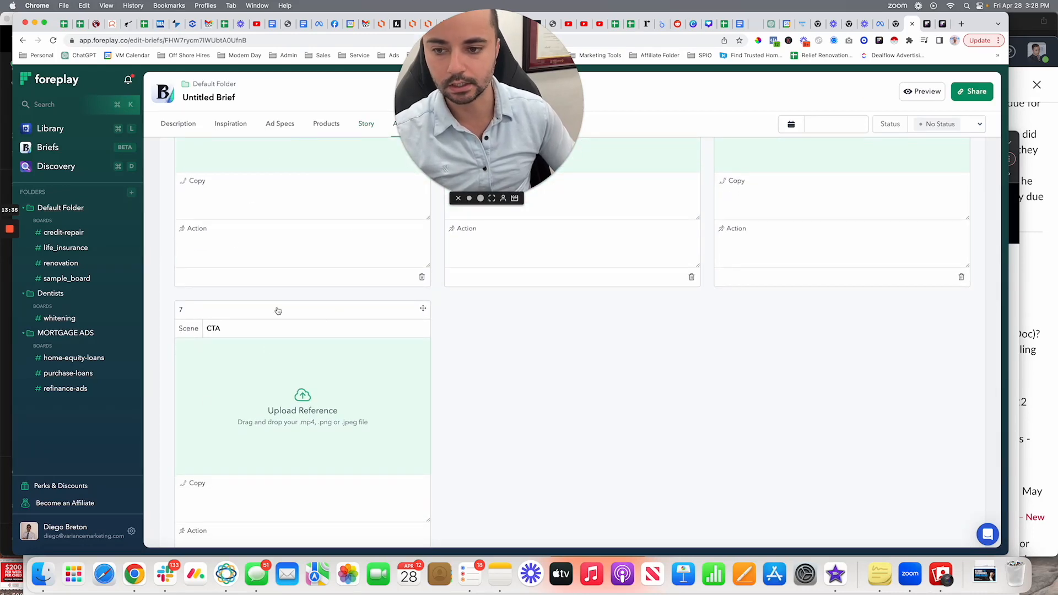
scroll("down", 3)
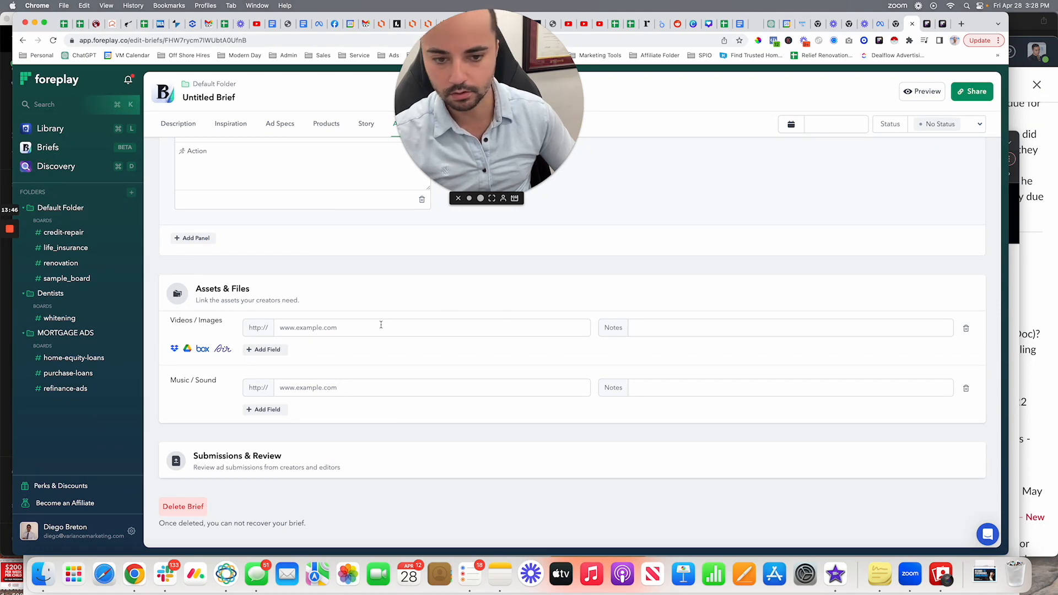
mouse_move(312, 235)
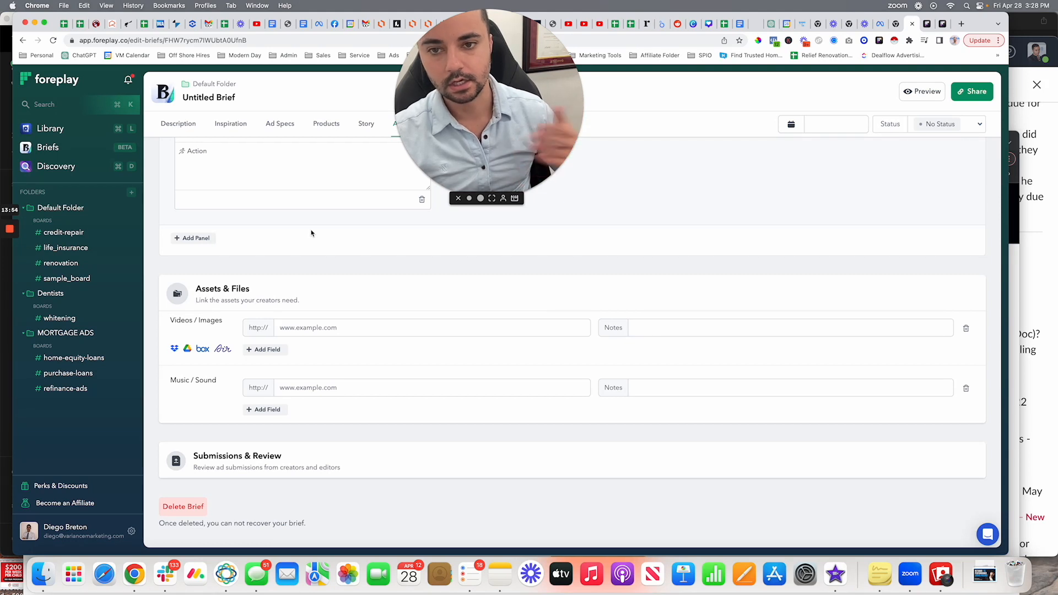
mouse_move(353, 367)
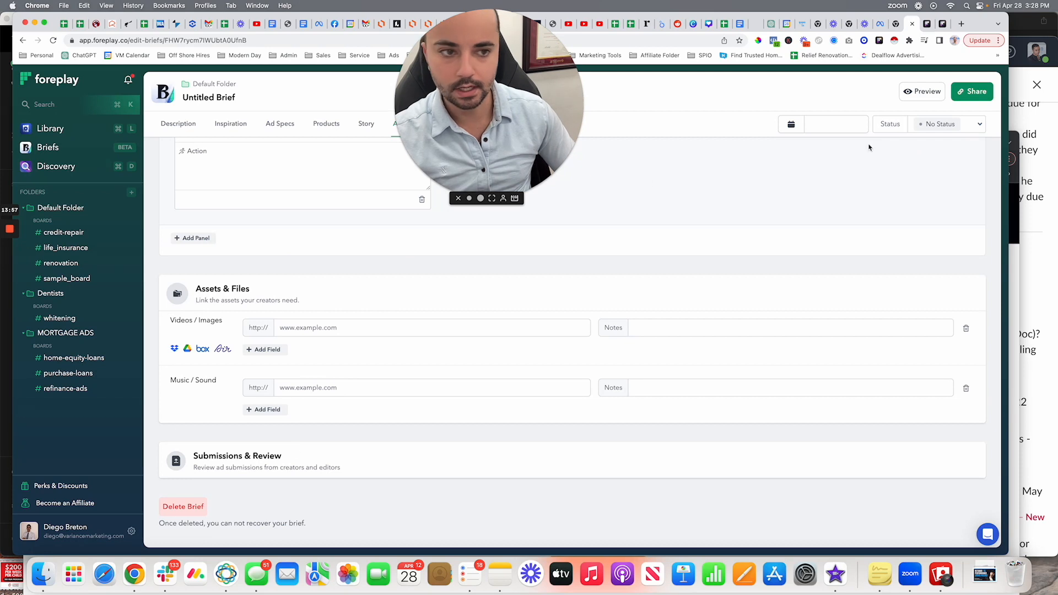
- Copy the brief's share link and load the public Untitled Brief page in a new tab
left_click(972, 91)
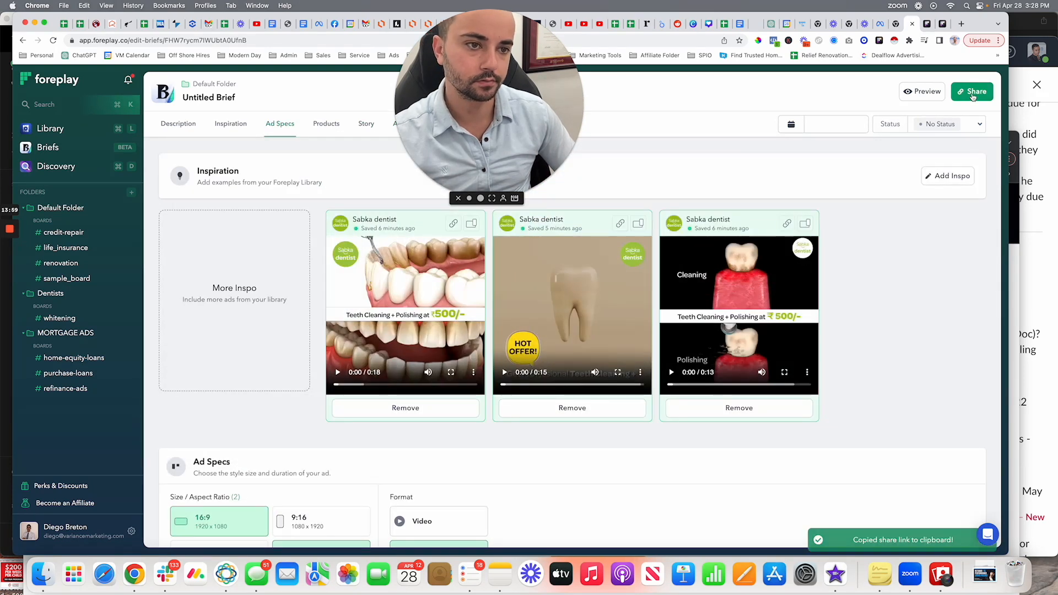
left_click(961, 24)
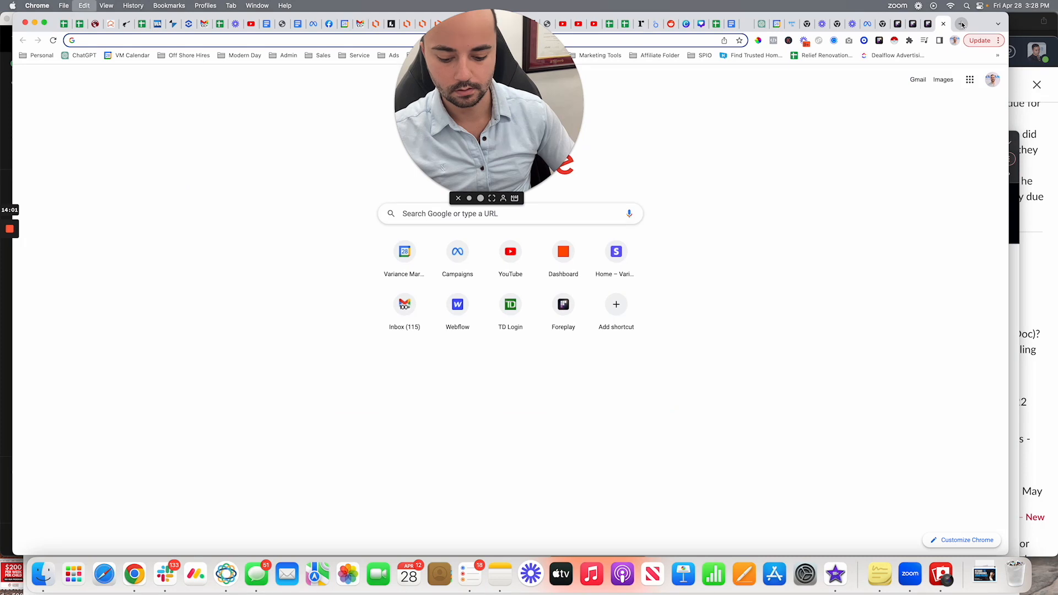
left_click(563, 304)
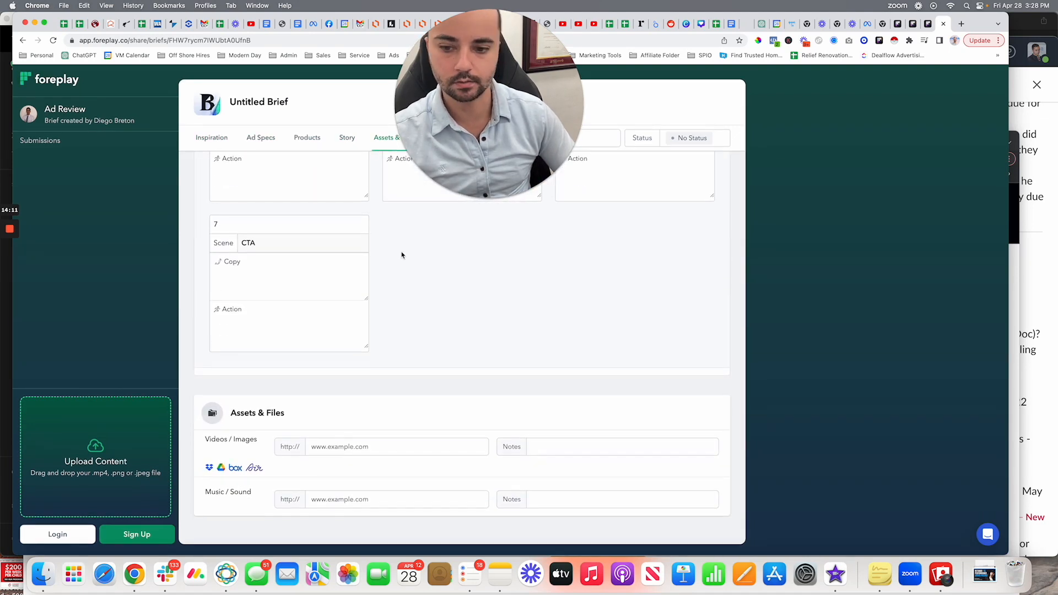
- Switch back to the editable Untitled Brief with its three Sabka dentist inspiration ads
left_click(211, 137)
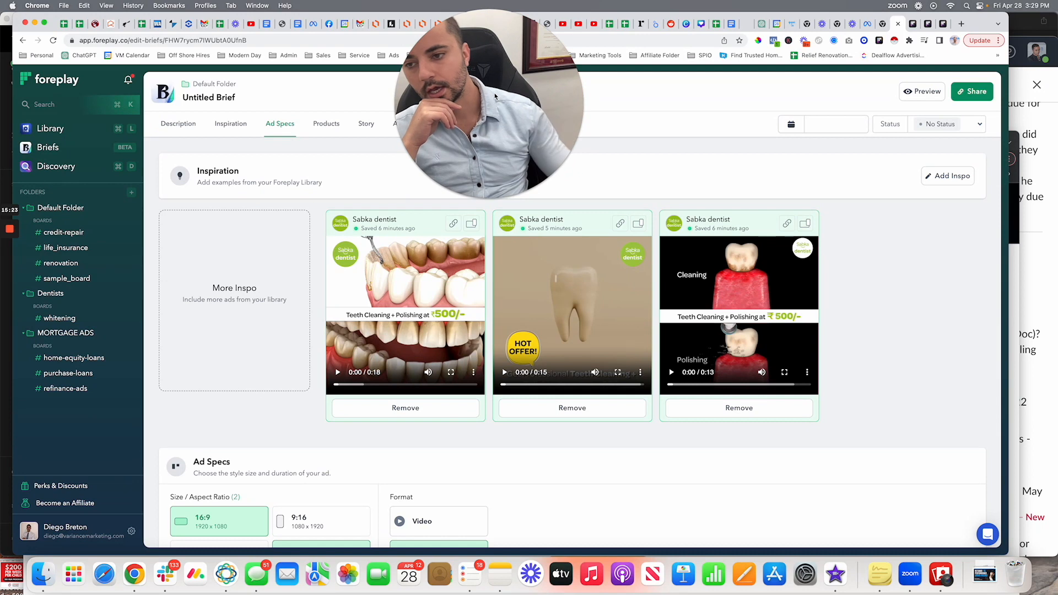
mouse_move(8, 229)
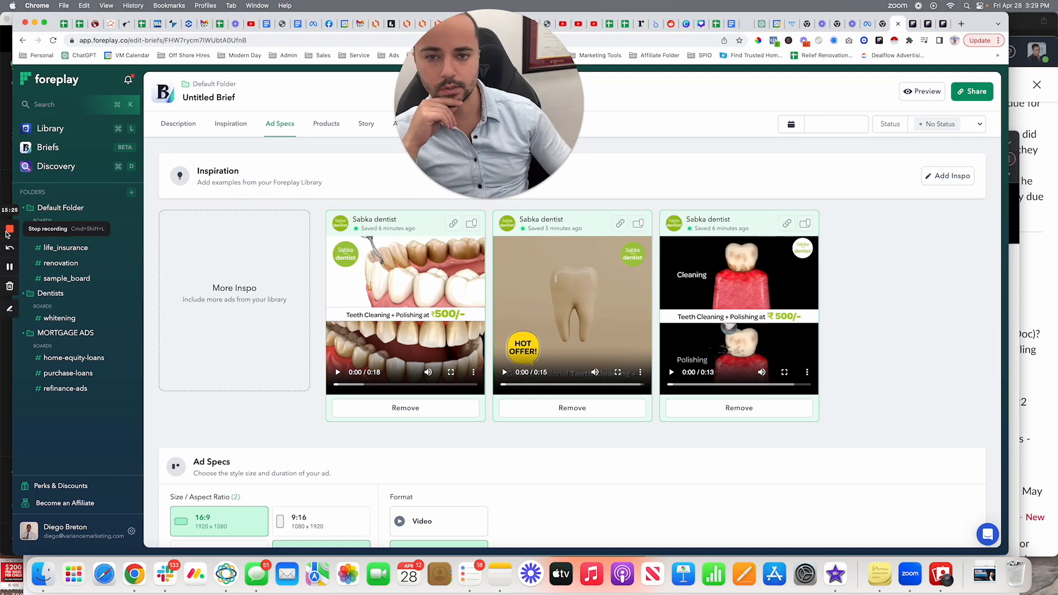